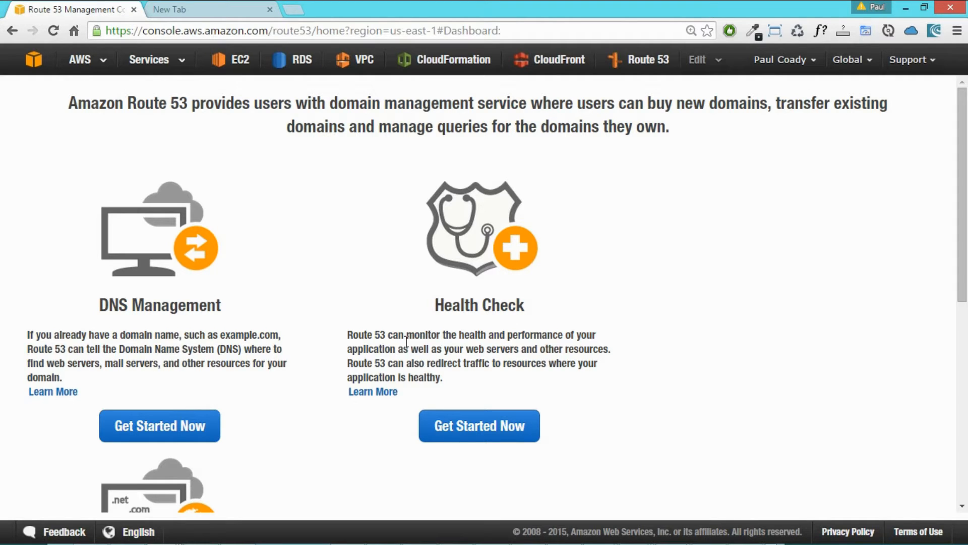
- Open Route 53's Registered Domains page via Get Started Now under Domain Registration
scroll("down", 3)
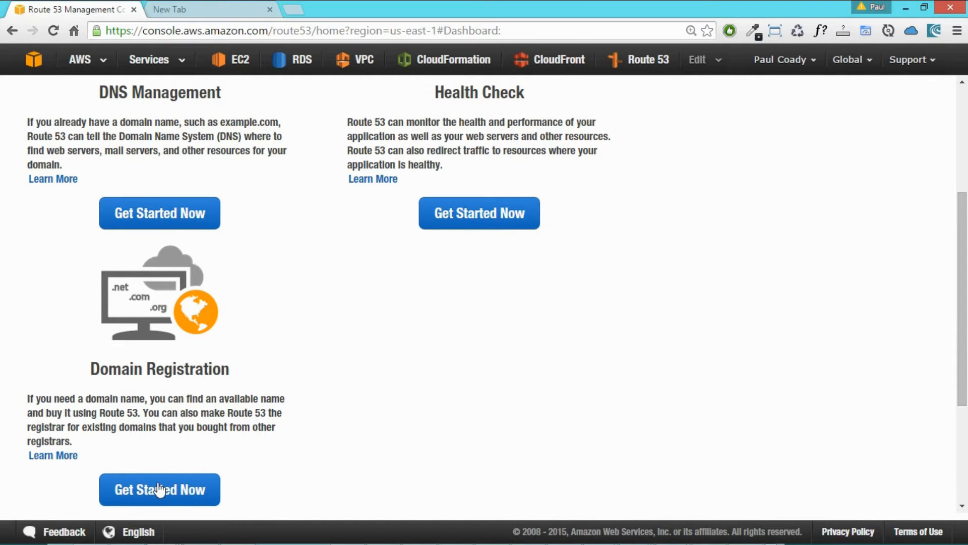
left_click(159, 490)
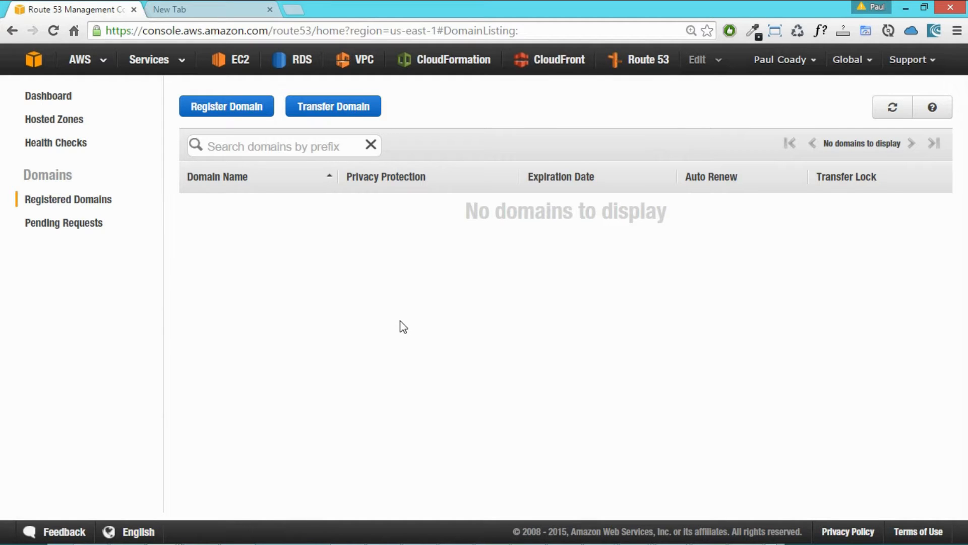
mouse_move(521, 282)
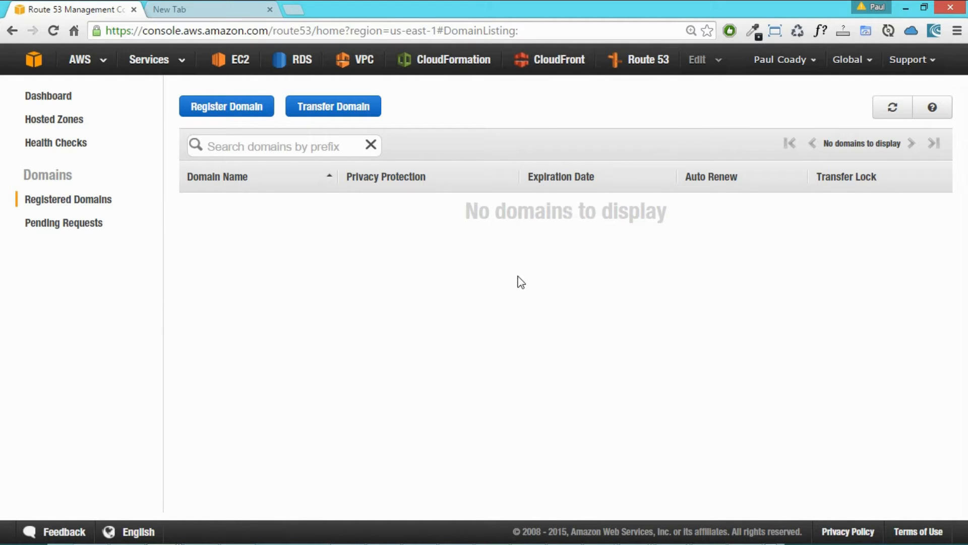
mouse_move(407, 236)
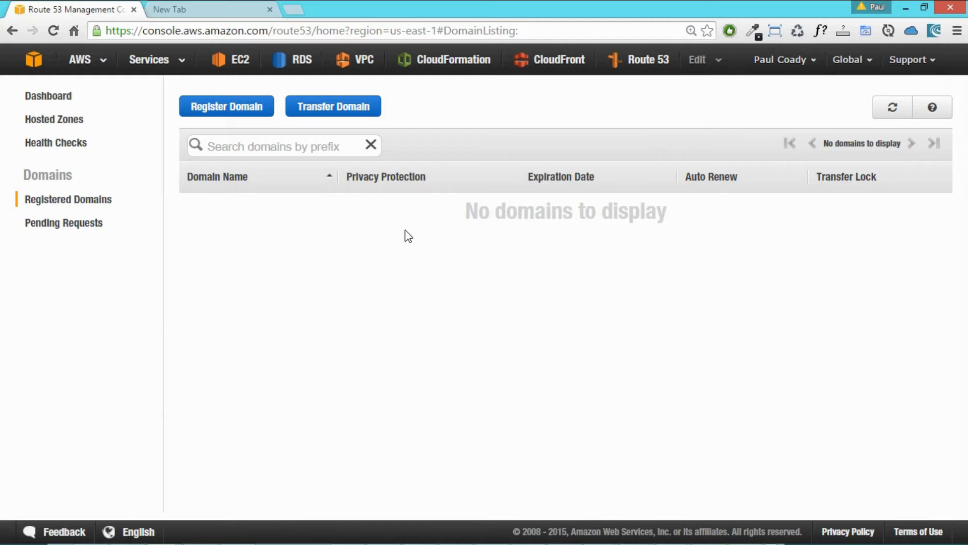
- Start a new domain registration and check availability of devkid with the .org extension
left_click(226, 106)
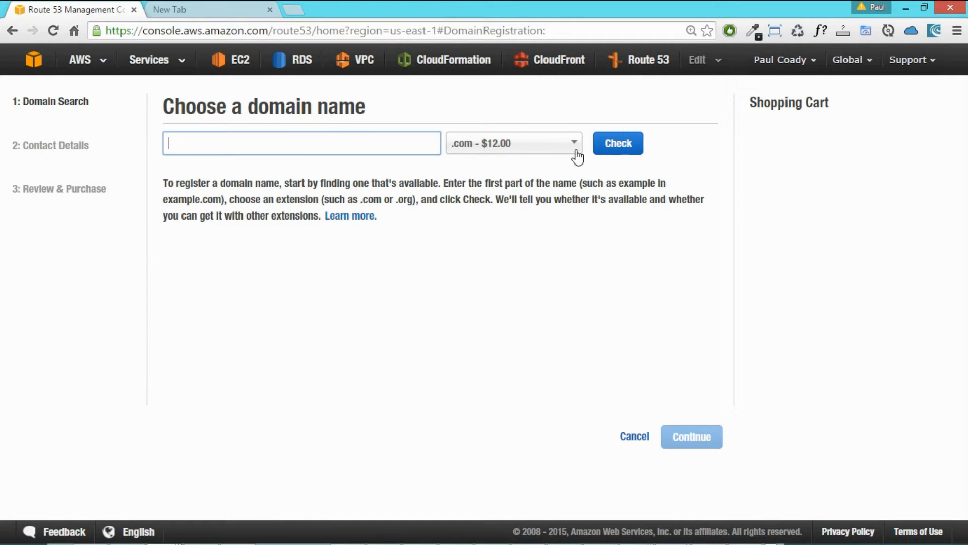
left_click(573, 143)
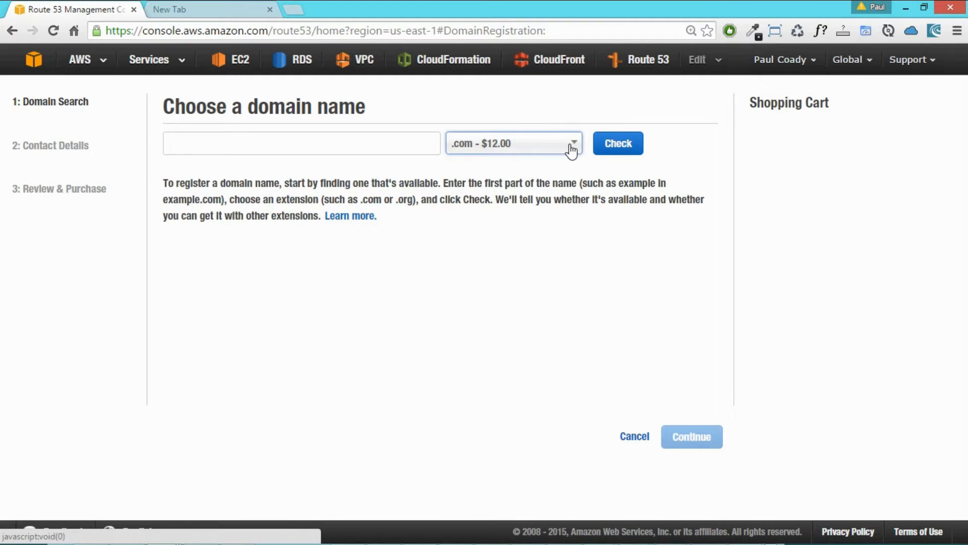
left_click(514, 143)
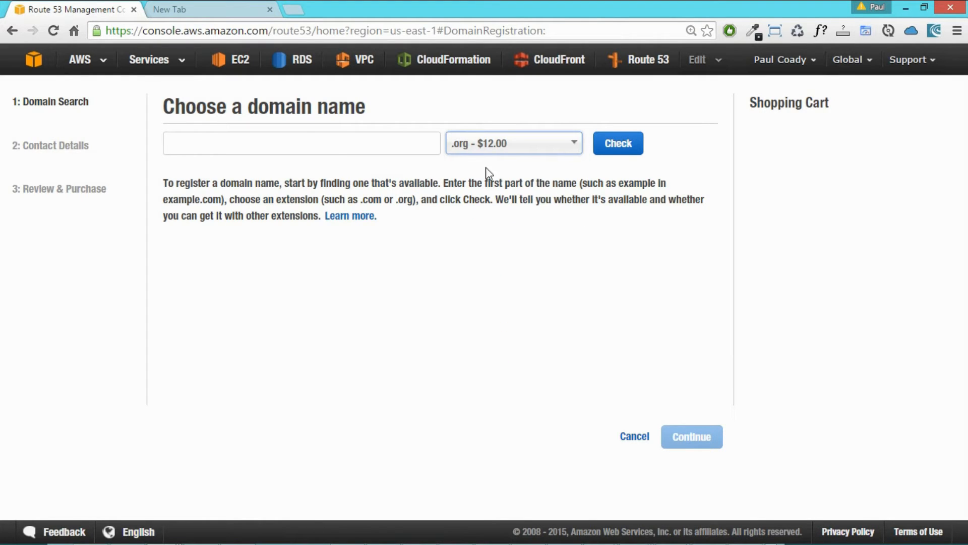
type("devkid")
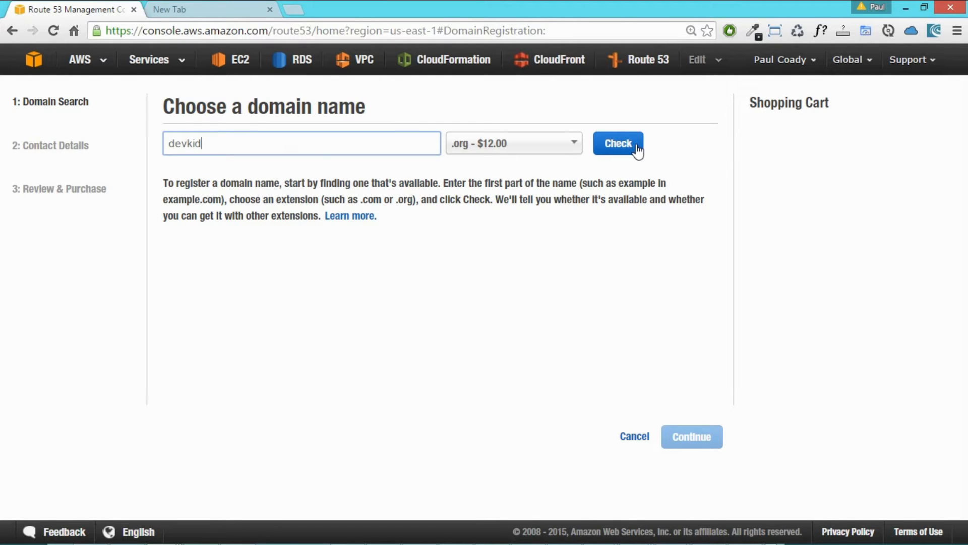
left_click(617, 142)
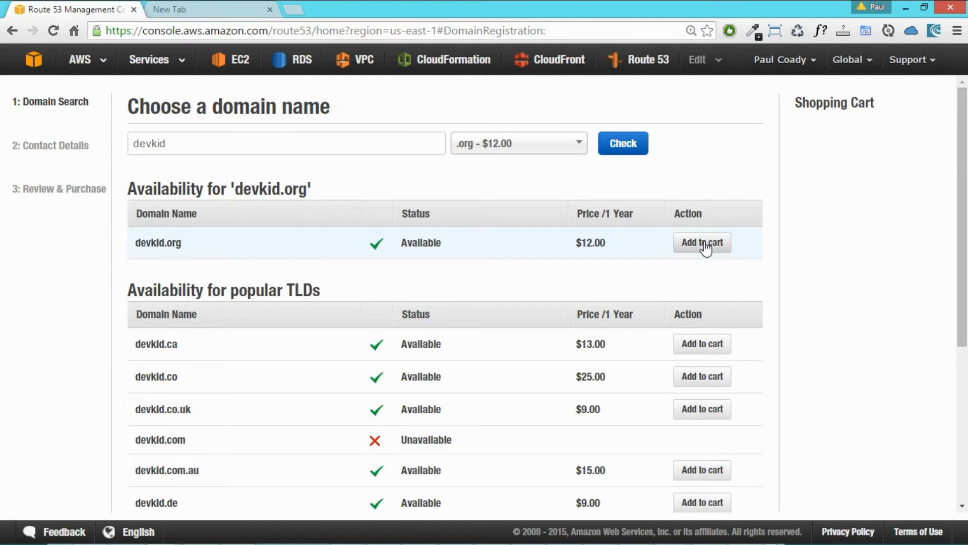
- Add devkid.org to the shopping cart and continue to the contact details step
left_click(702, 242)
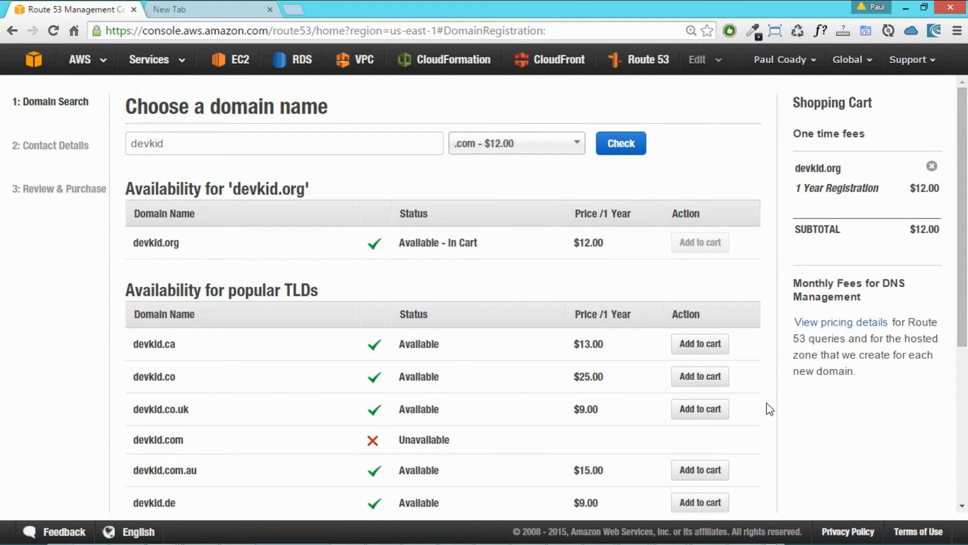
scroll("down", 3)
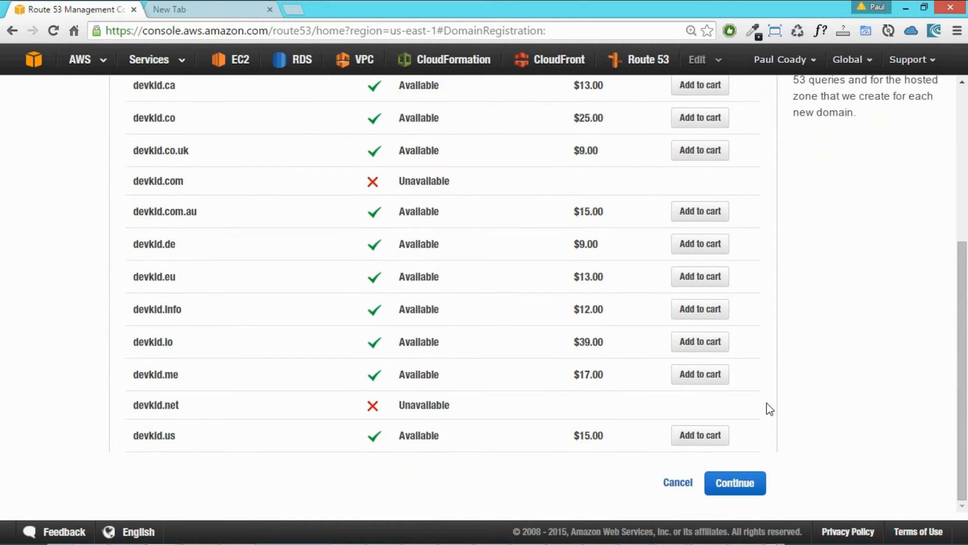
left_click(734, 483)
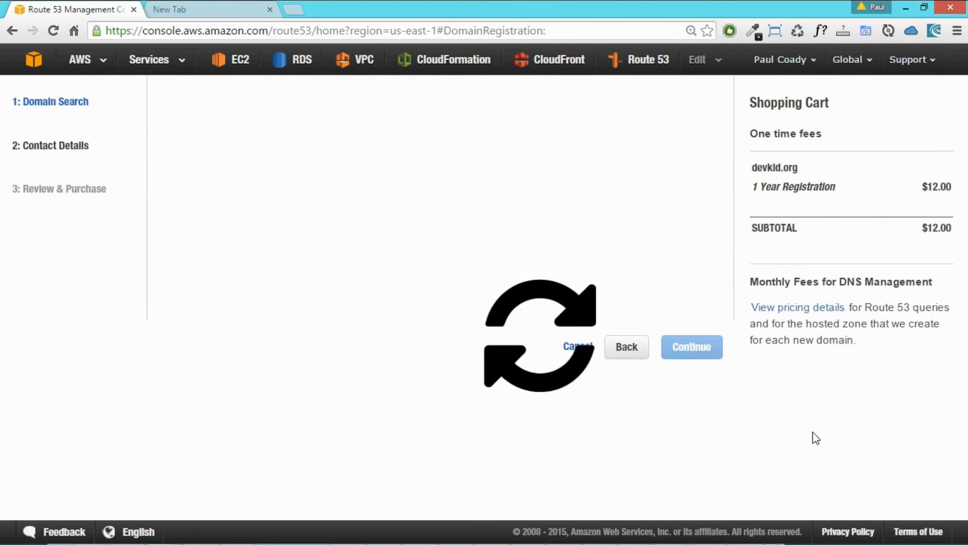
- Complete the devkid.org purchase, then copy the domain name from Pending Requests
left_click(691, 346)
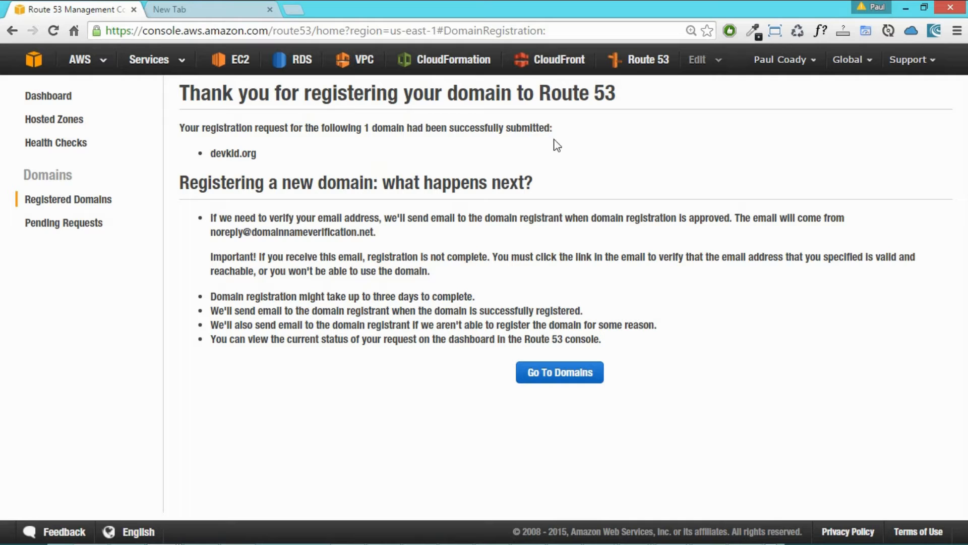
mouse_move(671, 353)
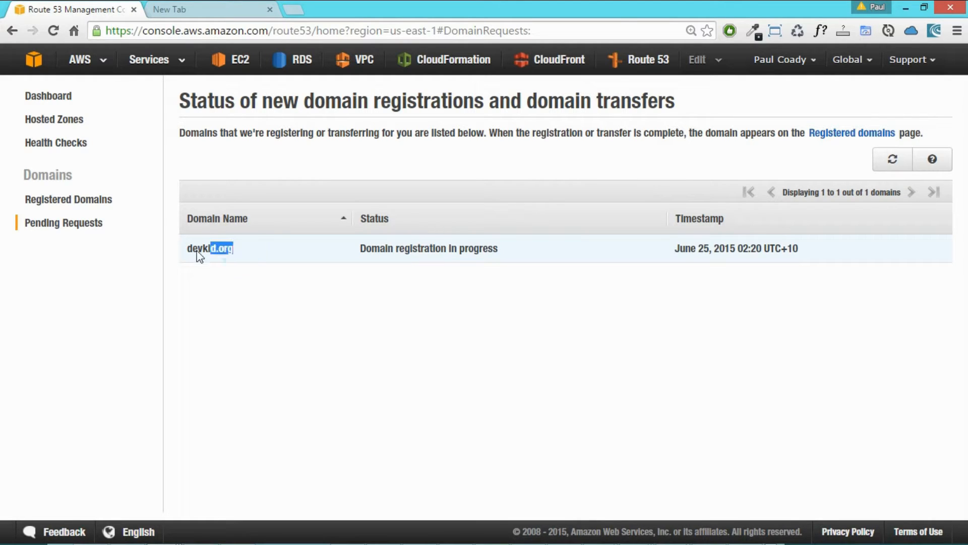
double_click(210, 248)
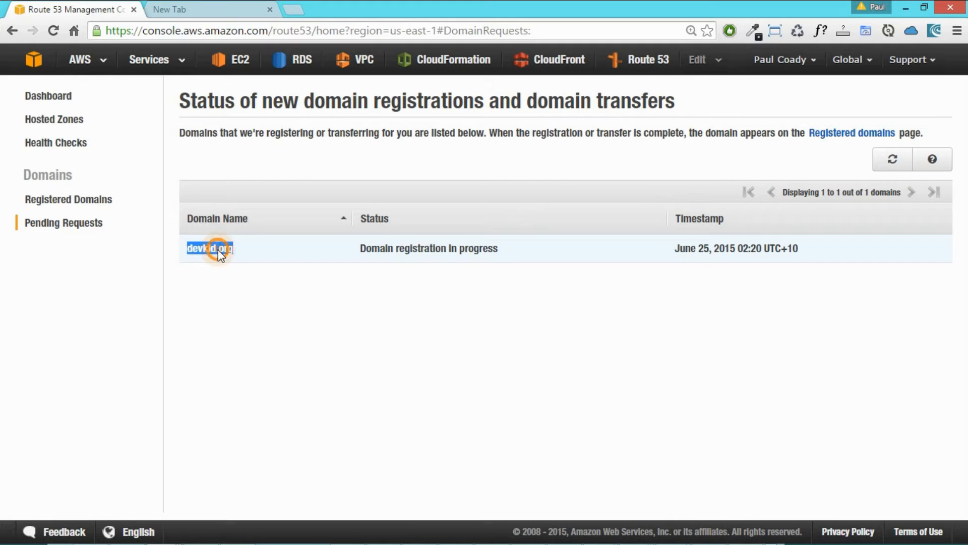
right_click(210, 248)
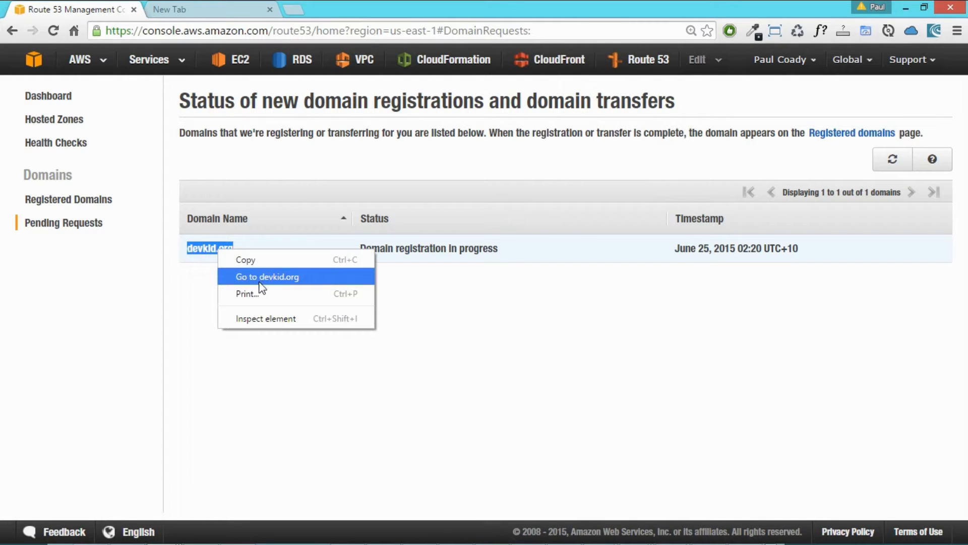
left_click(406, 299)
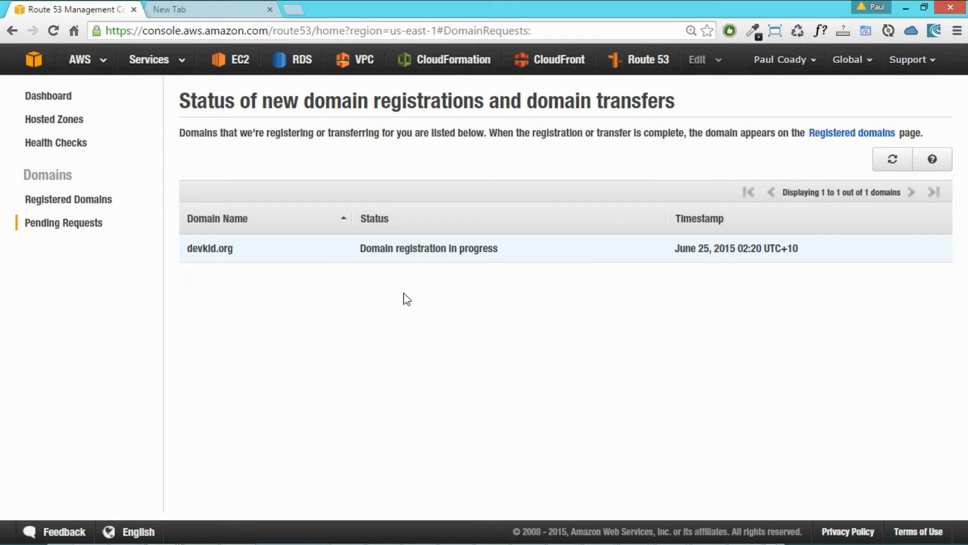
mouse_move(395, 311)
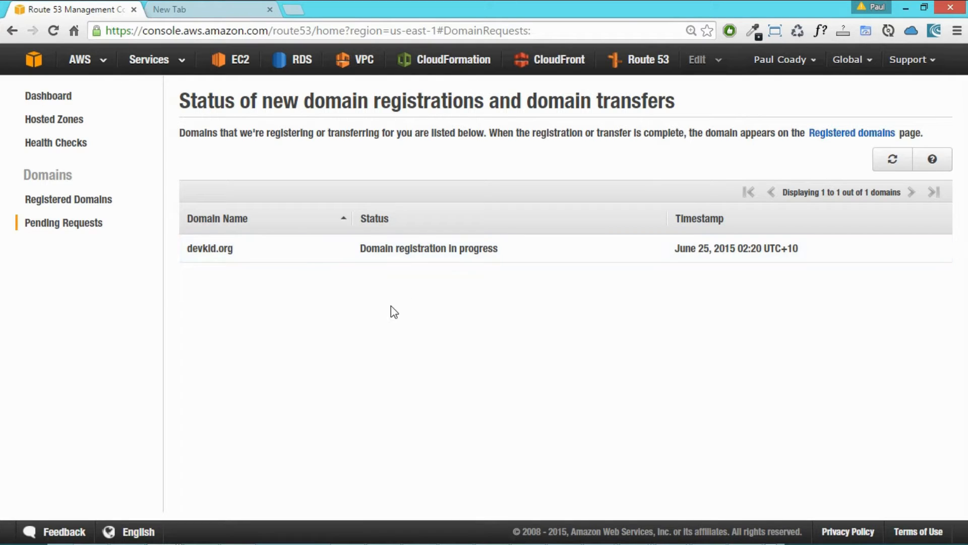
mouse_move(180, 65)
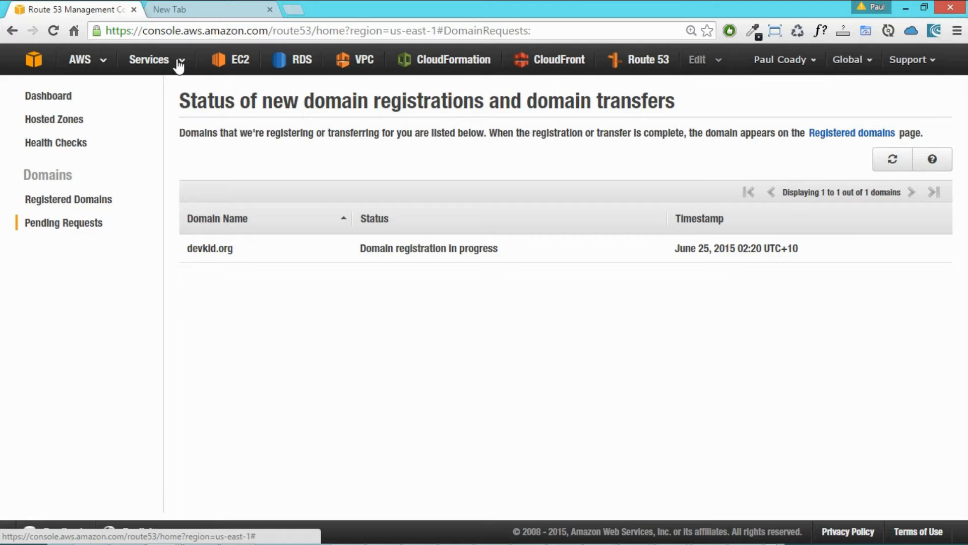
- In S3, create a bucket named devkid.org in the US Standard region
left_click(150, 59)
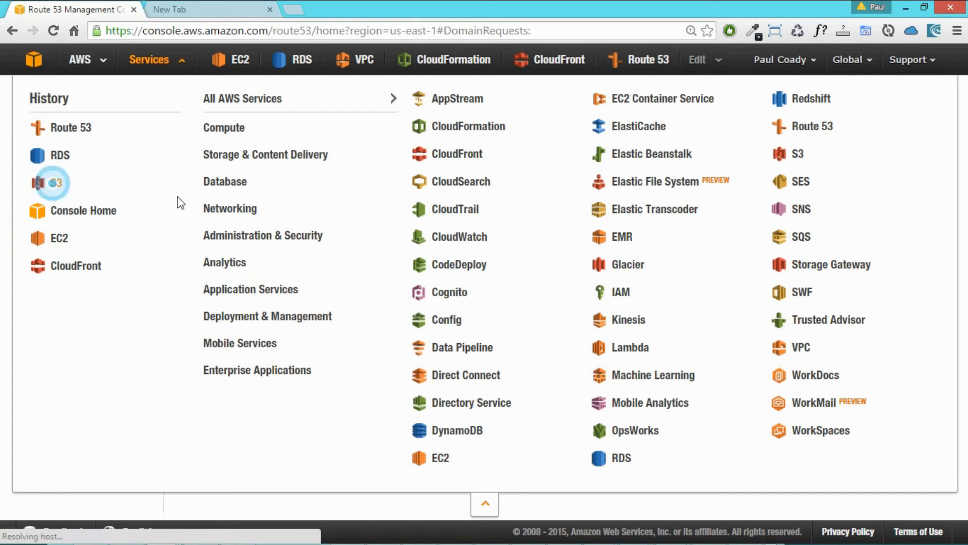
left_click(59, 182)
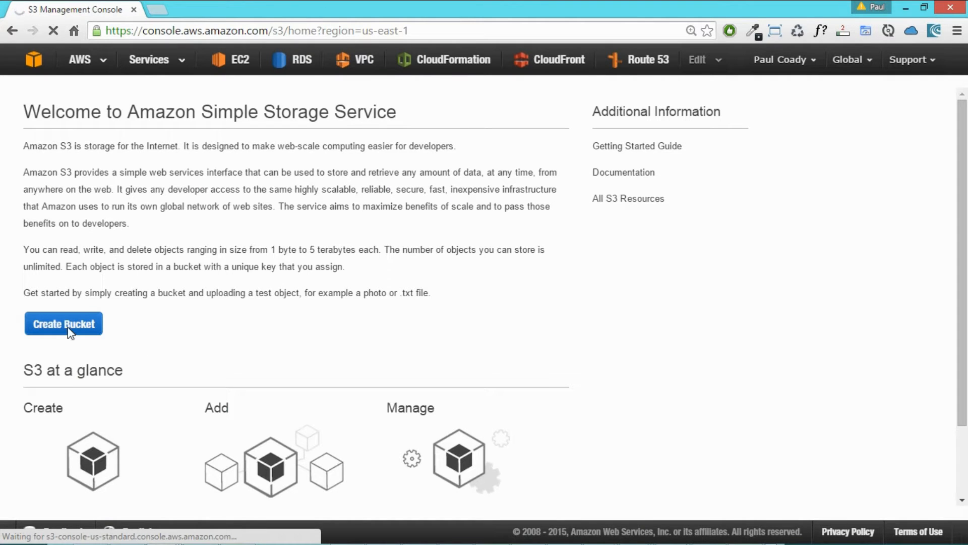
left_click(62, 323)
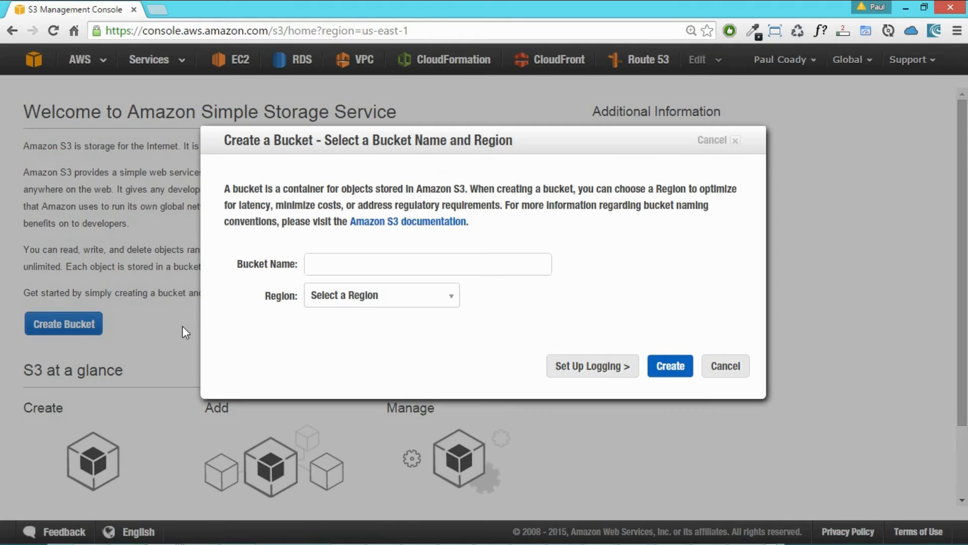
right_click(427, 263)
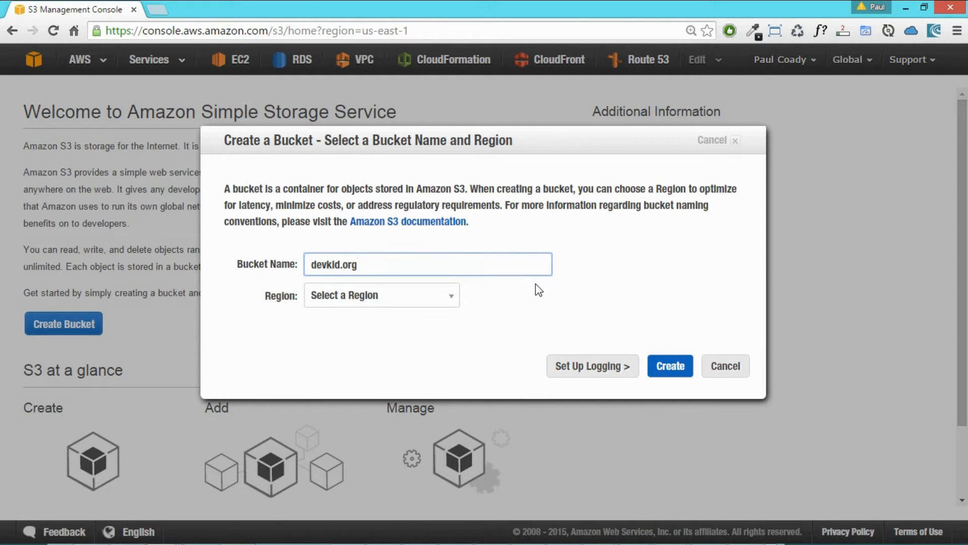
left_click(381, 295)
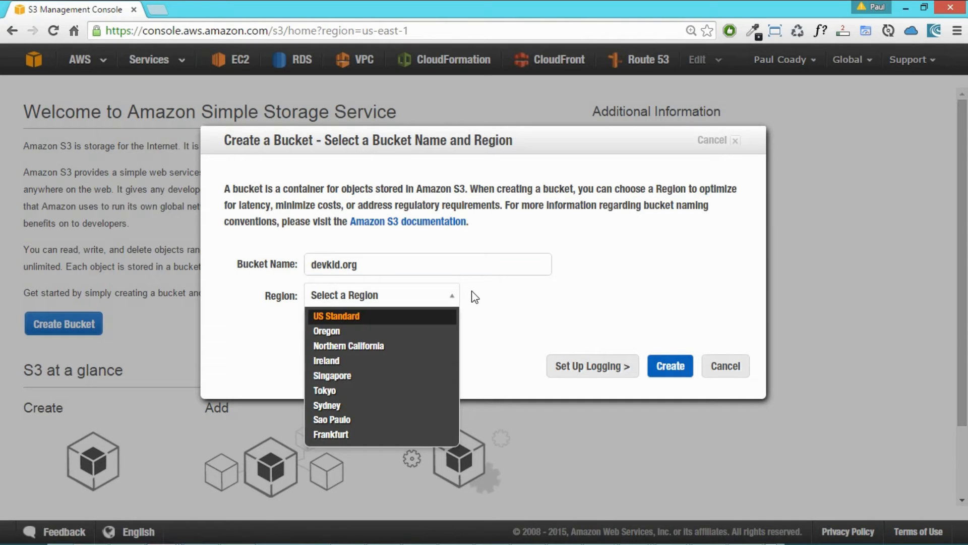
left_click(335, 316)
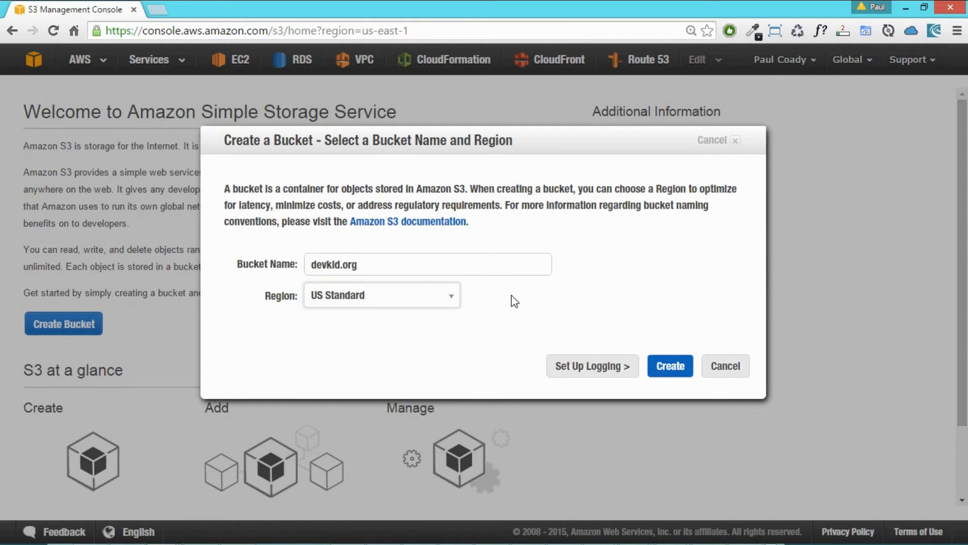
mouse_move(669, 365)
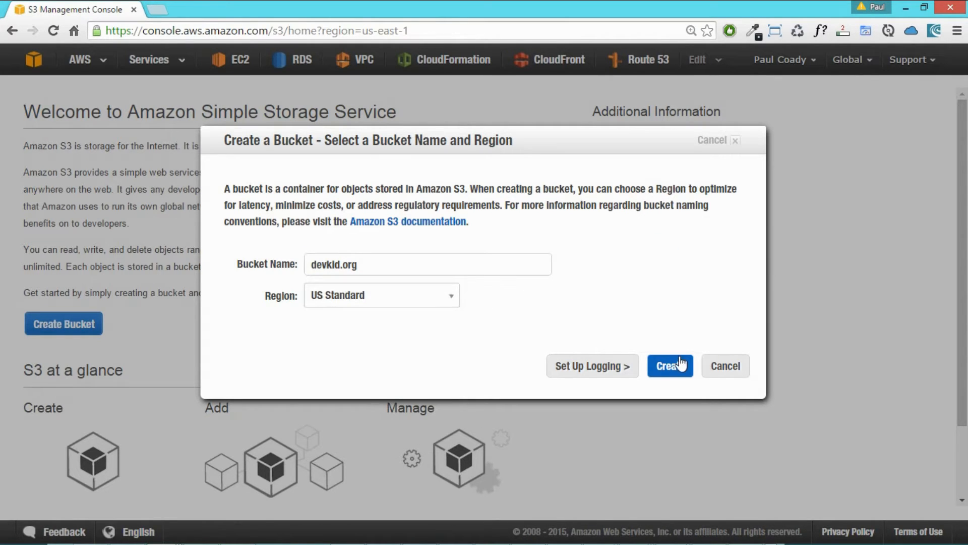
left_click(669, 365)
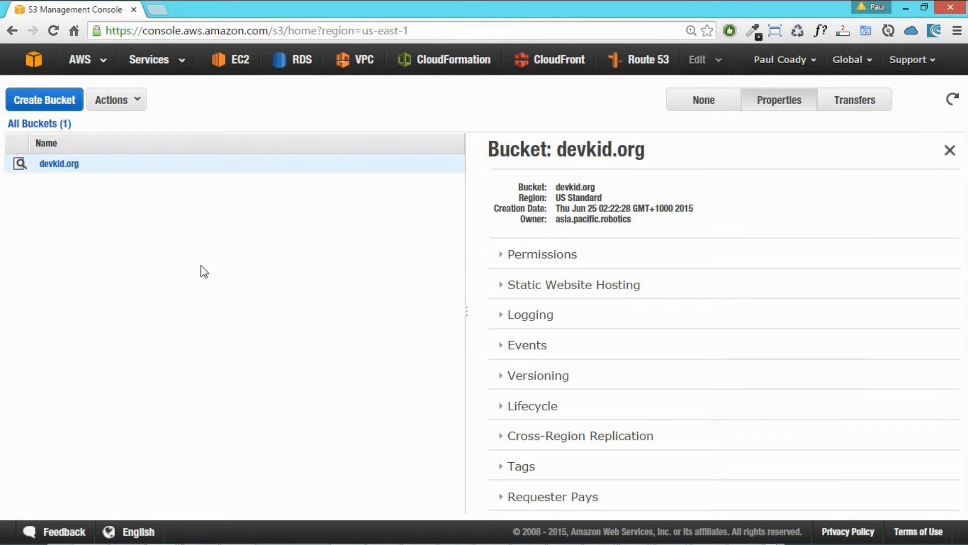
mouse_move(59, 163)
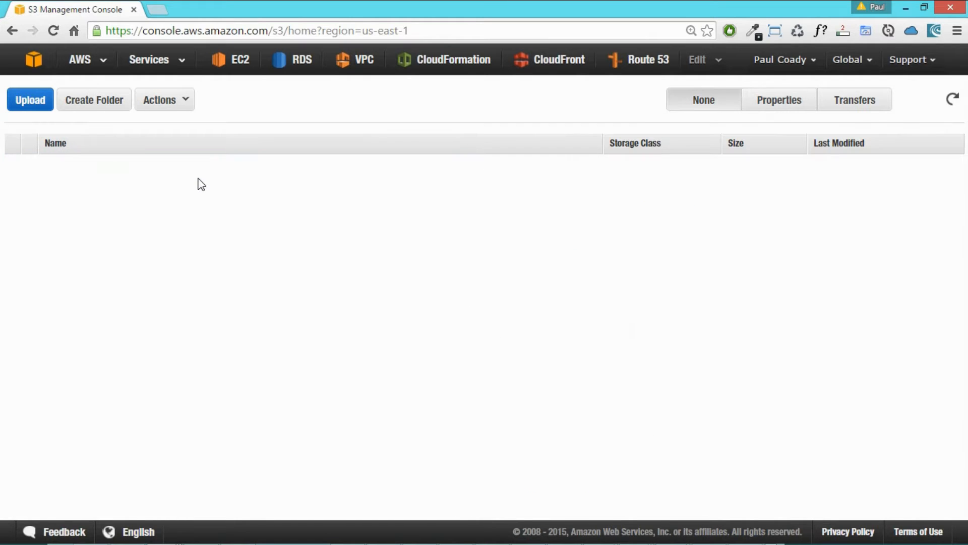
- Open the new devkid.org bucket, which is still empty
left_click(94, 123)
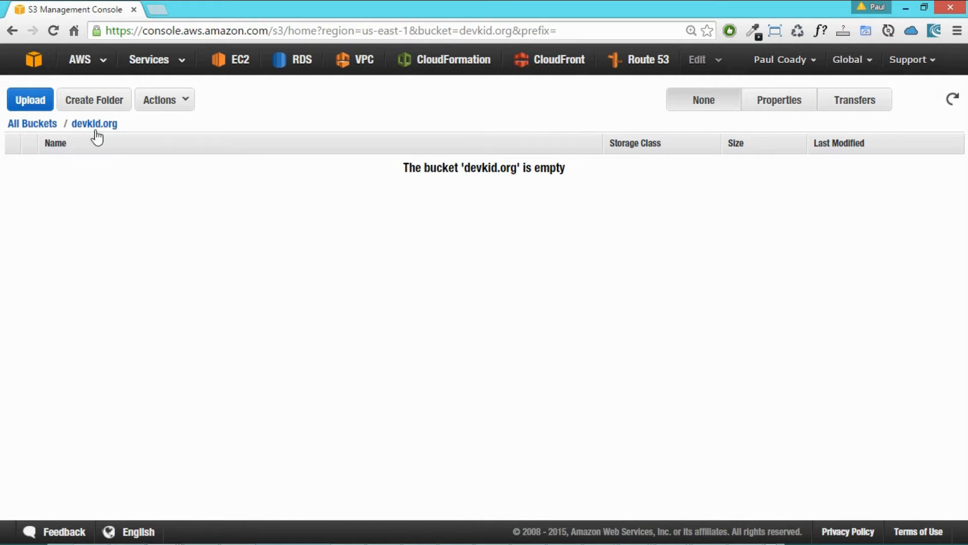
mouse_move(173, 203)
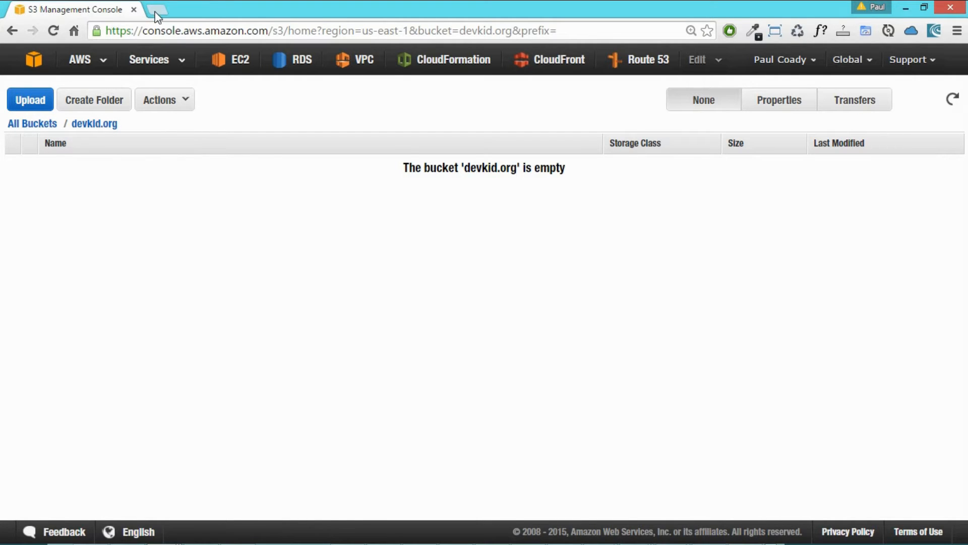
- In a new tab on html5up.net, browse the gallery and download the Spectral template
left_click(155, 9)
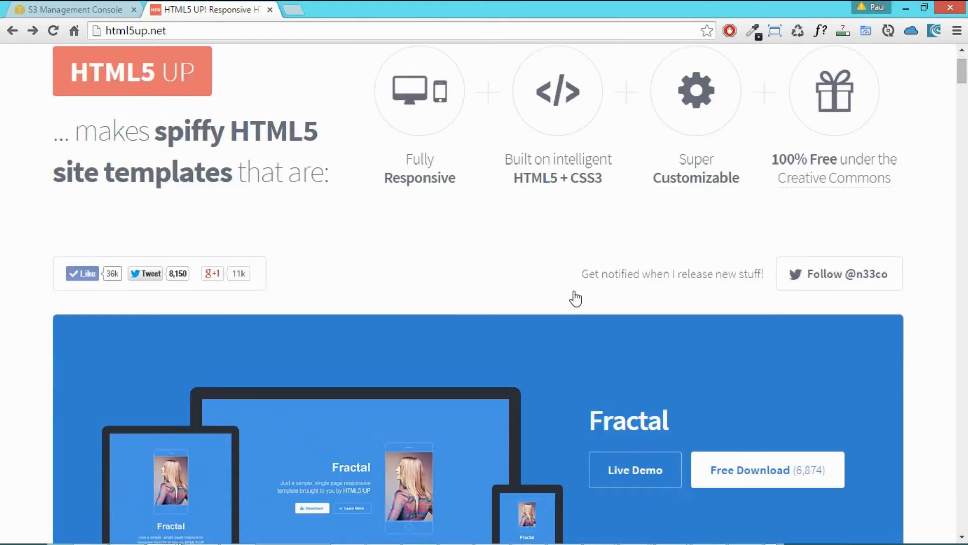
scroll("down", 3)
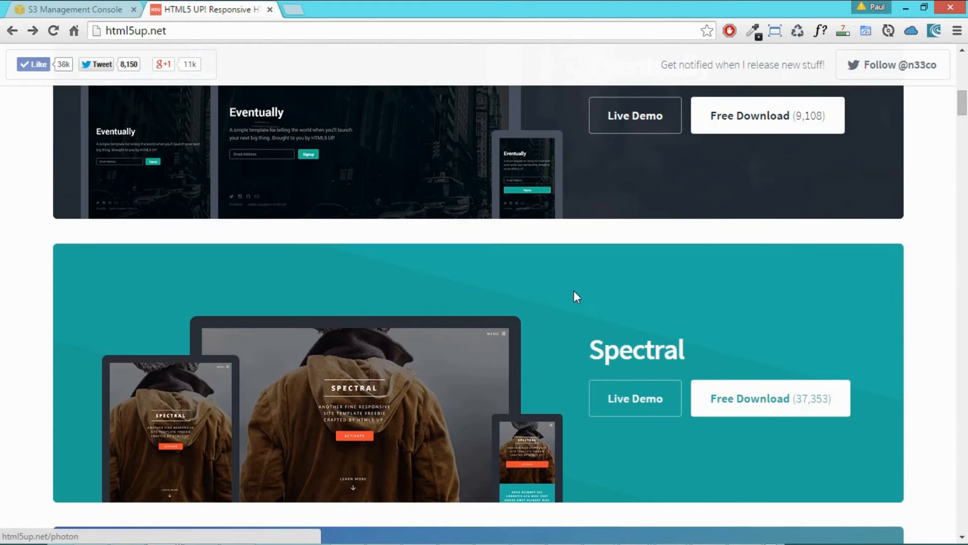
scroll("down", 3)
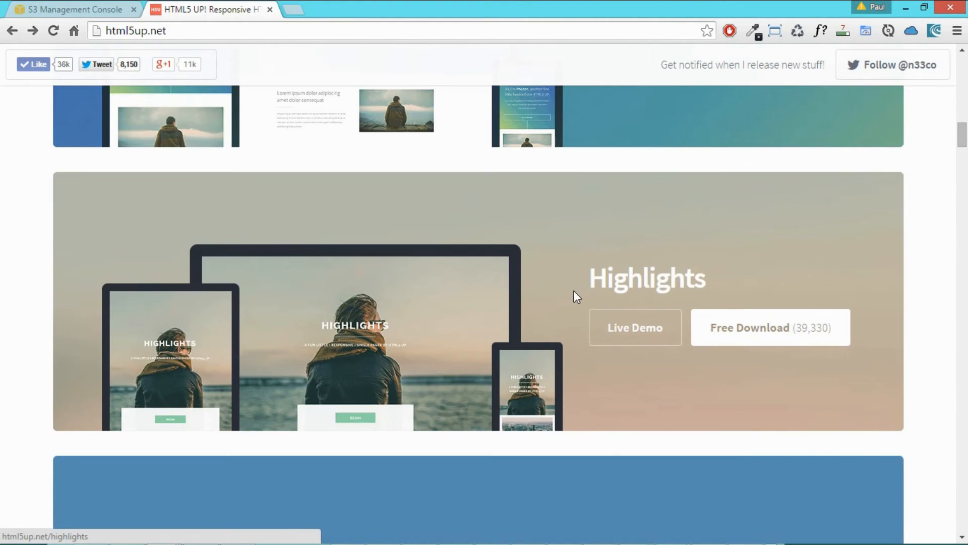
scroll("up", 3)
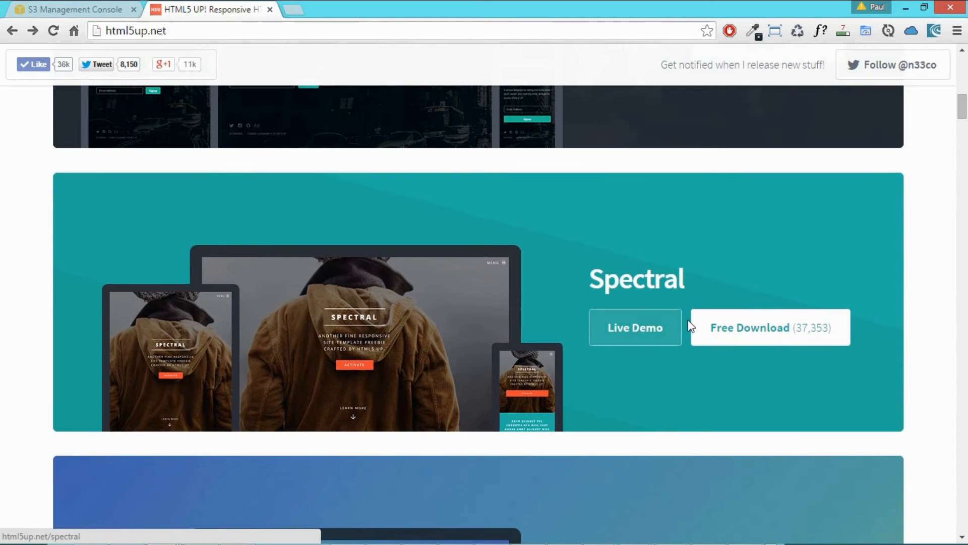
left_click(71, 9)
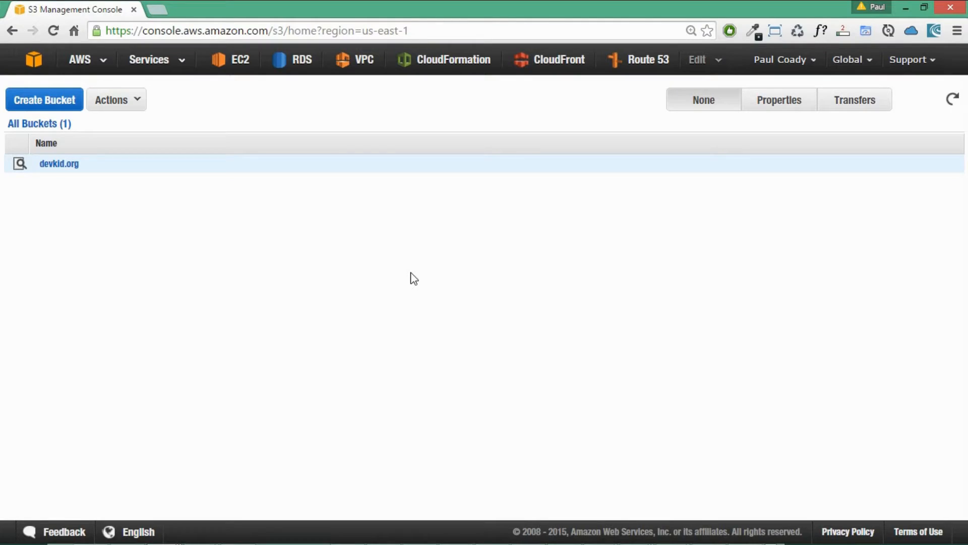
mouse_move(102, 221)
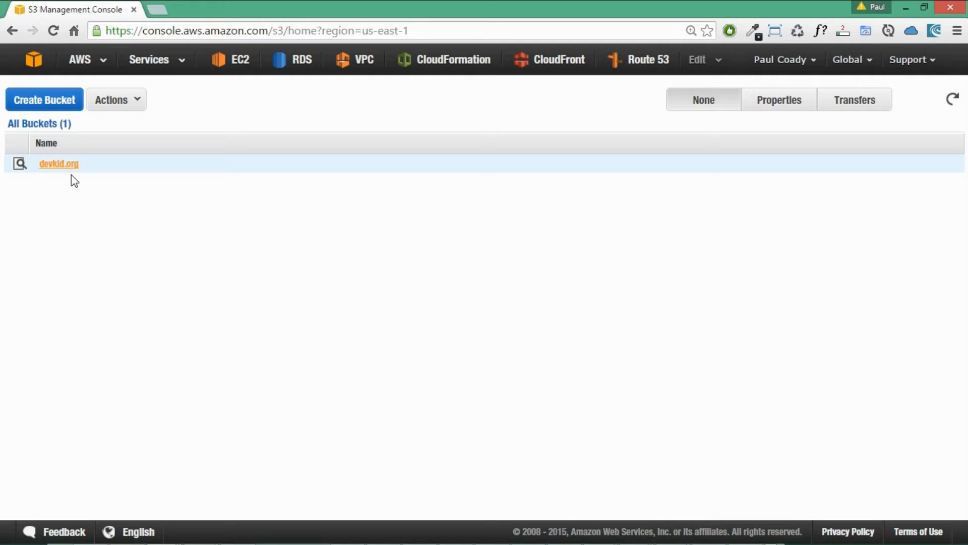
- Reopen the devkid.org bucket from the All Buckets list
left_click(59, 164)
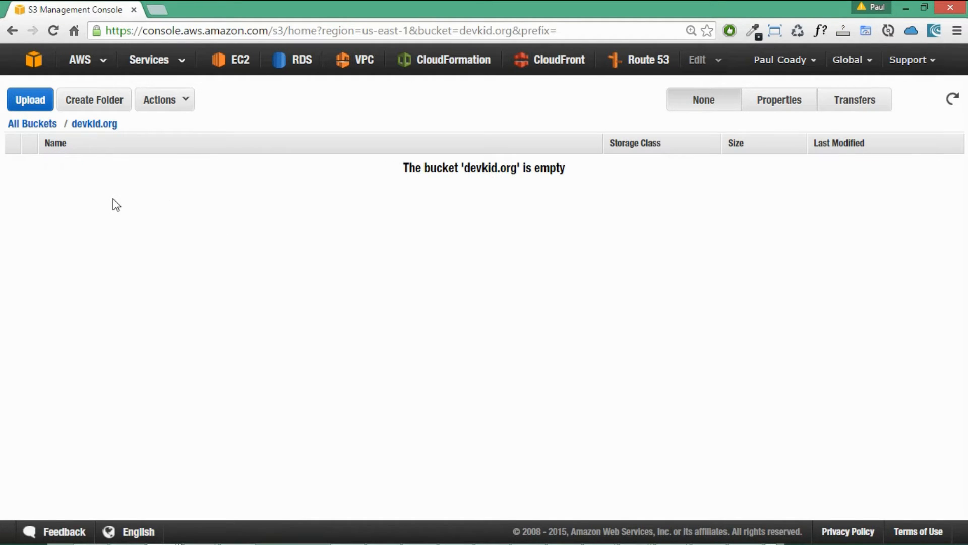
mouse_move(209, 227)
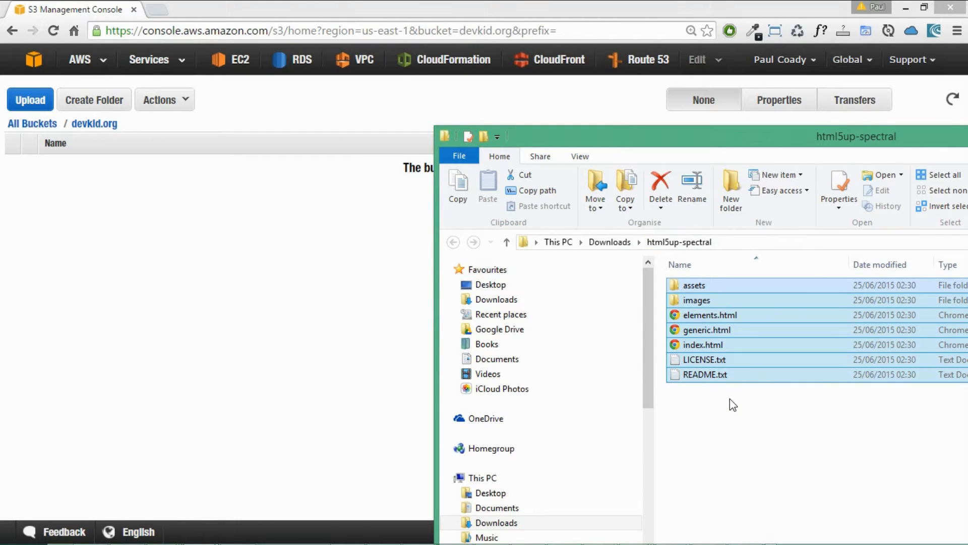
mouse_move(737, 412)
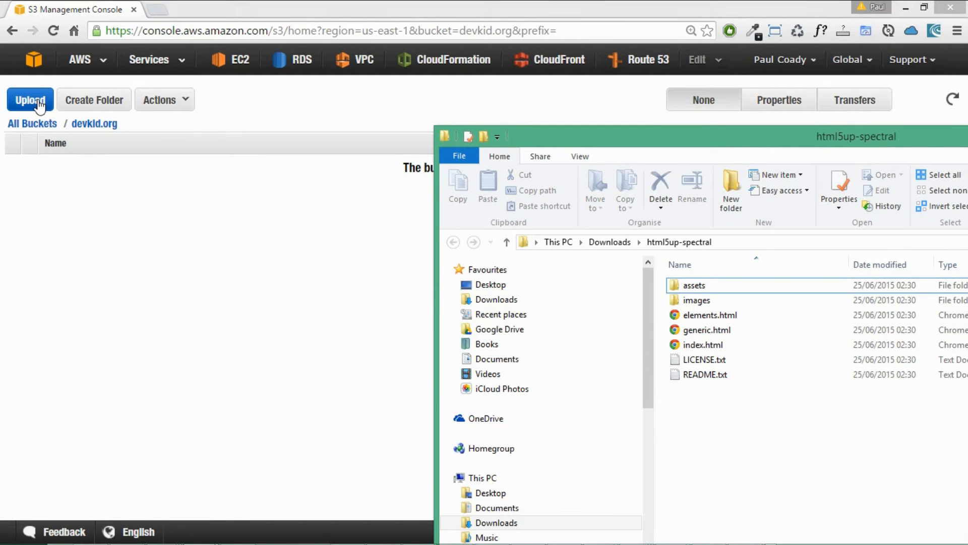
- Upload the 40 Spectral template files into devkid.org with Make everything public ticked
left_click(29, 100)
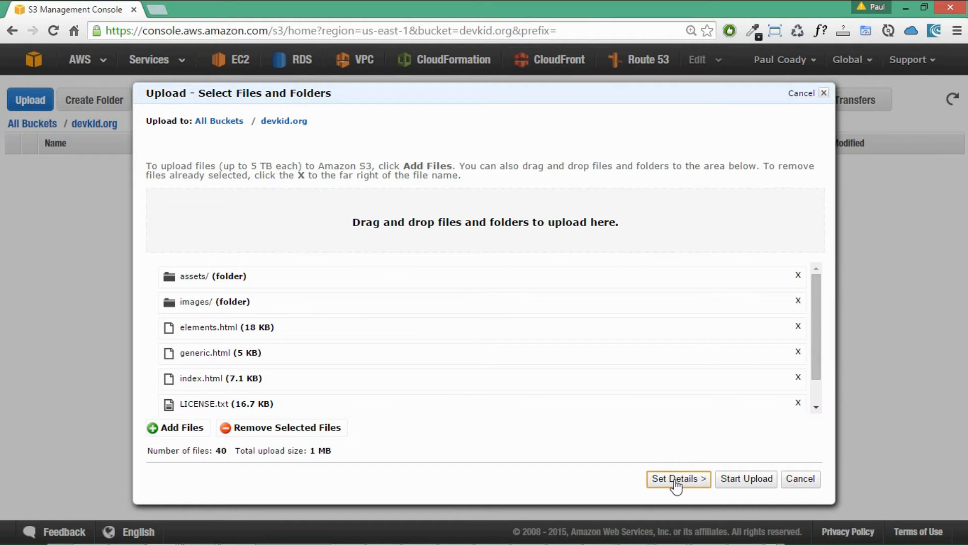
left_click(678, 479)
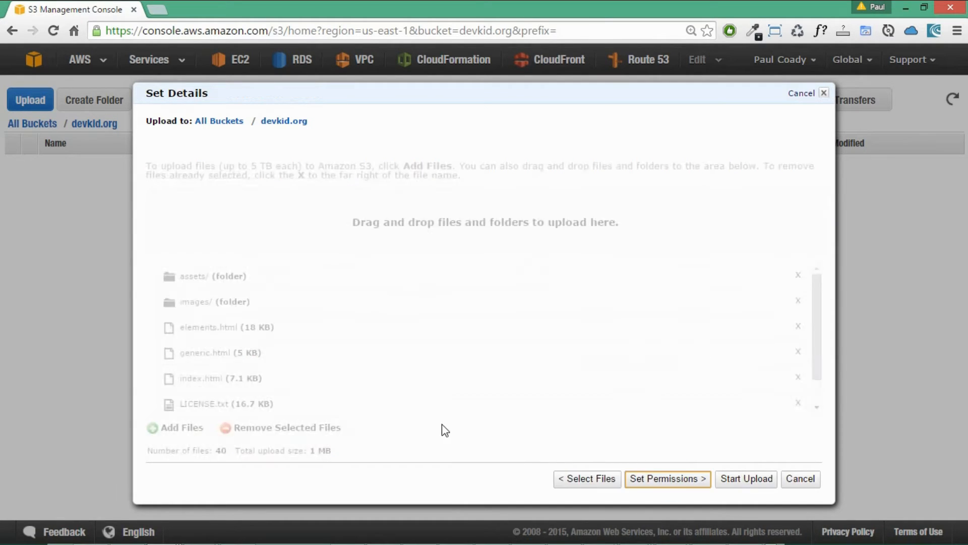
left_click(667, 478)
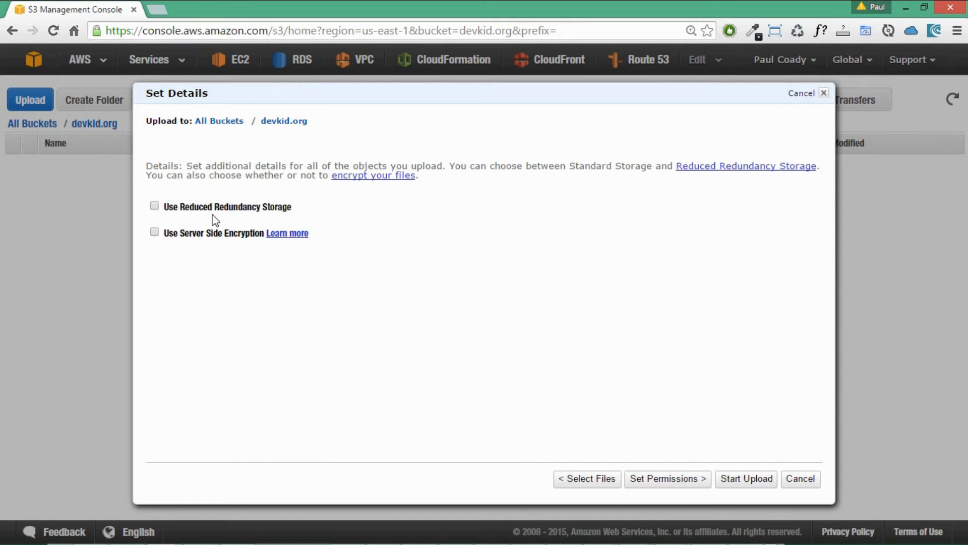
mouse_move(509, 389)
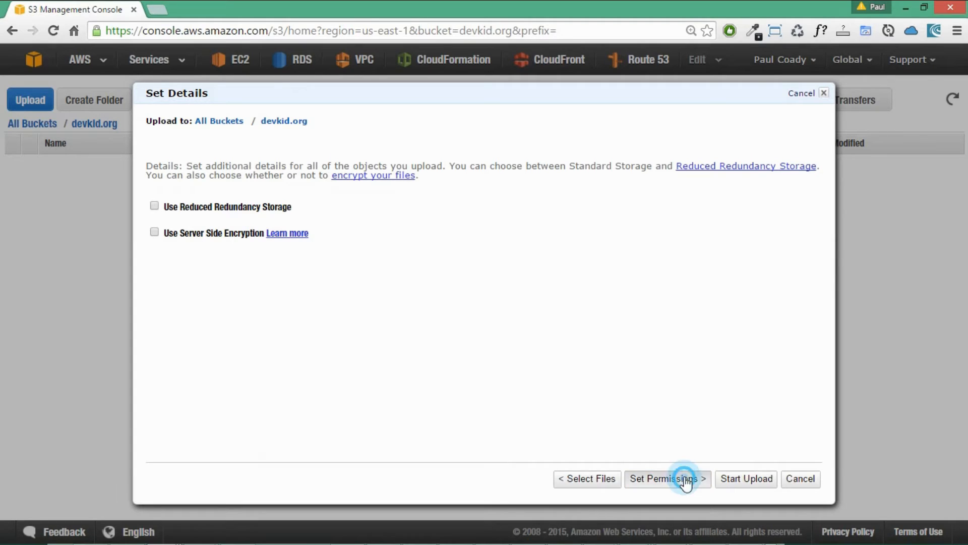
left_click(666, 478)
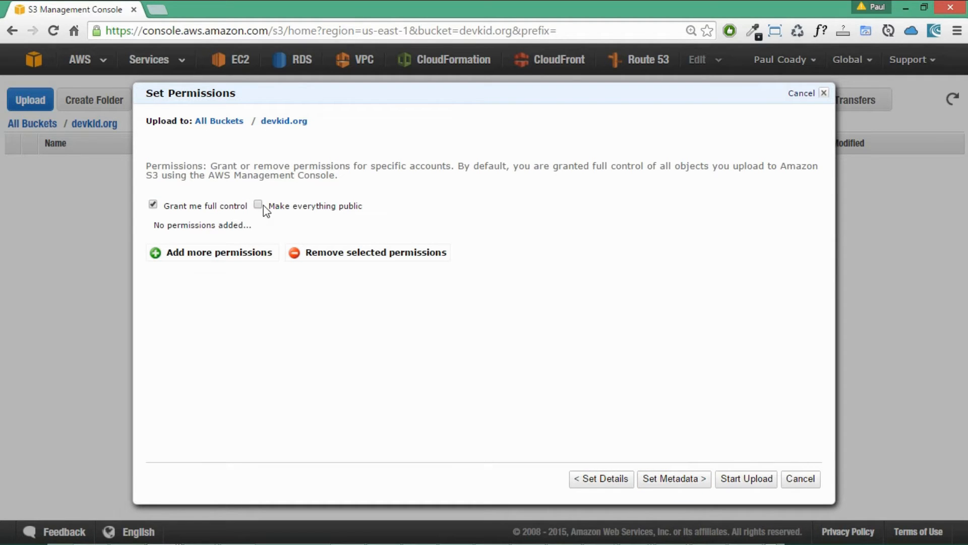
left_click(258, 205)
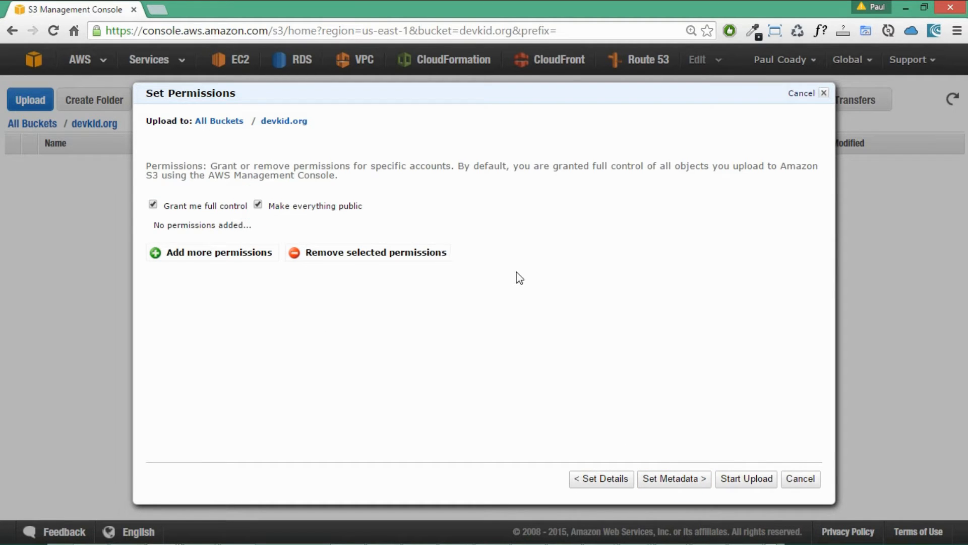
mouse_move(591, 269)
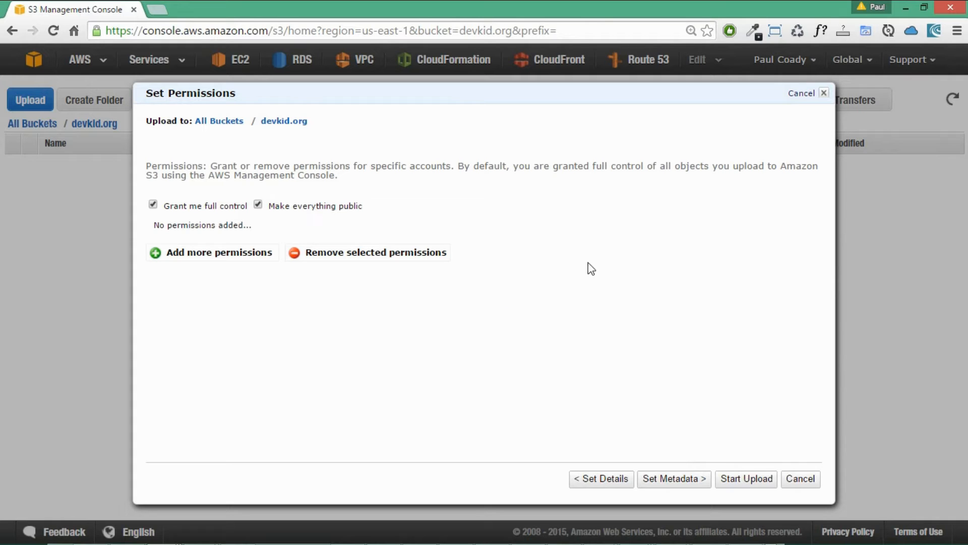
left_click(673, 478)
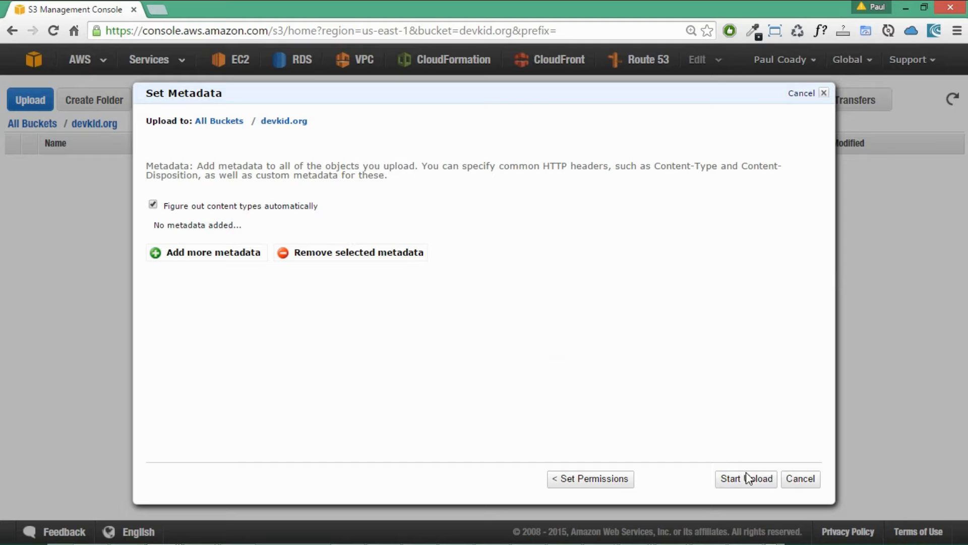
mouse_move(643, 416)
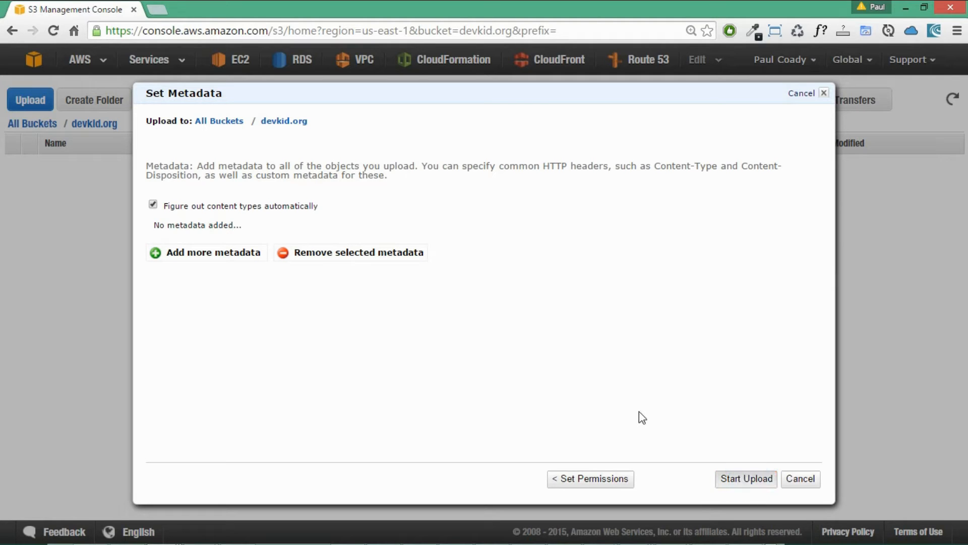
left_click(746, 478)
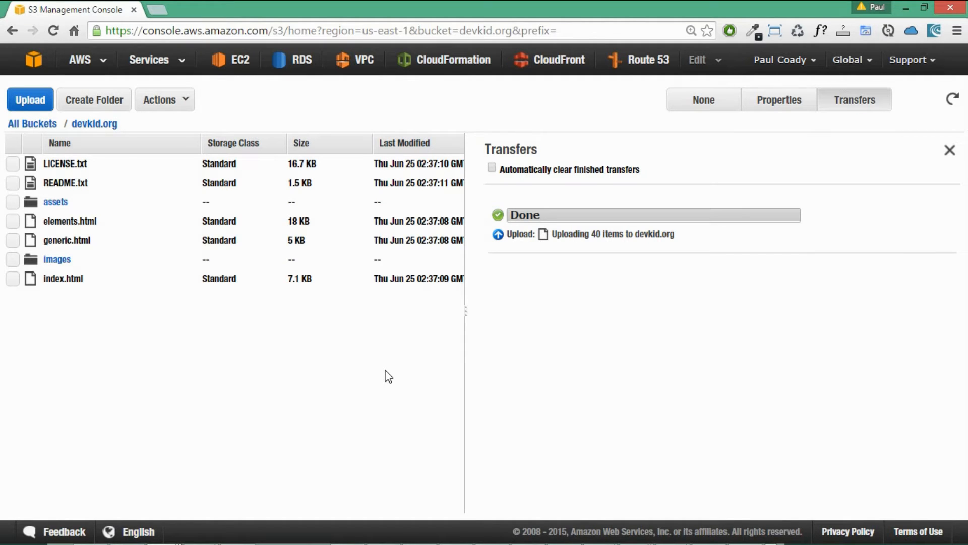
mouse_move(790, 149)
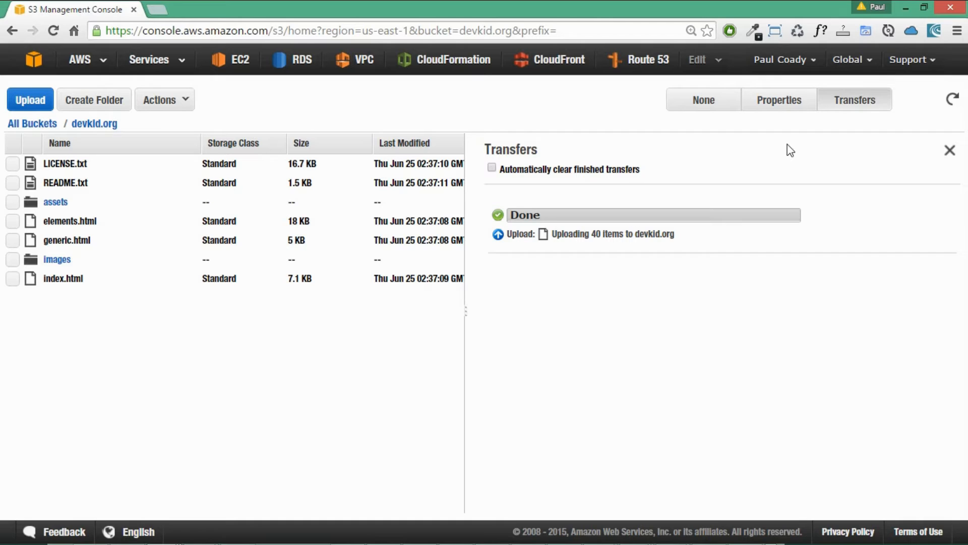
mouse_move(837, 151)
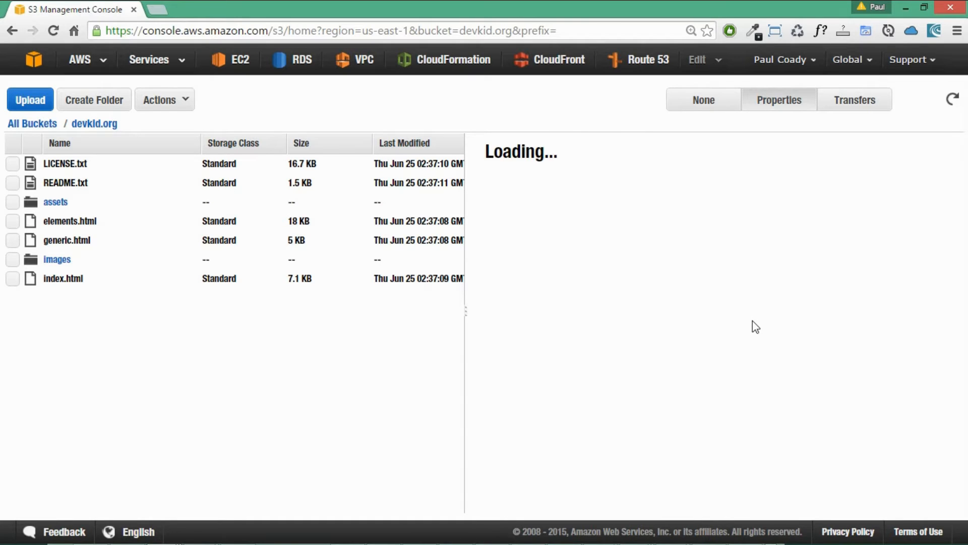
- In bucket Properties, enable static website hosting with index.html as the index document
left_click(780, 100)
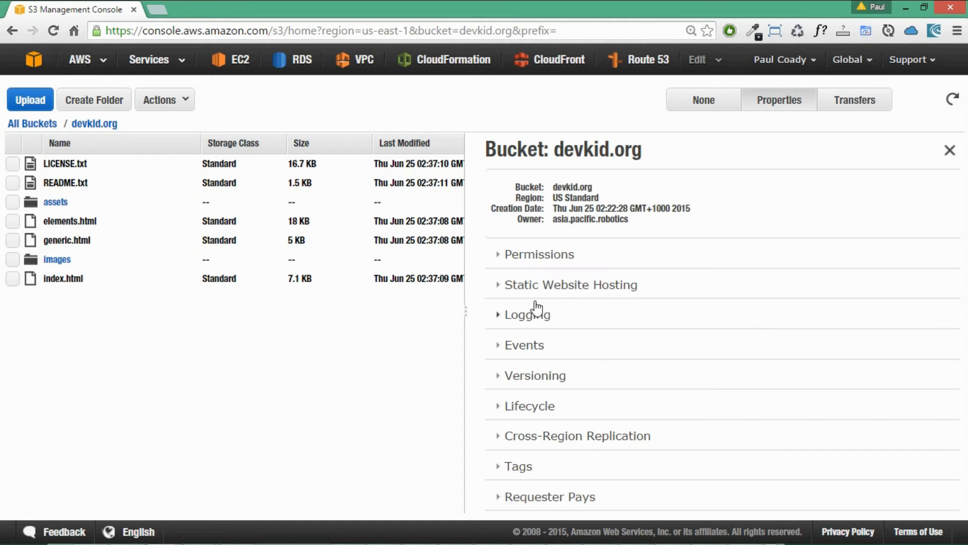
left_click(570, 285)
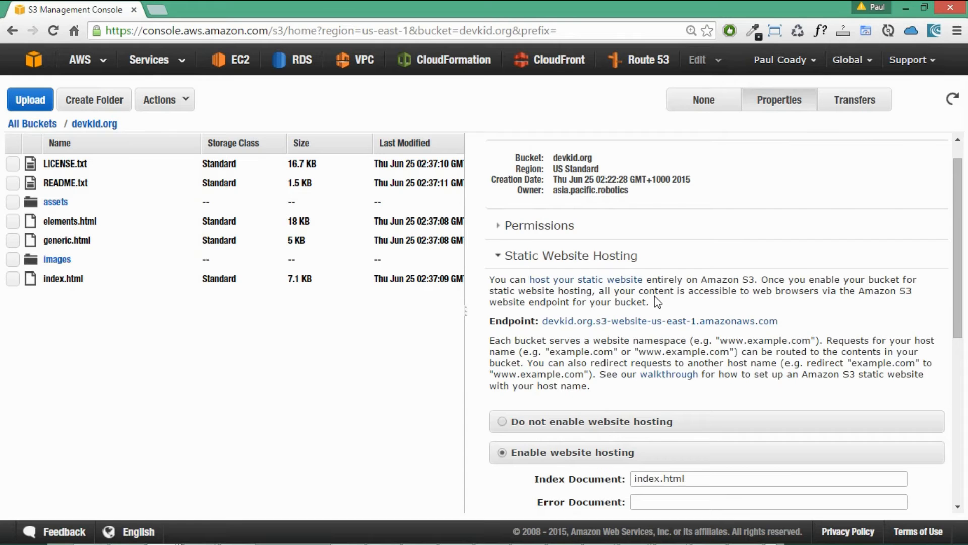
scroll("down", 3)
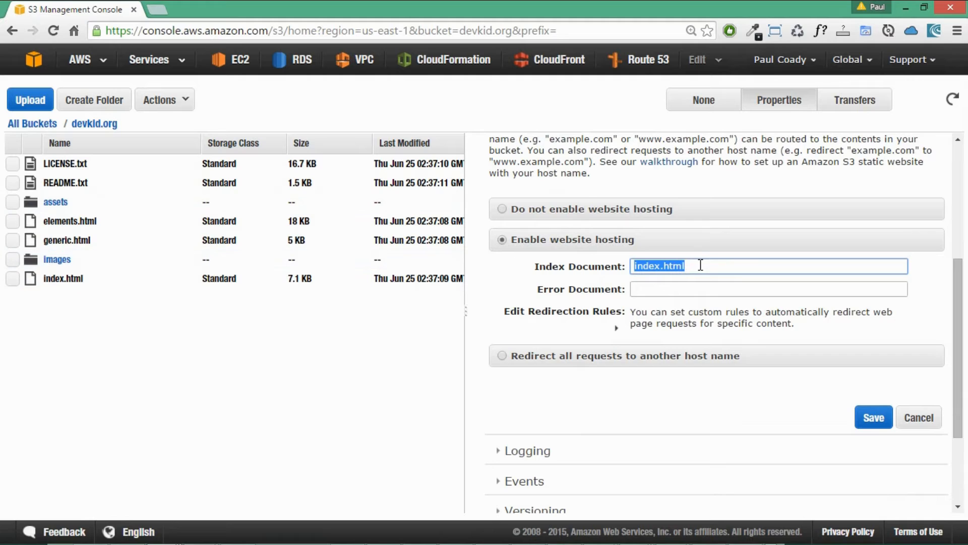
left_click(768, 289)
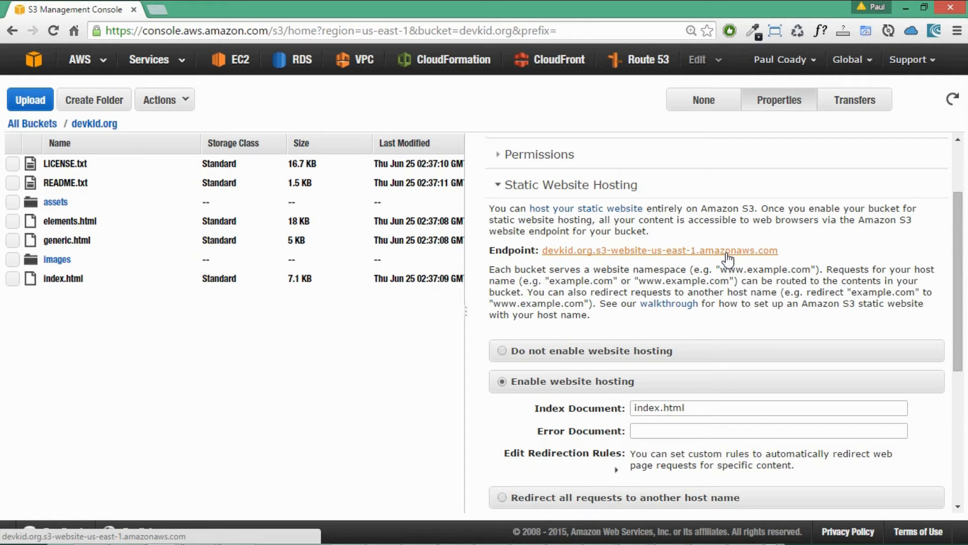
mouse_move(710, 282)
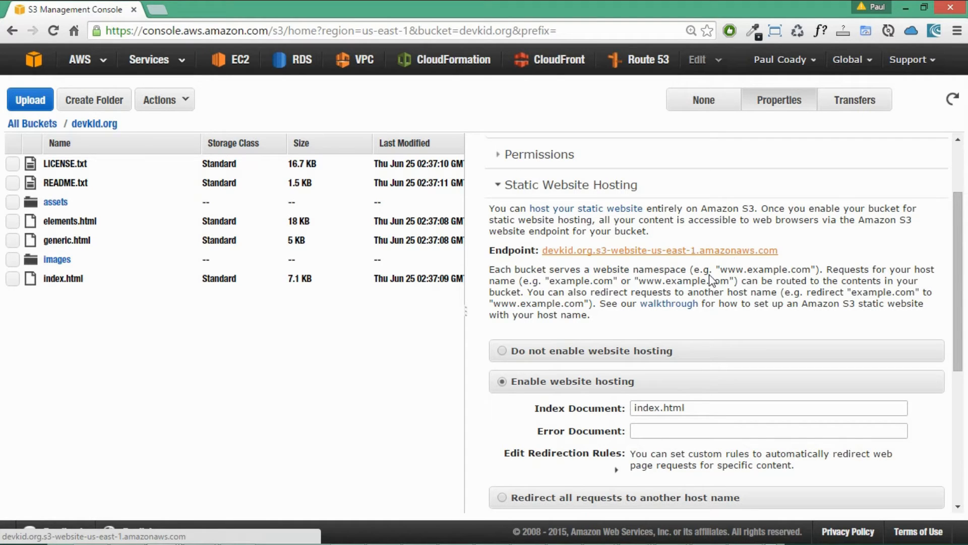
- Visit the website endpoint to check the Spectral site, then return to the S3 console
left_click(659, 250)
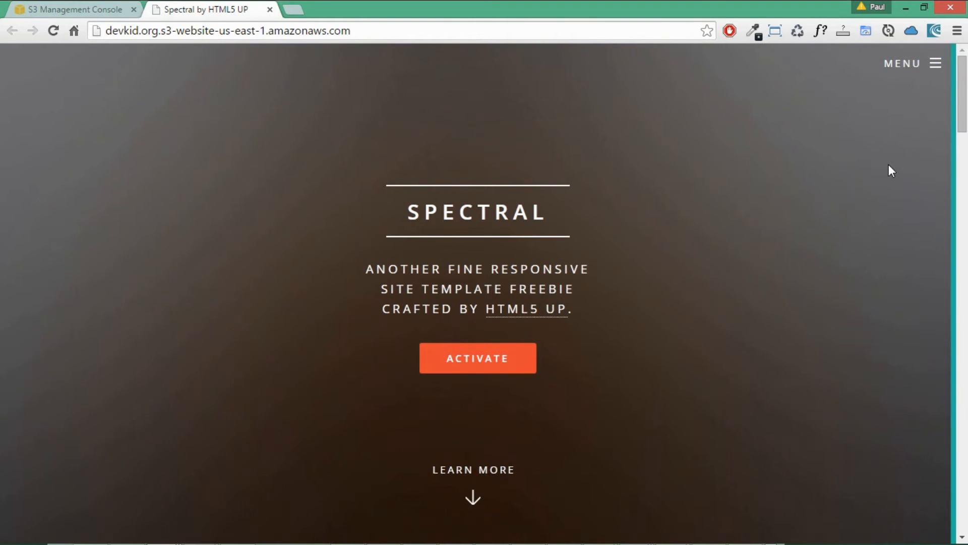
left_click(902, 63)
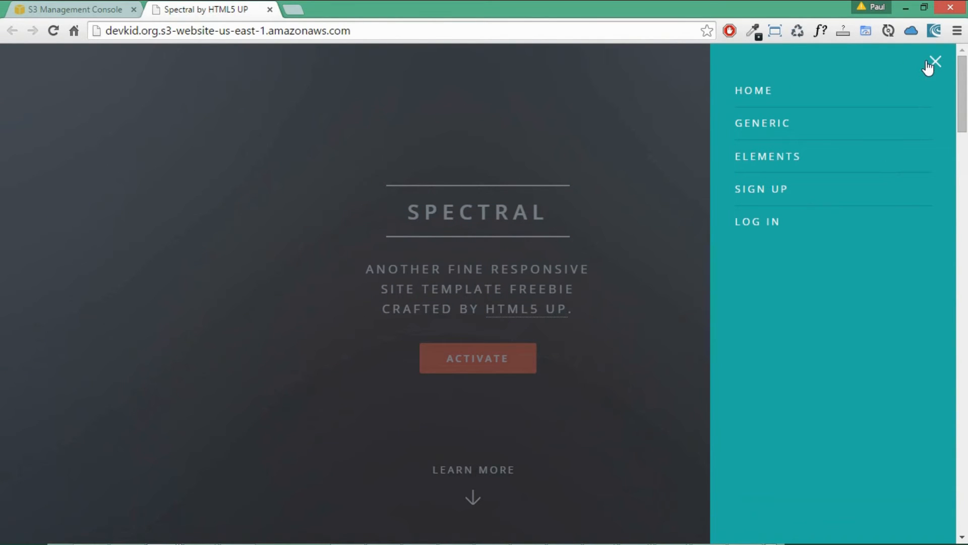
left_click(934, 61)
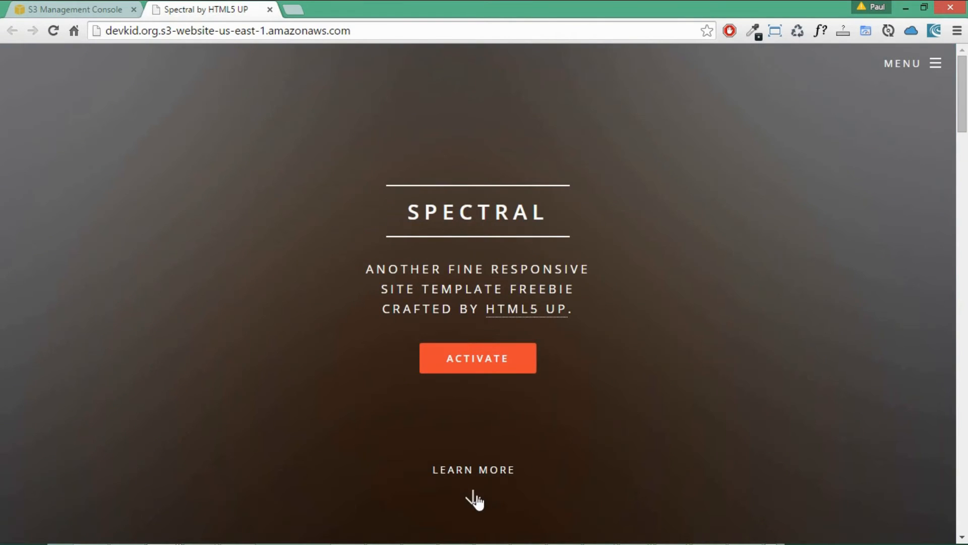
left_click(74, 9)
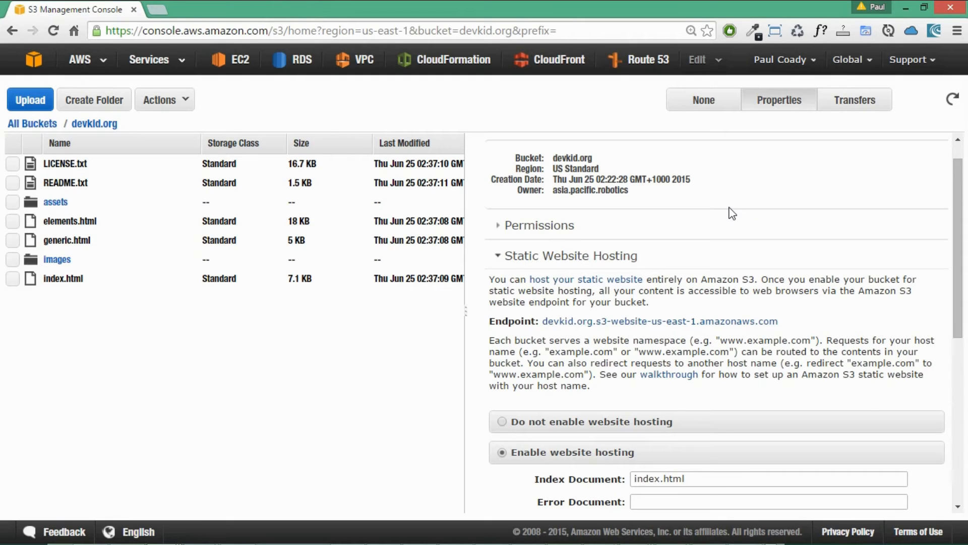
mouse_move(706, 241)
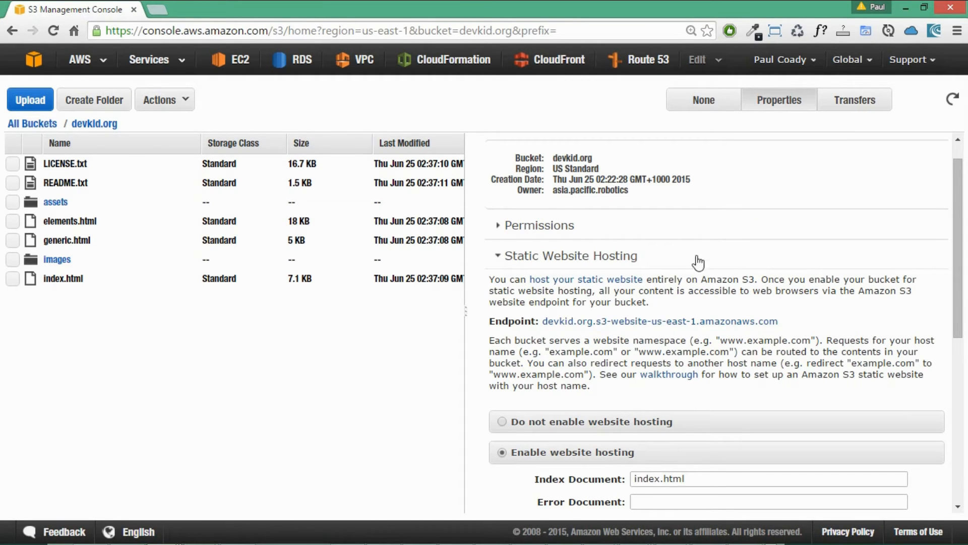
mouse_move(498, 259)
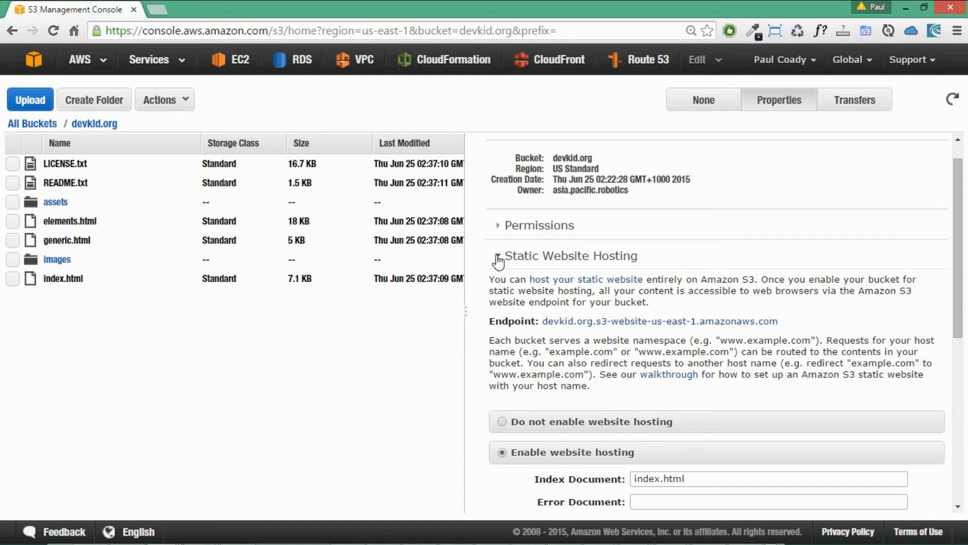
- Collapse Static Website Hosting and expand the Versioning section, shown not enabled
left_click(497, 255)
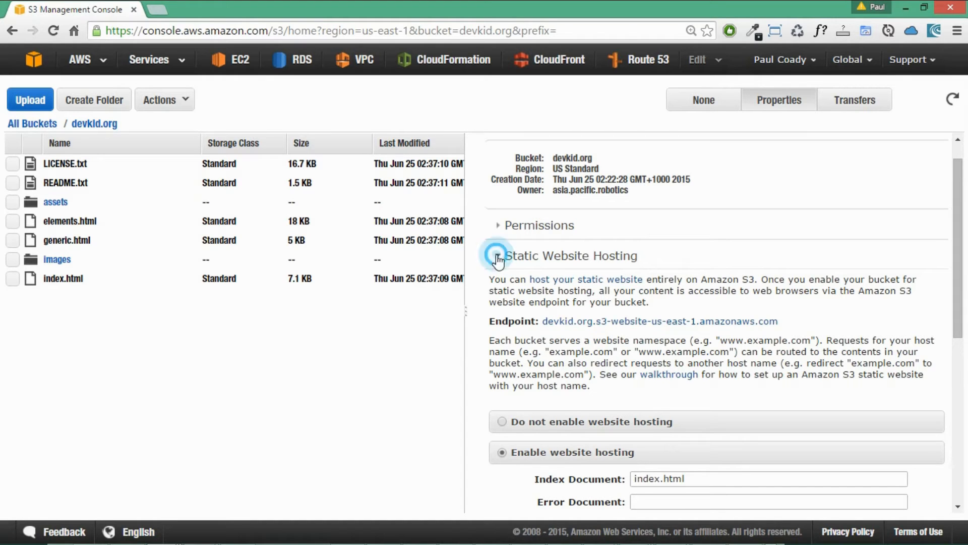
left_click(500, 255)
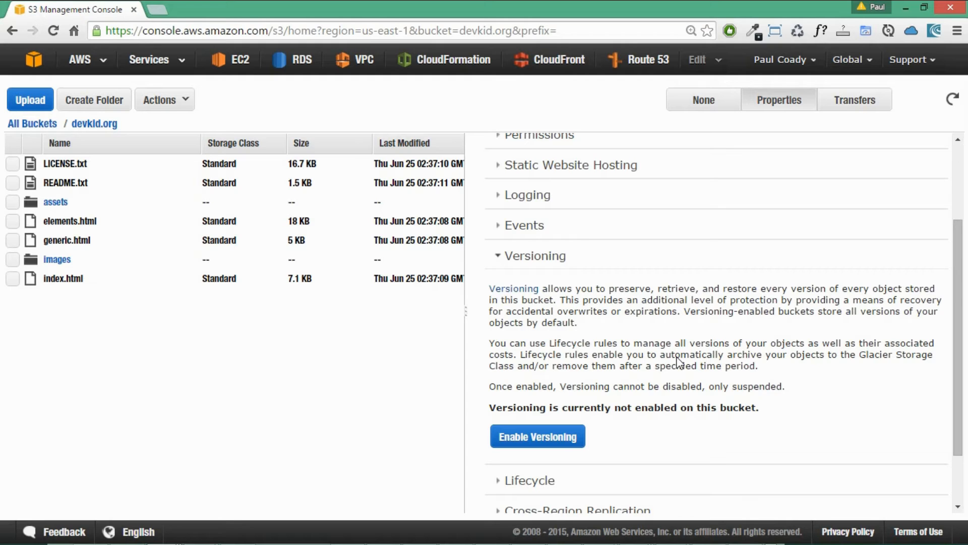
mouse_move(629, 404)
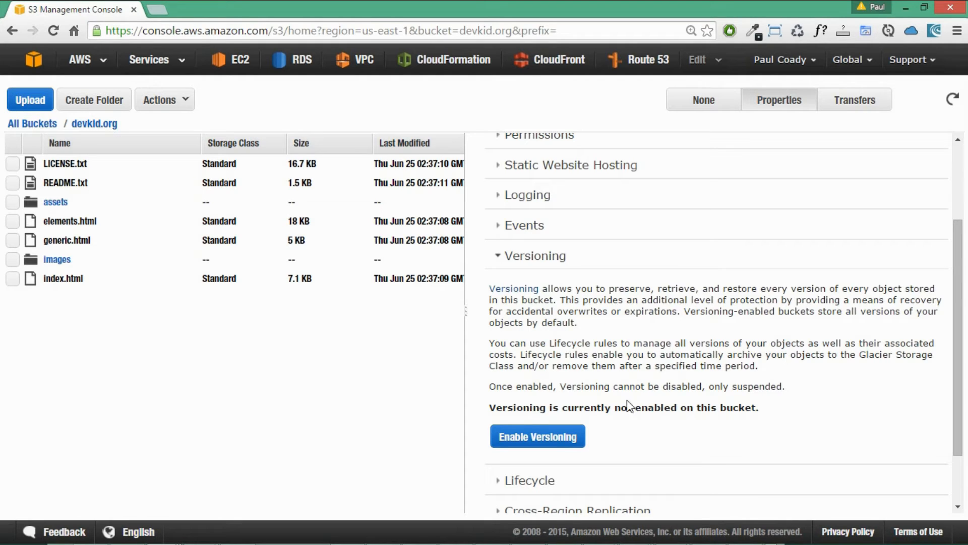
- Enable versioning on devkid.org and confirm, leaving Suspend Versioning shown
left_click(537, 436)
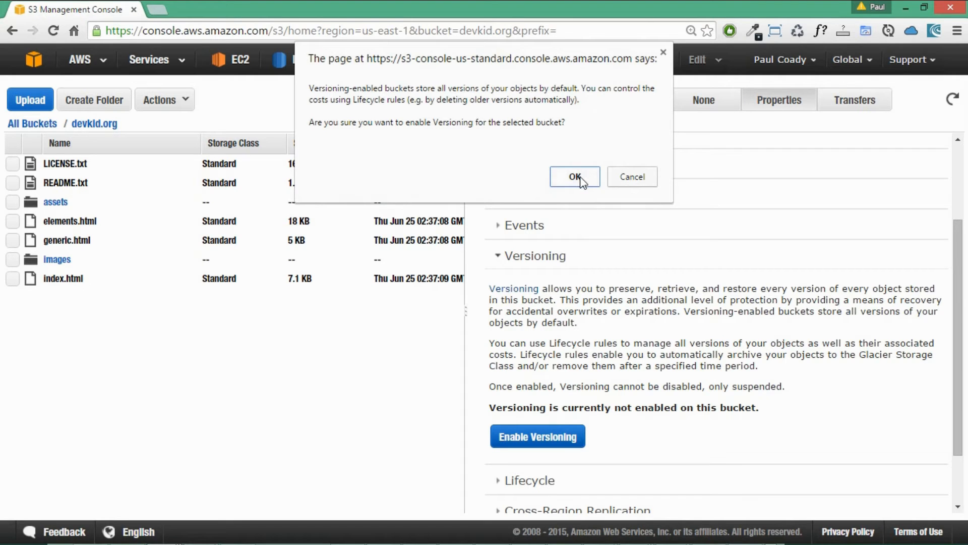
left_click(574, 177)
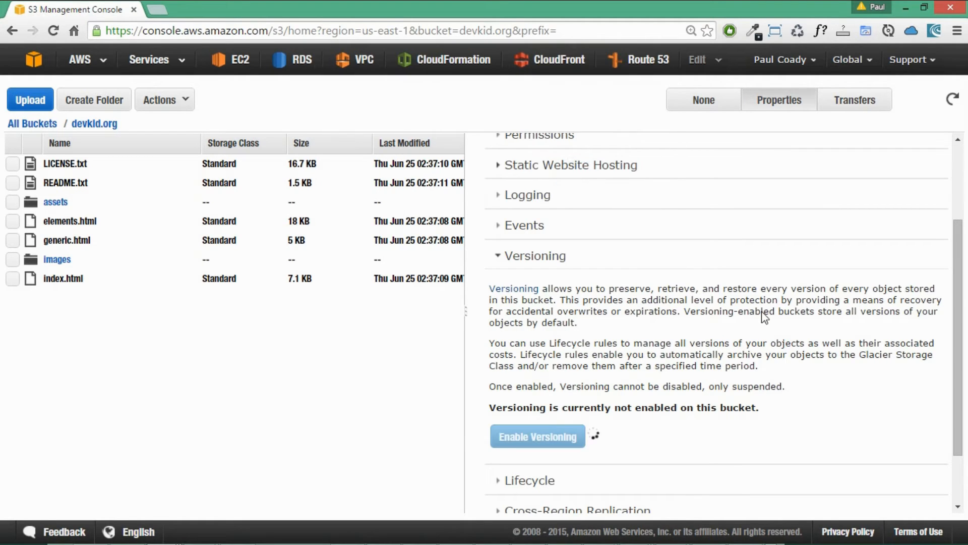
left_click(537, 436)
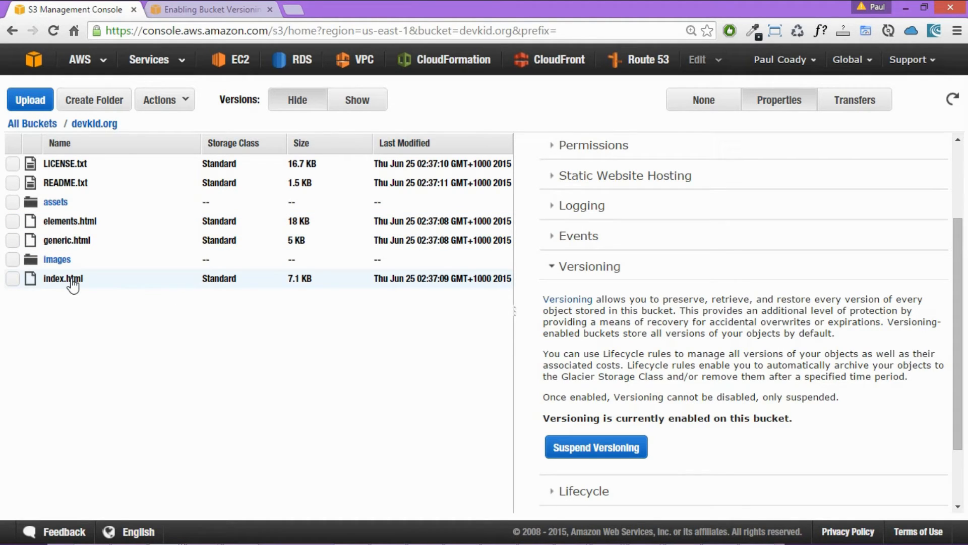
- Select index.html in the devkid.org bucket and delete it via the Actions menu
left_click(14, 278)
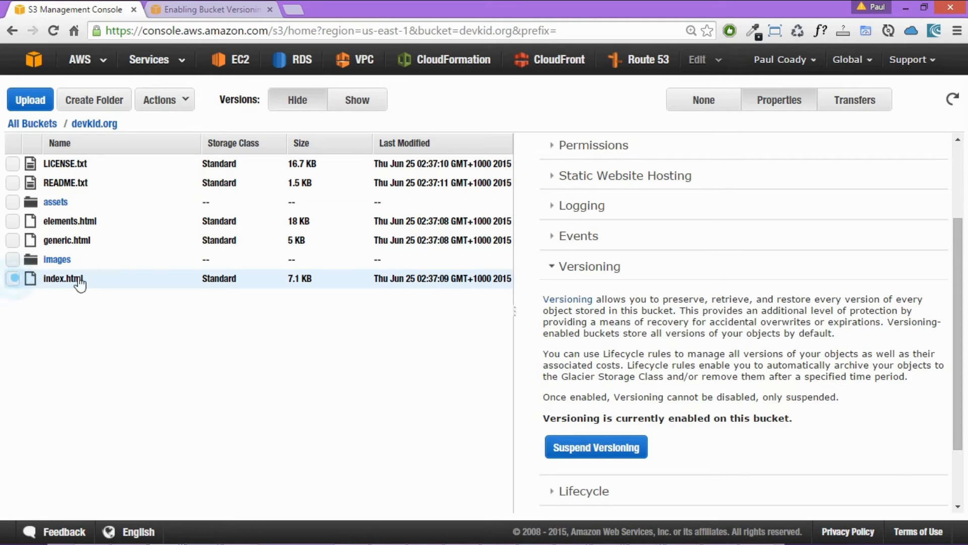
left_click(62, 279)
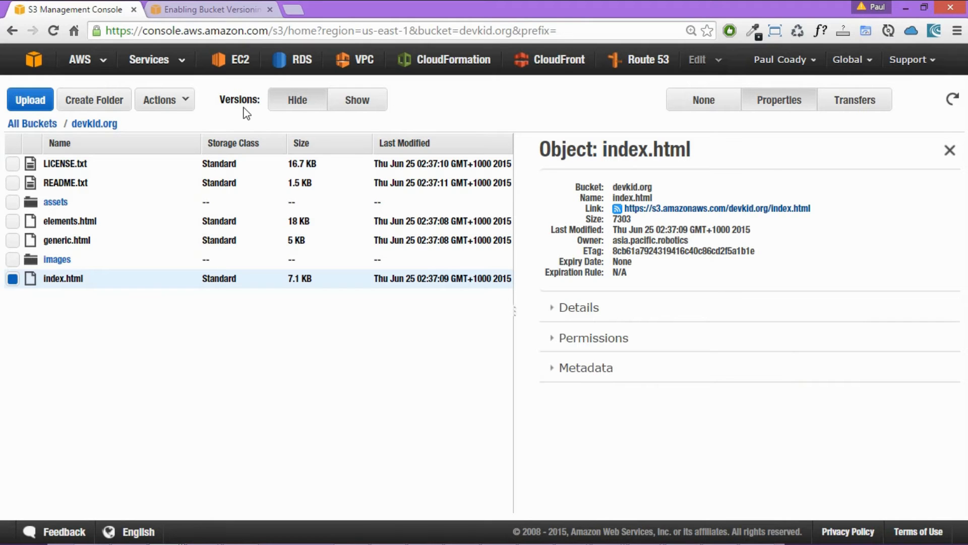
mouse_move(185, 99)
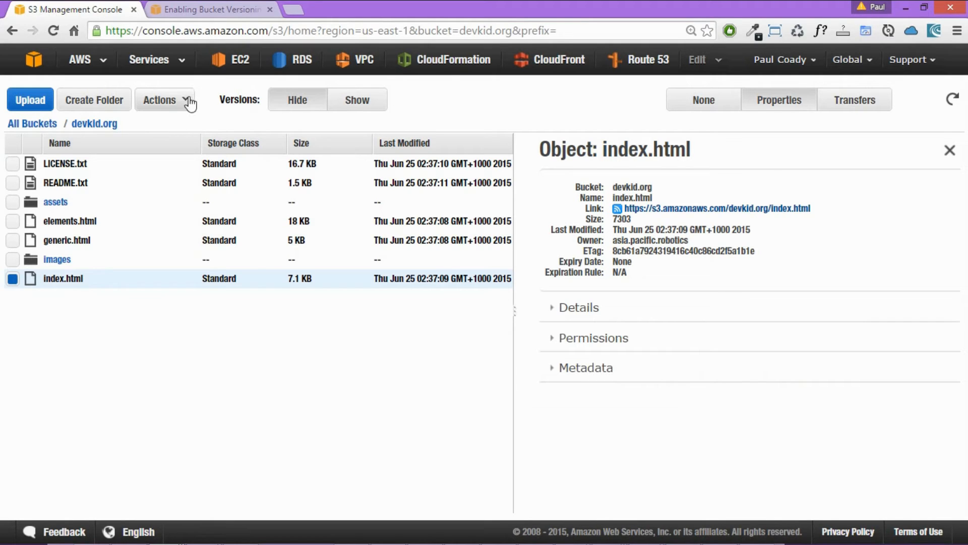
left_click(163, 100)
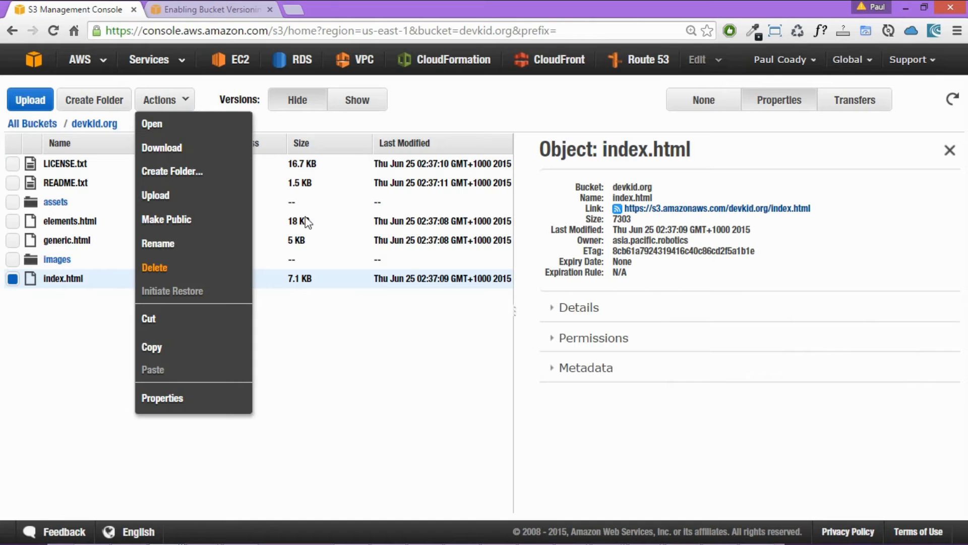
left_click(154, 267)
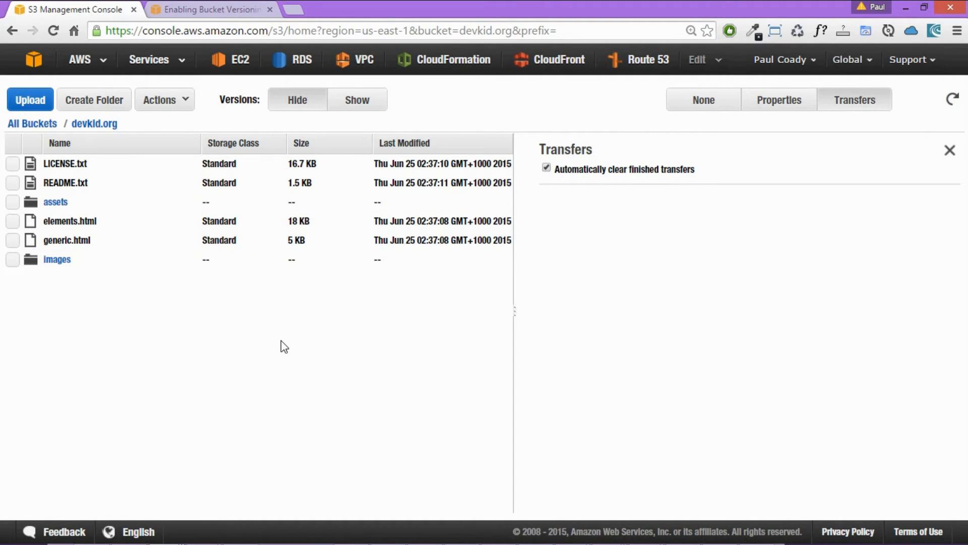
mouse_move(308, 346)
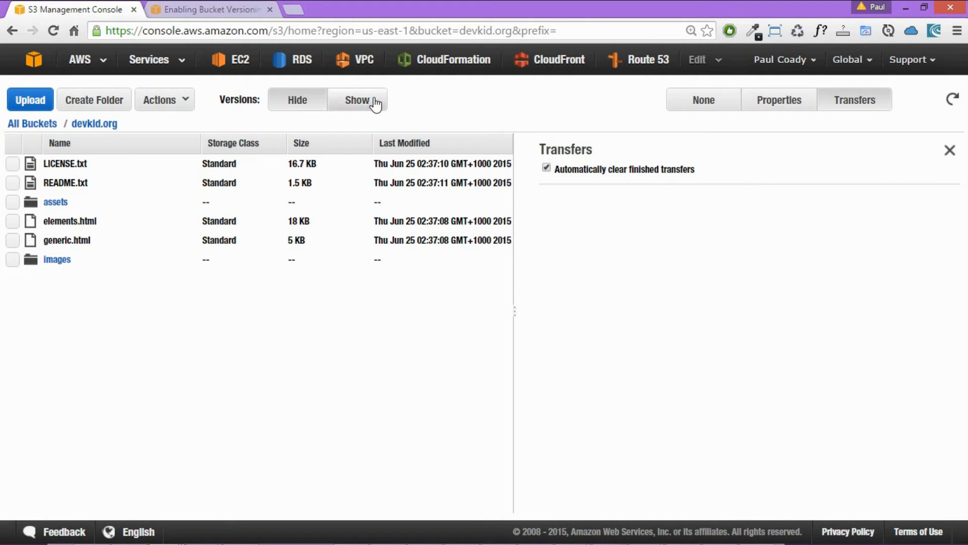
- Show object versions and permanently delete index.html's delete marker, restoring the original version
left_click(357, 100)
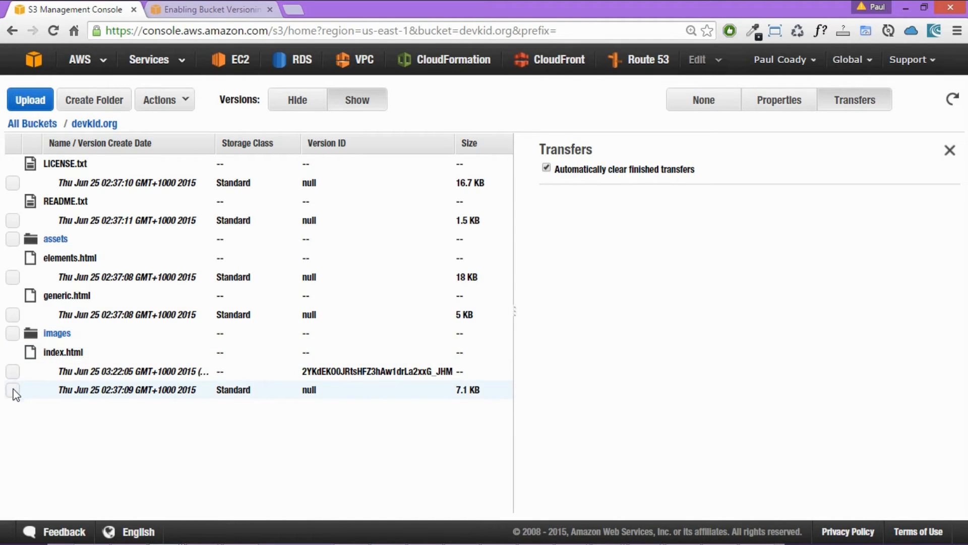
left_click(12, 389)
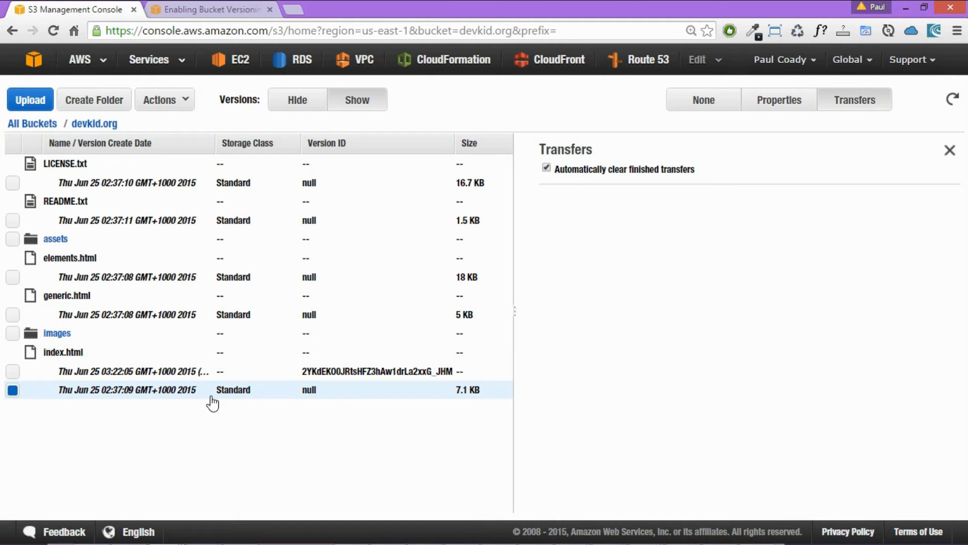
mouse_move(321, 397)
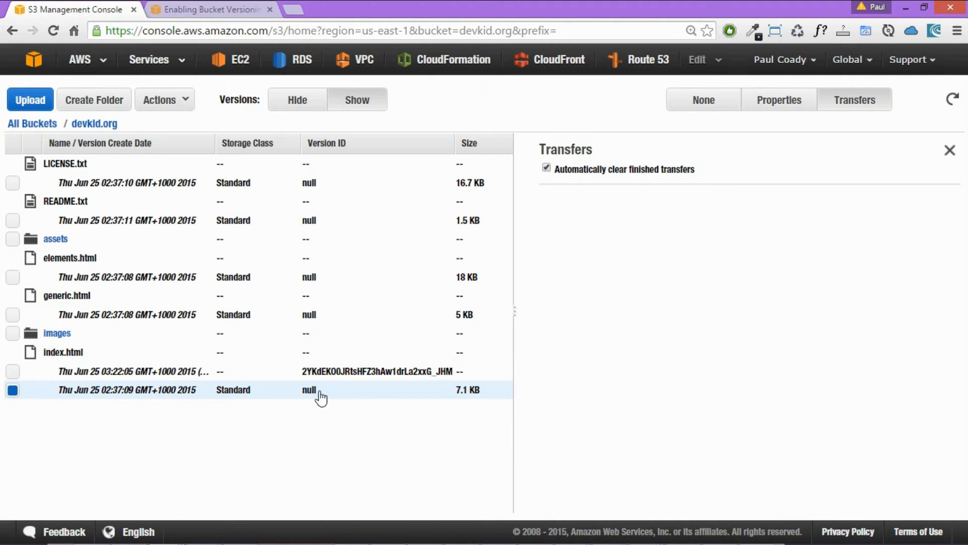
mouse_move(834, 122)
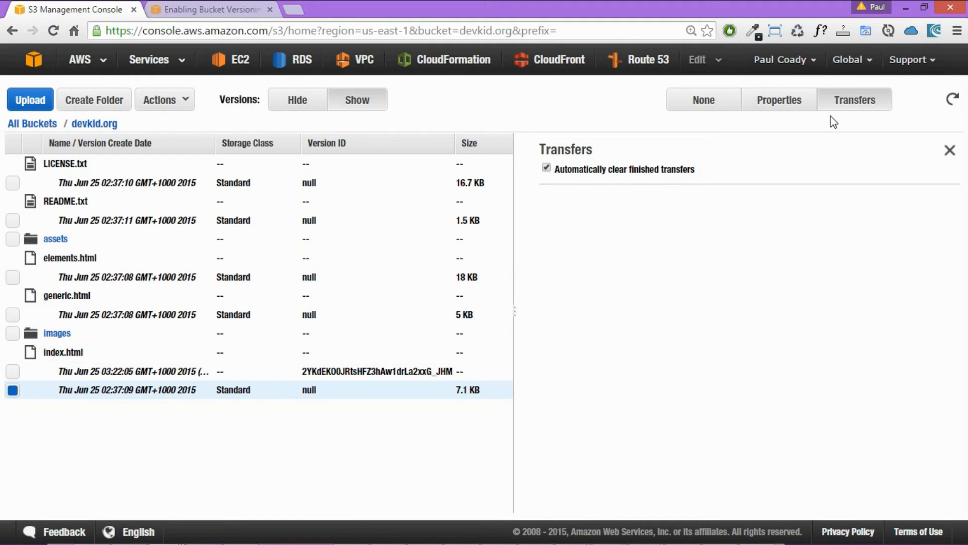
left_click(779, 100)
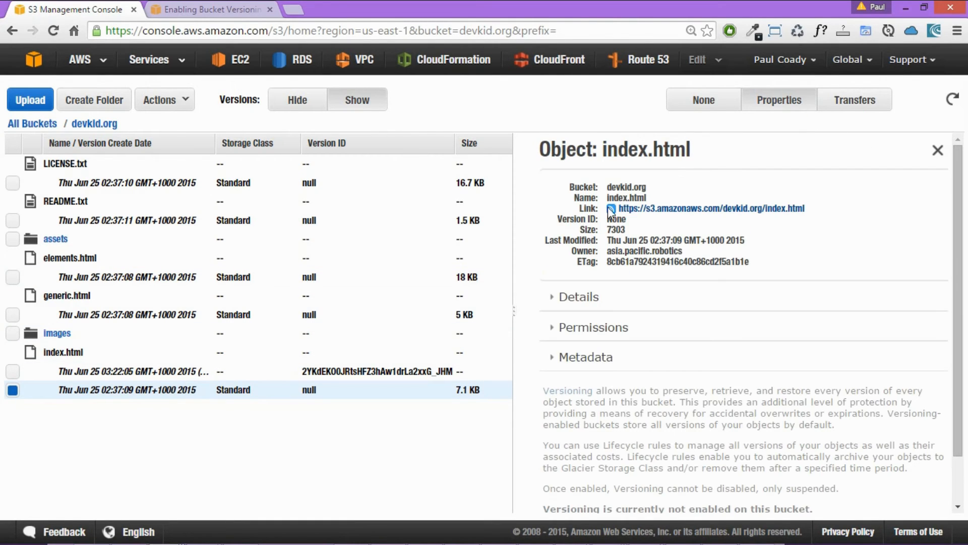
mouse_move(756, 340)
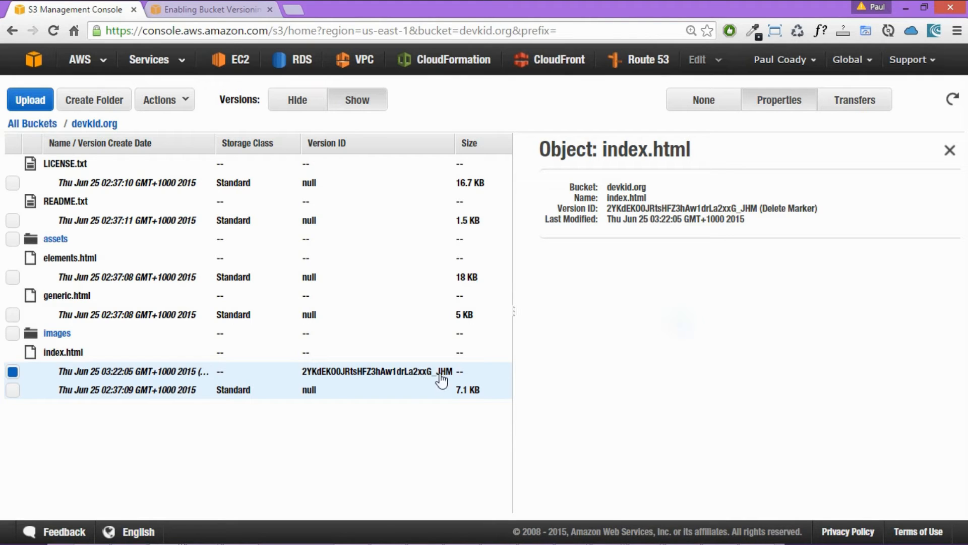
left_click(160, 100)
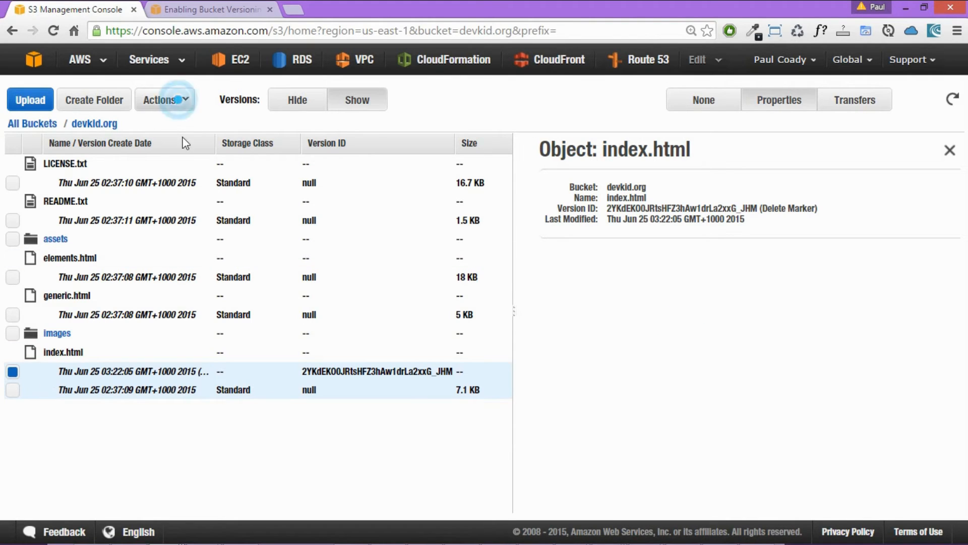
left_click(154, 193)
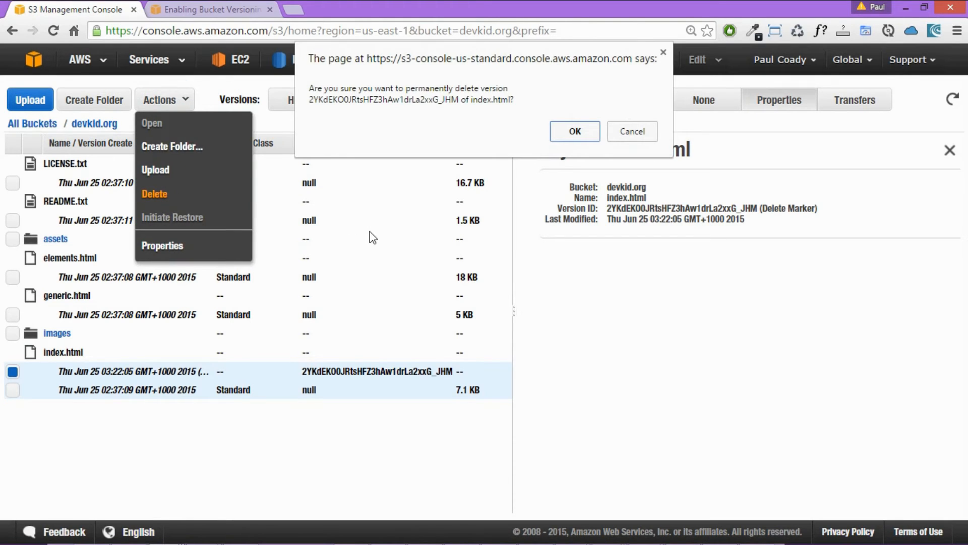
left_click(574, 131)
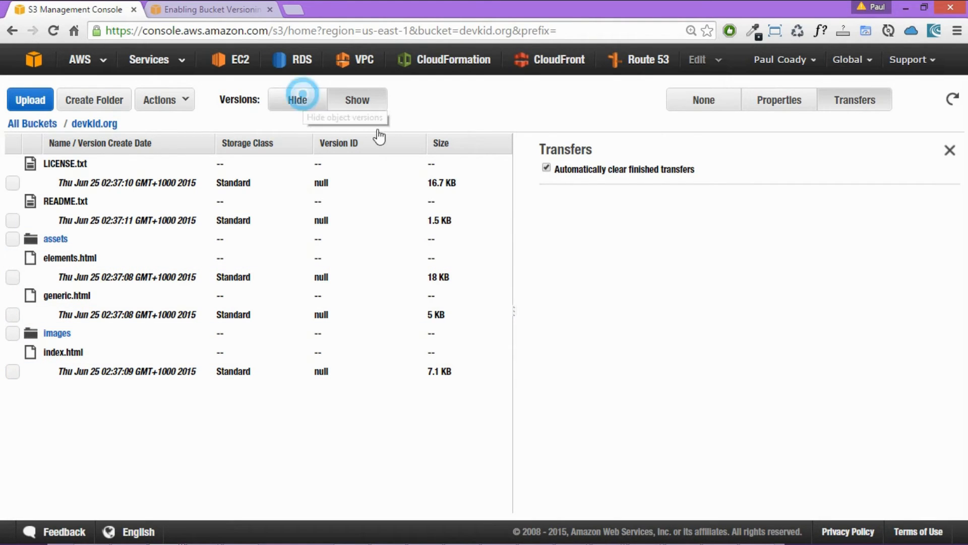
- Hide object versions so the bucket shows its plain file list with index.html back
left_click(297, 100)
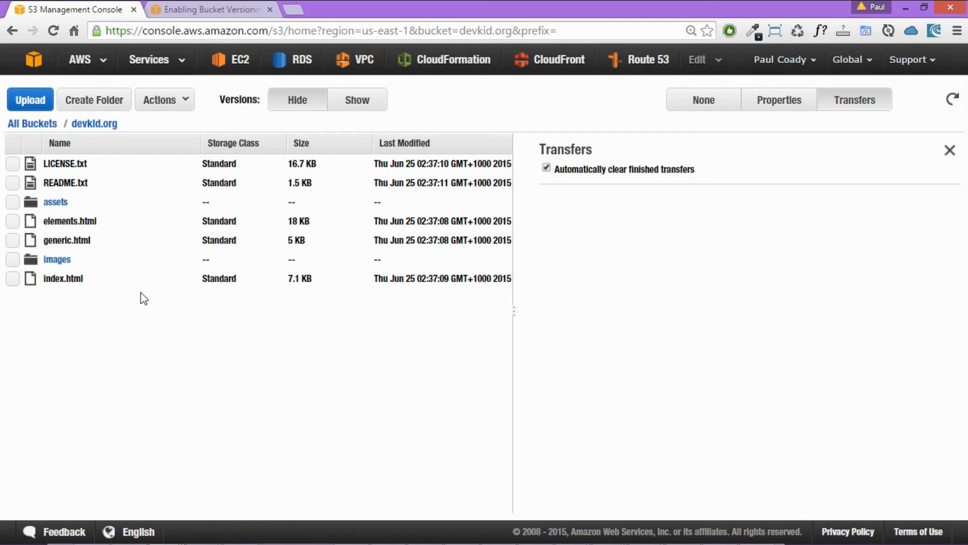
mouse_move(41, 111)
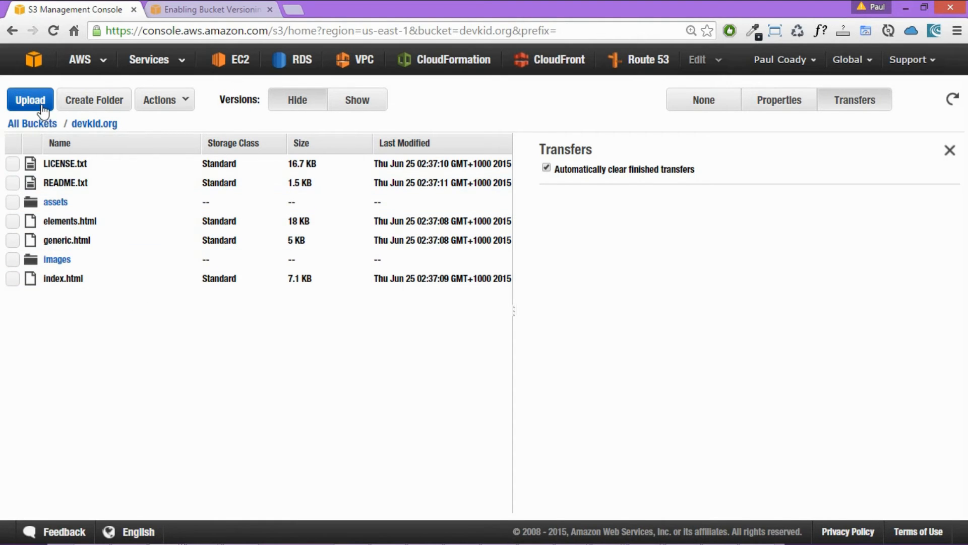
- Upload a new index.html to devkid.org with Make everything public enabled
left_click(29, 100)
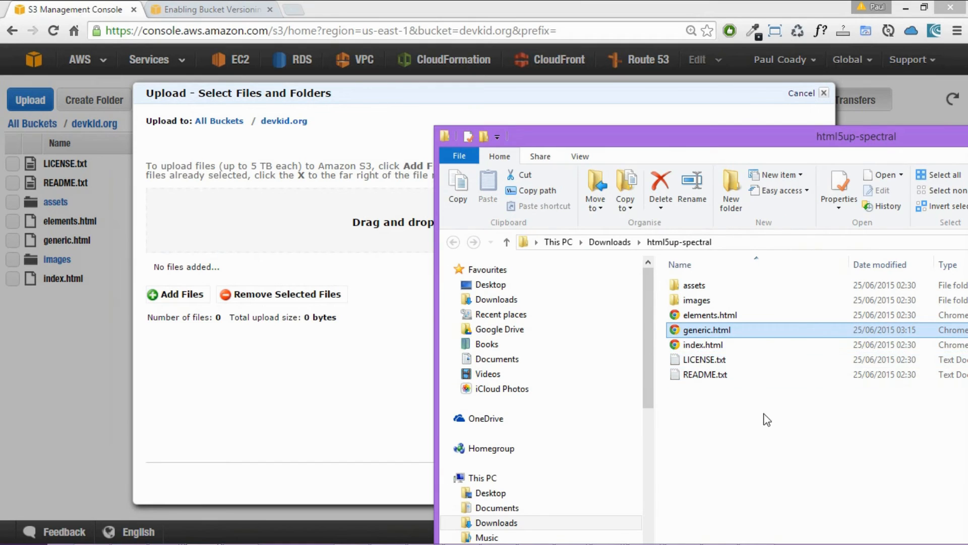
left_click(703, 345)
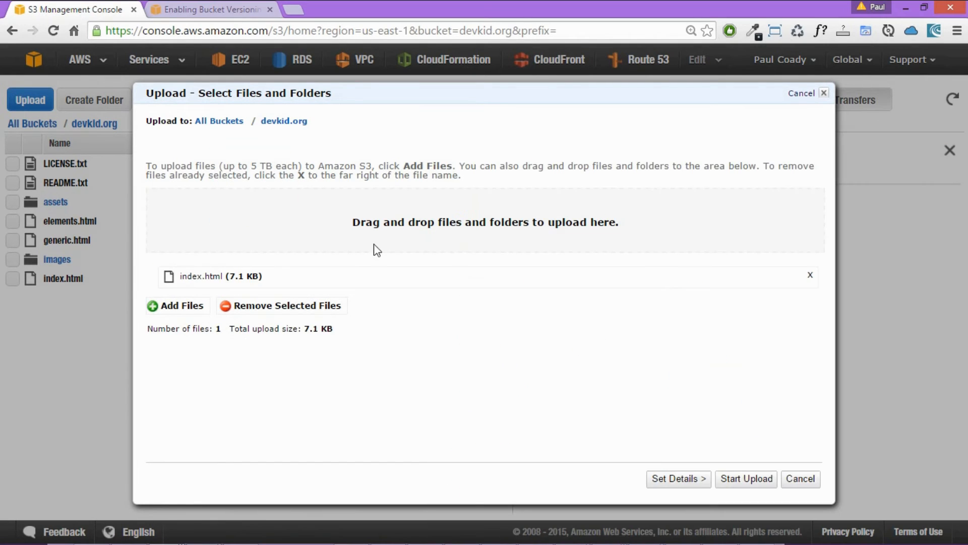
left_click(678, 478)
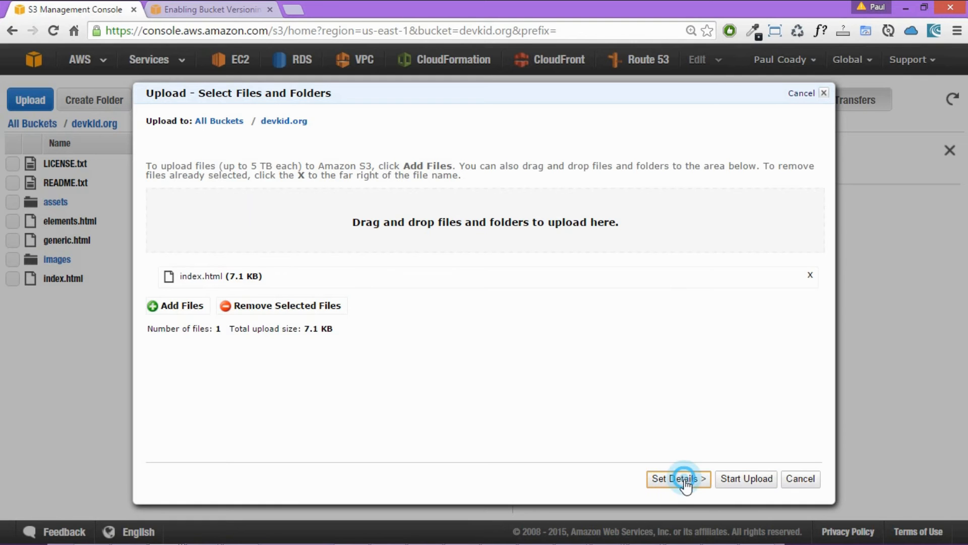
left_click(678, 479)
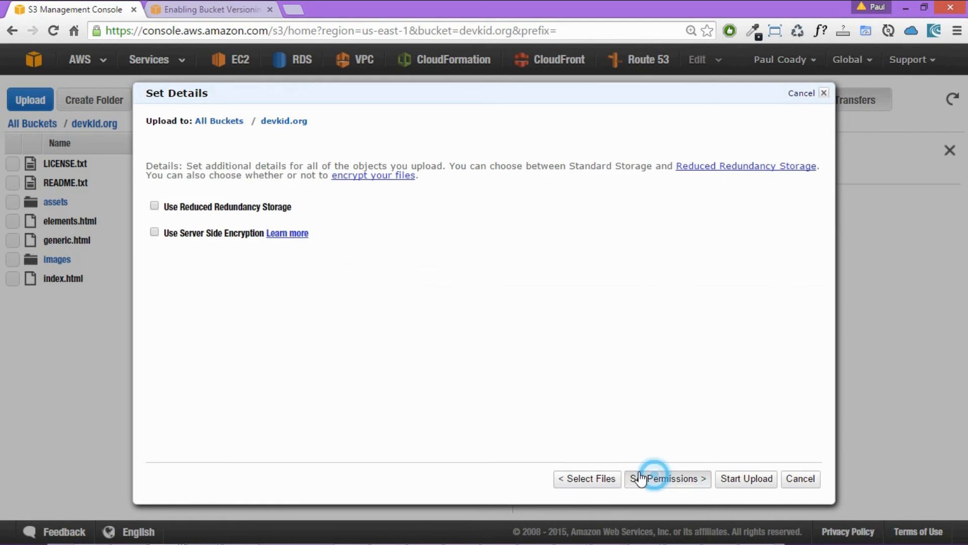
left_click(667, 478)
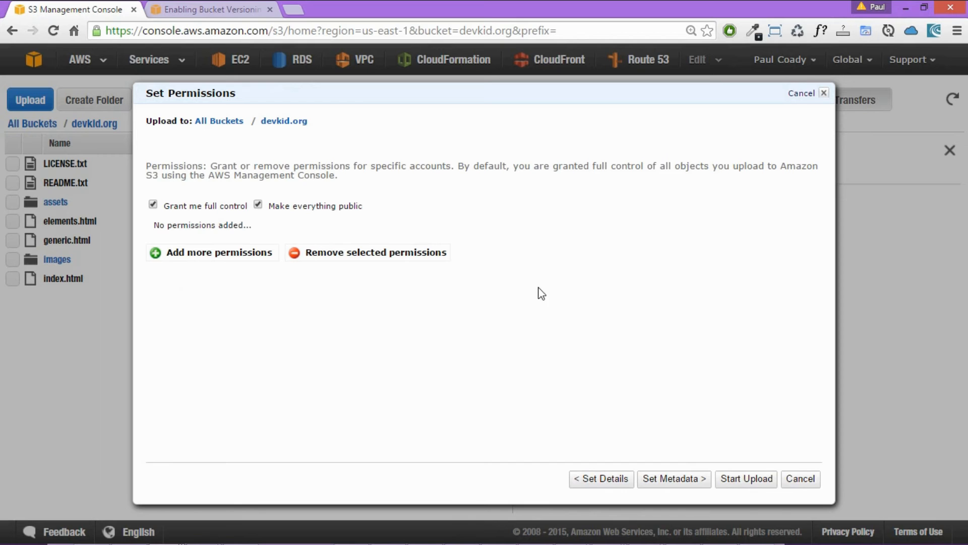
left_click(745, 478)
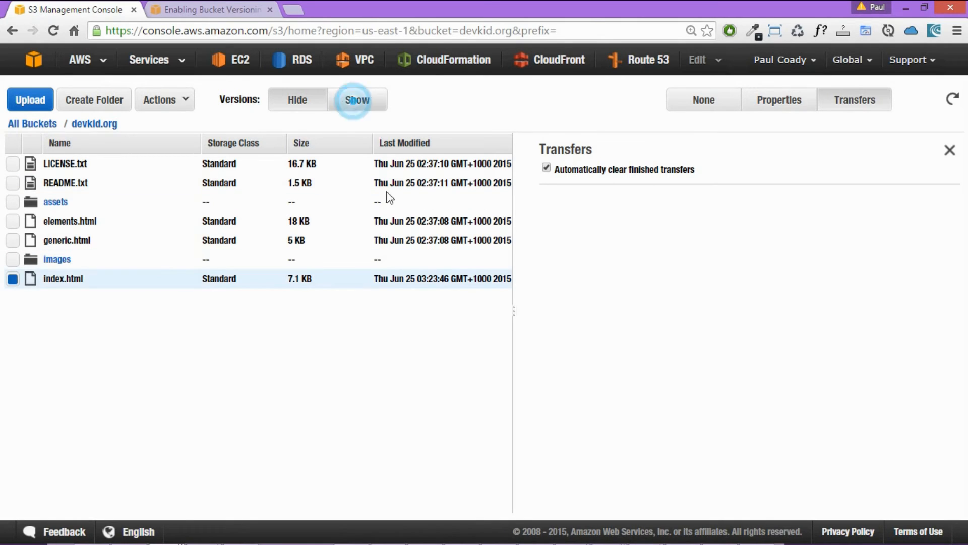
- Show versions and view the properties of the newest index.html version
left_click(357, 100)
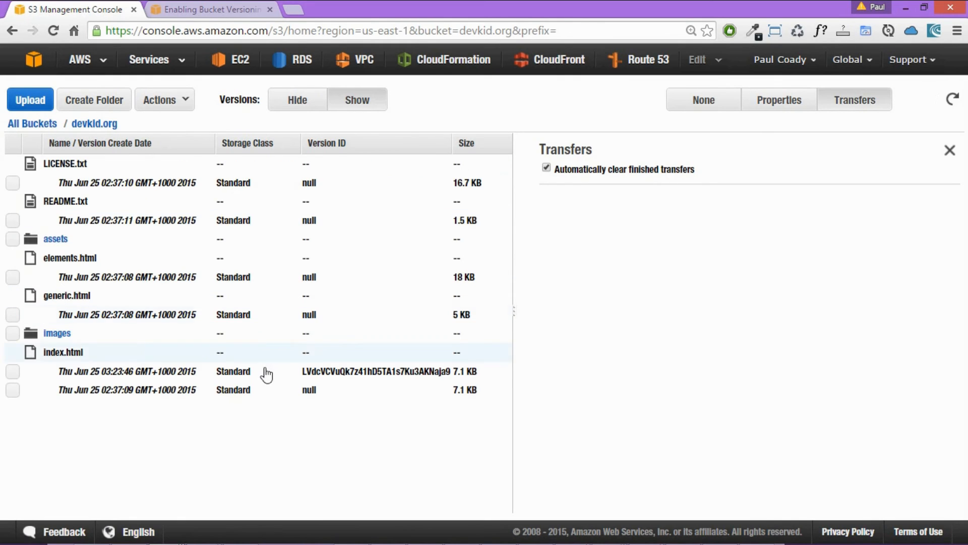
left_click(12, 389)
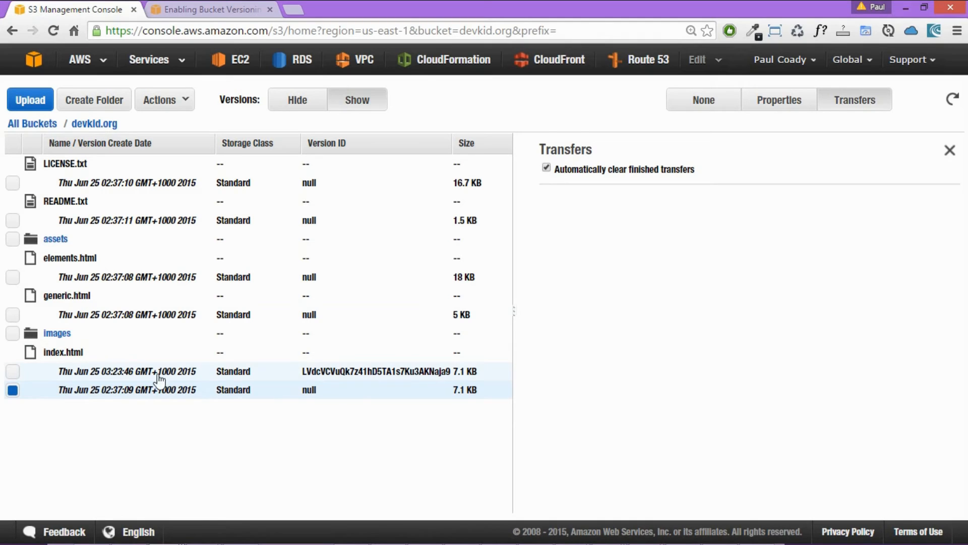
left_click(12, 371)
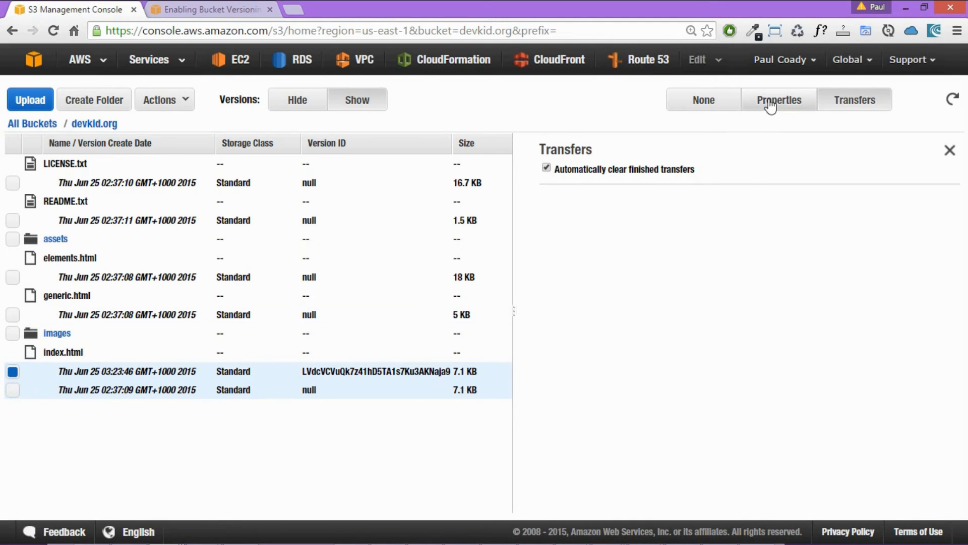
left_click(780, 100)
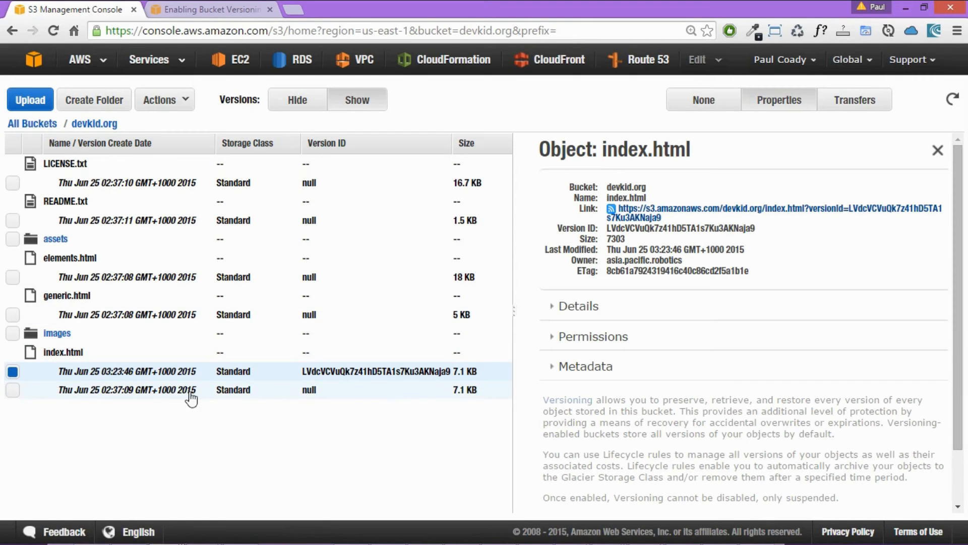
mouse_move(212, 378)
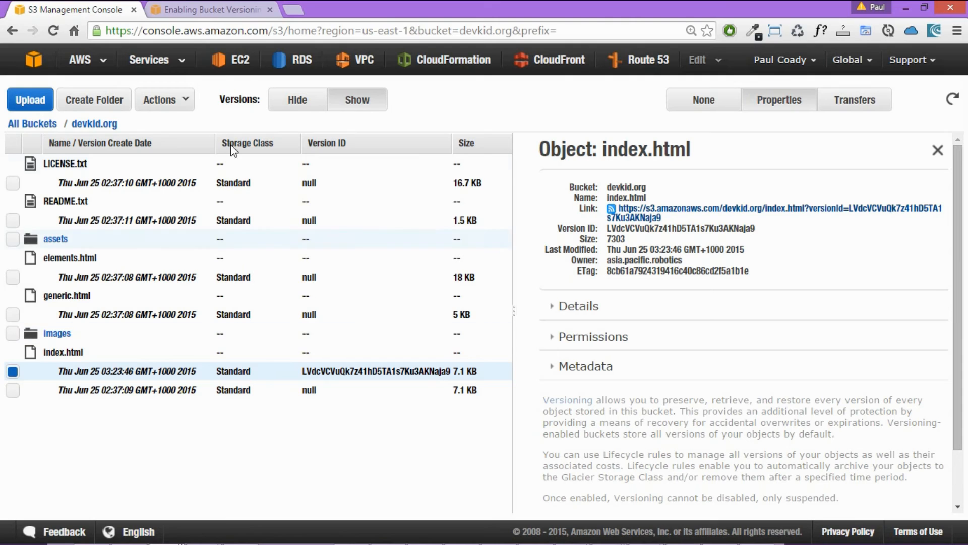
- Permanently delete the newer index.html version, leaving the original 02:37:09 one, and hide versions
left_click(163, 100)
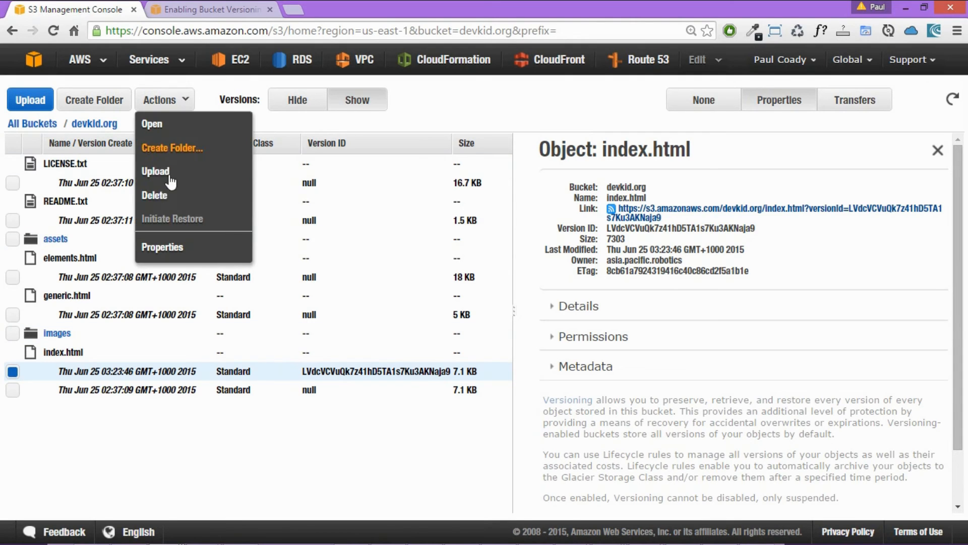
left_click(155, 195)
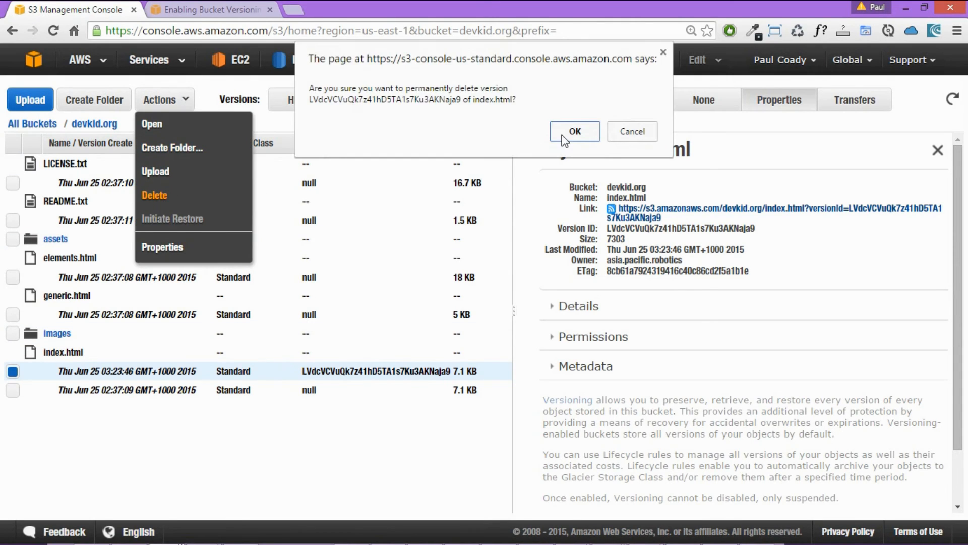
left_click(574, 132)
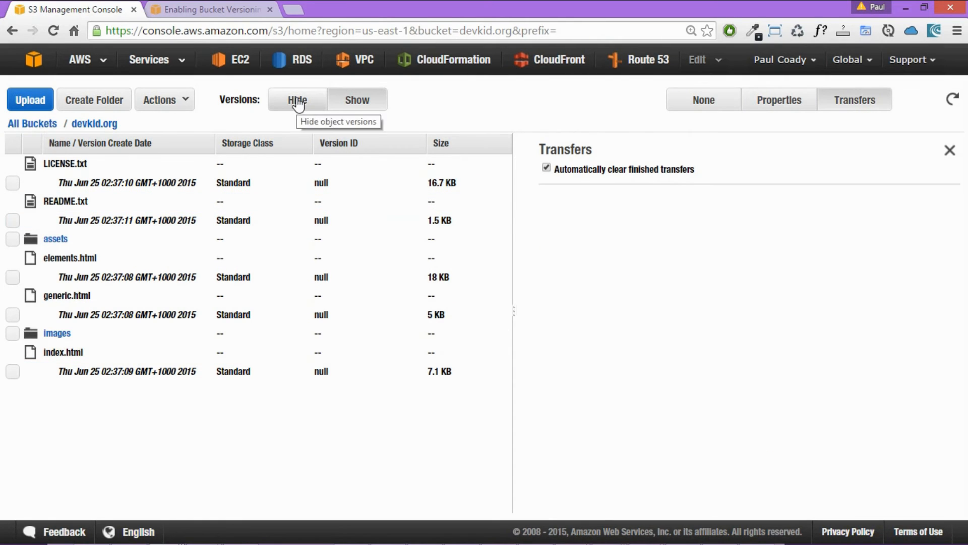
left_click(296, 100)
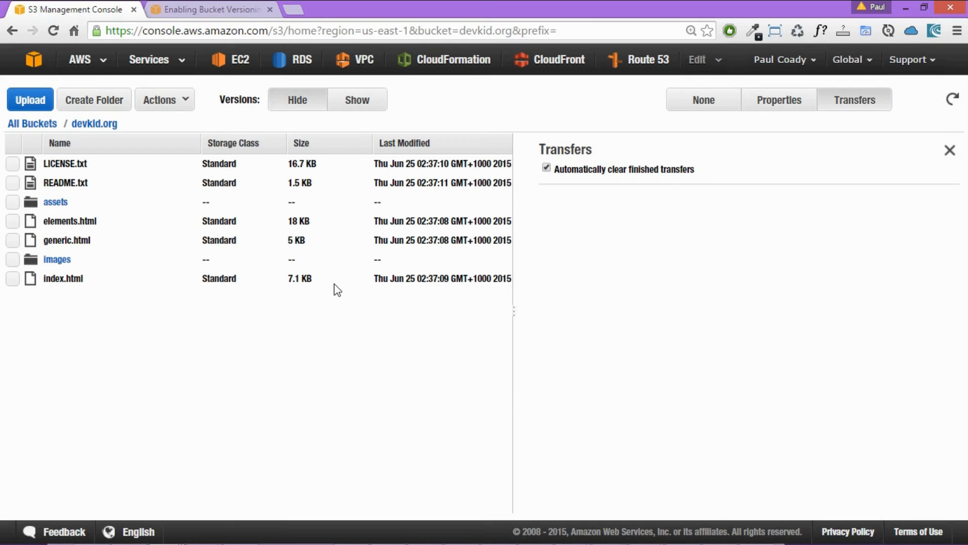
mouse_move(327, 349)
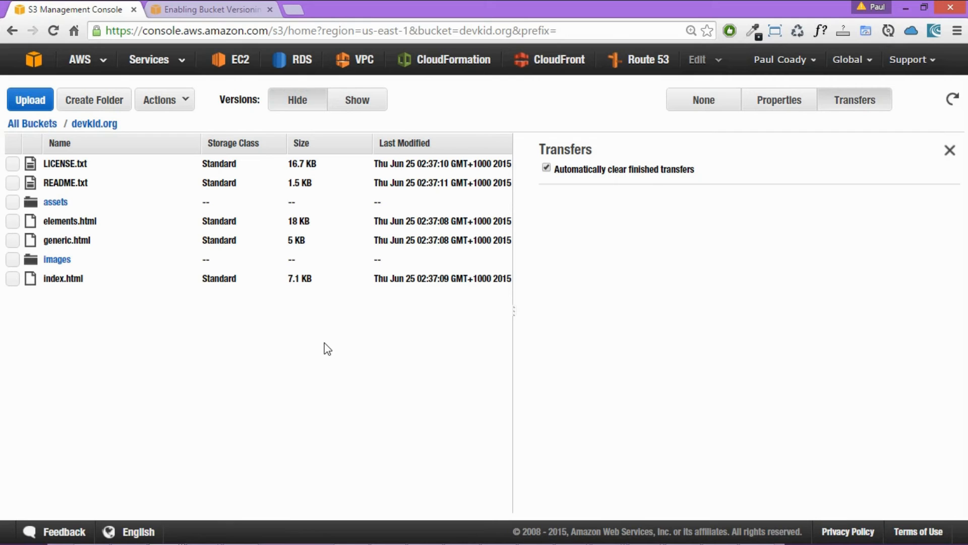
- In the bucket Properties, expand Lifecycle and start adding a new rule
left_click(779, 99)
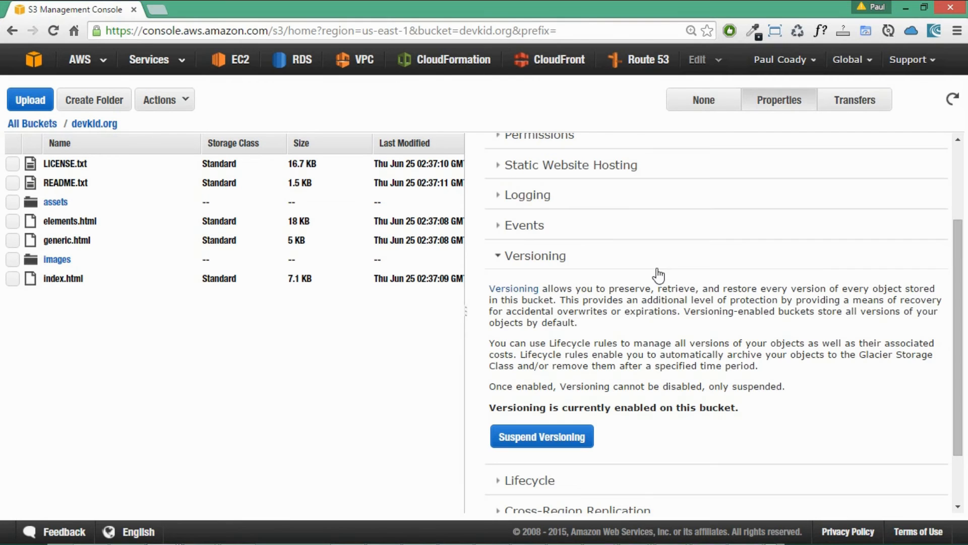
mouse_move(611, 282)
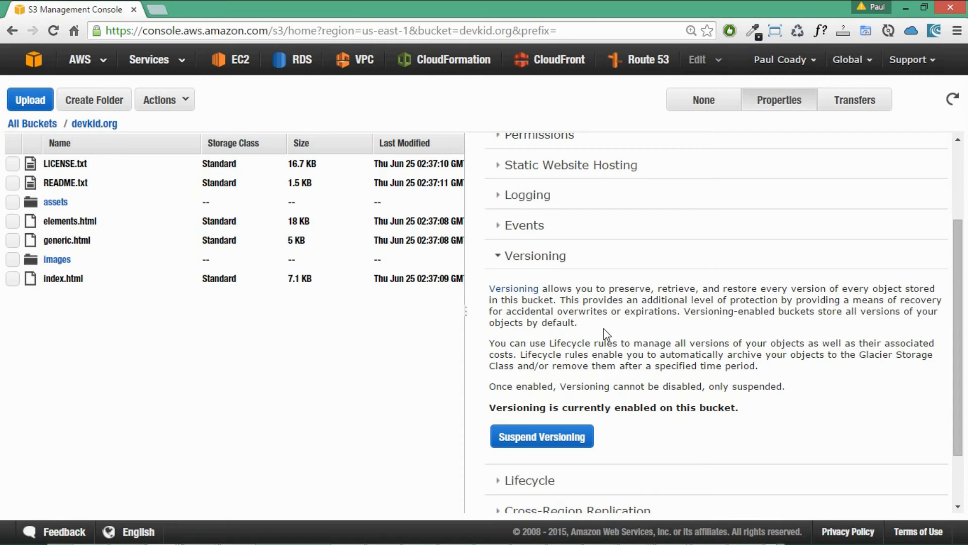
left_click(499, 255)
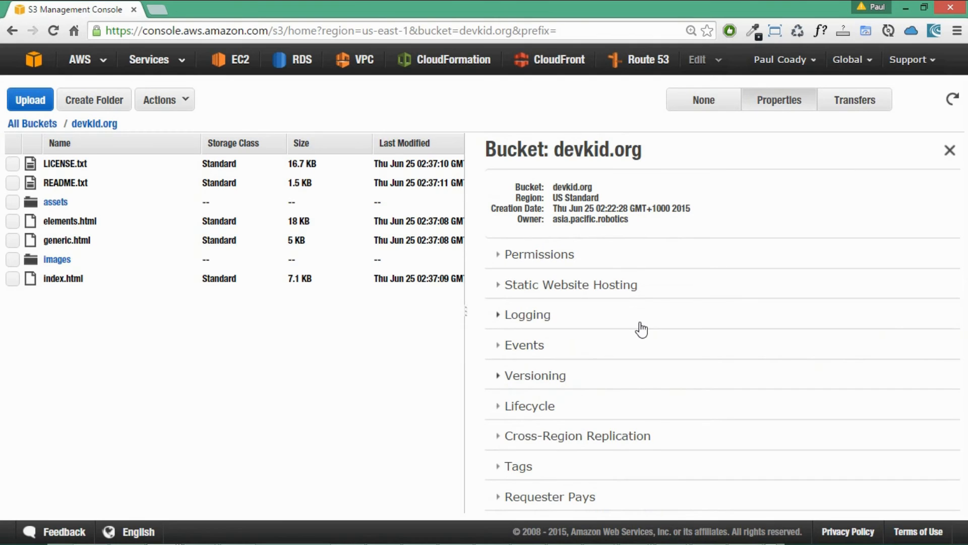
mouse_move(512, 406)
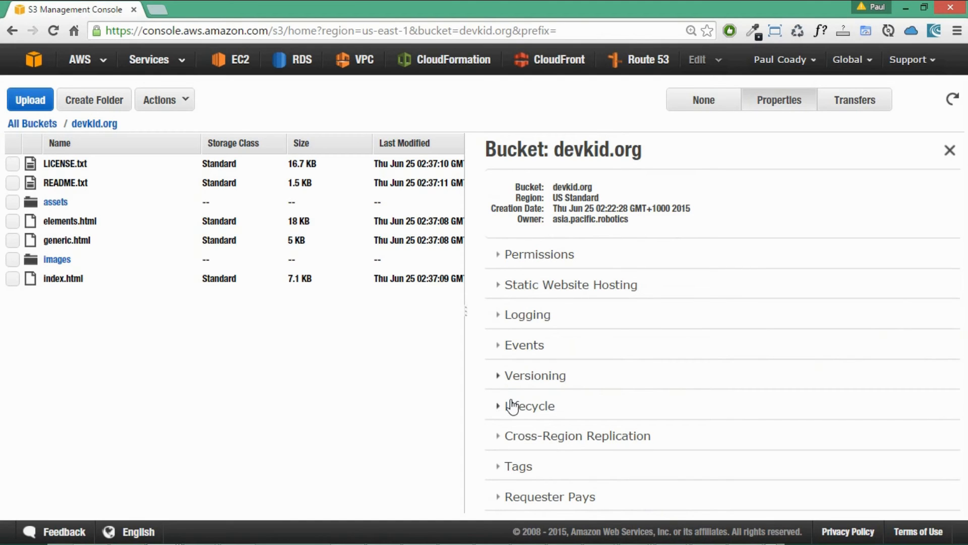
left_click(528, 405)
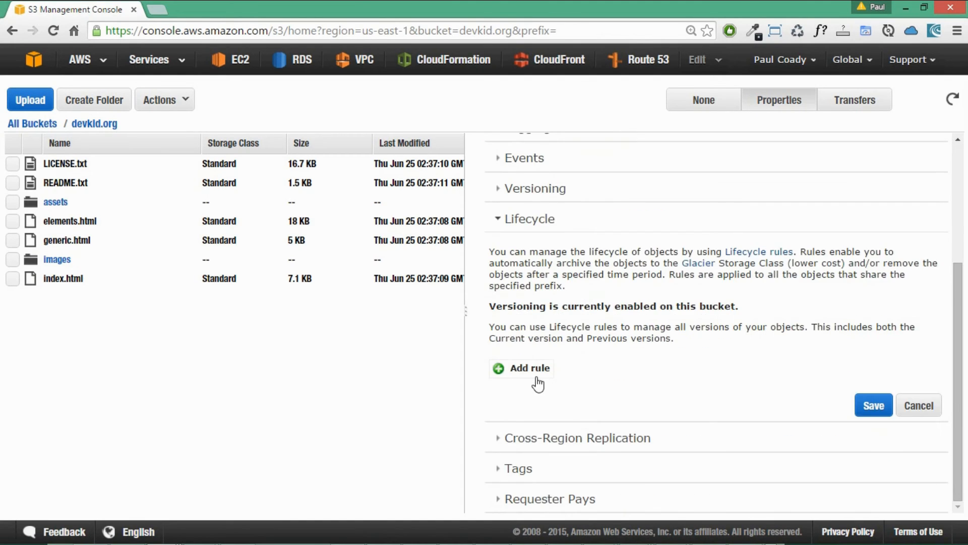
left_click(529, 368)
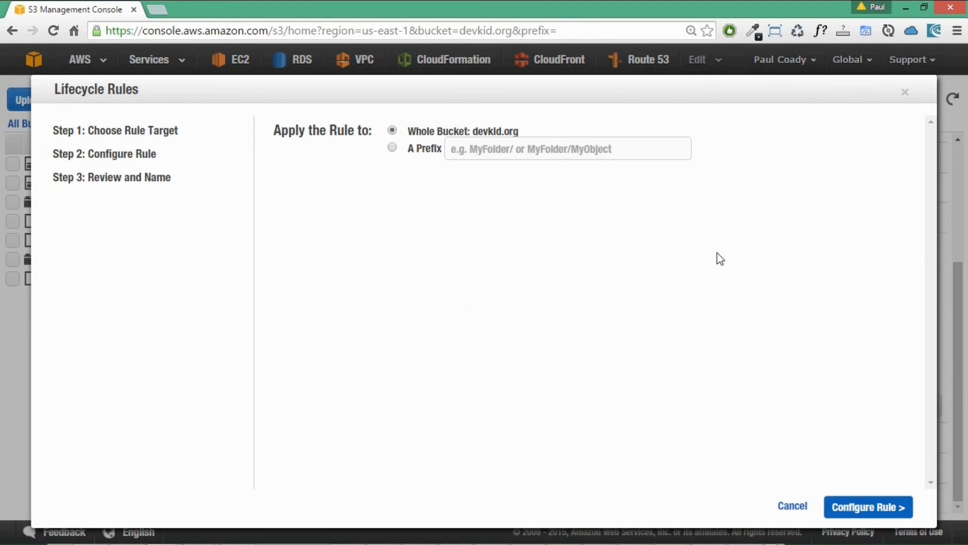
- Apply the rule to the whole bucket, archiving previous versions to Glacier after 30 days and deleting after 180 days
left_click(867, 506)
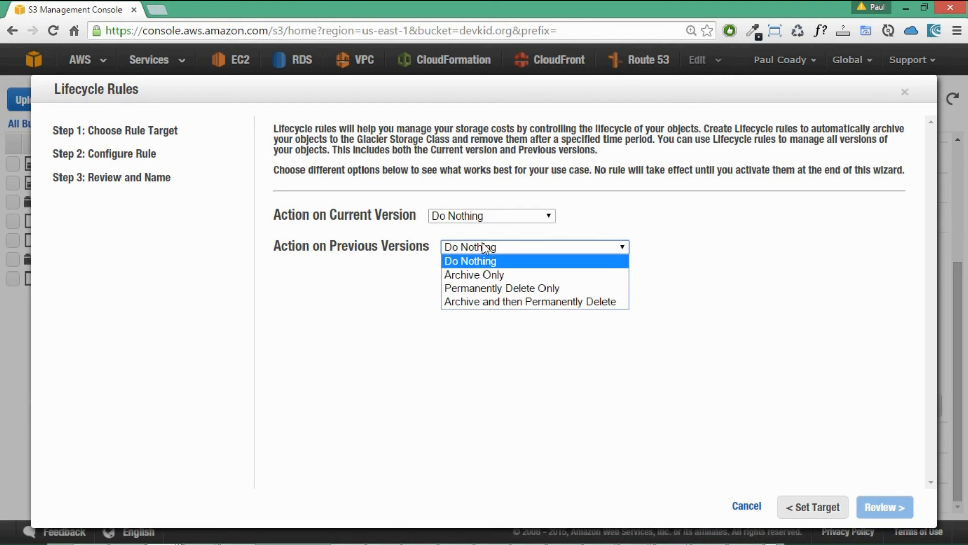
left_click(529, 301)
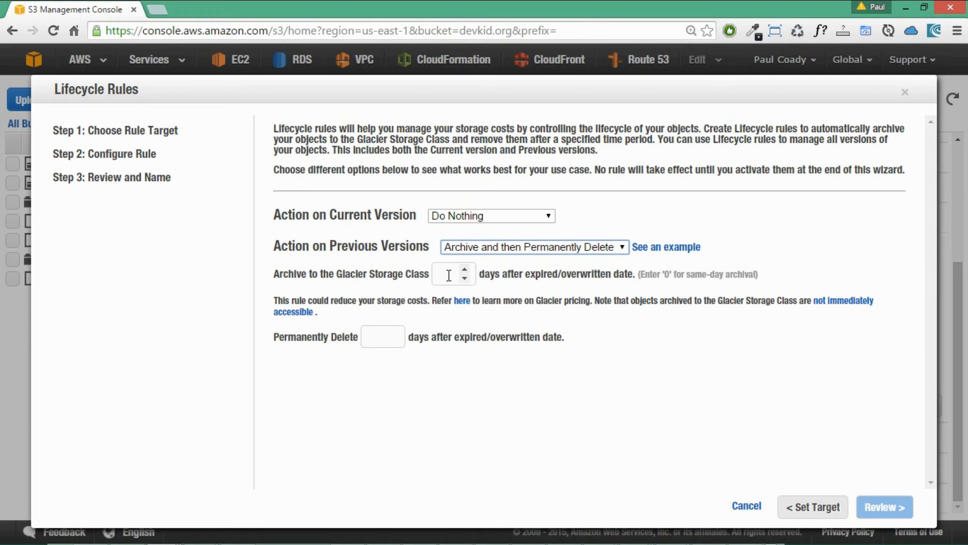
left_click(451, 273)
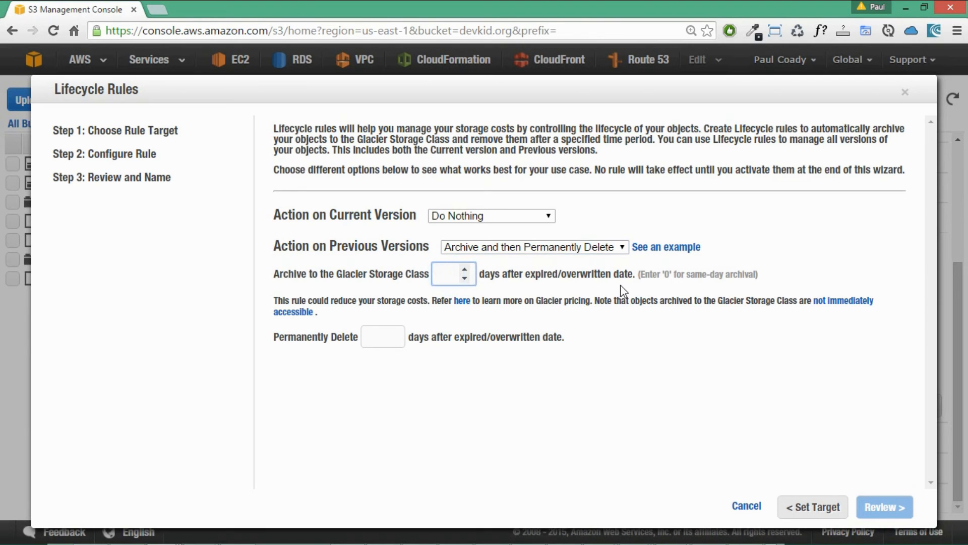
type("30")
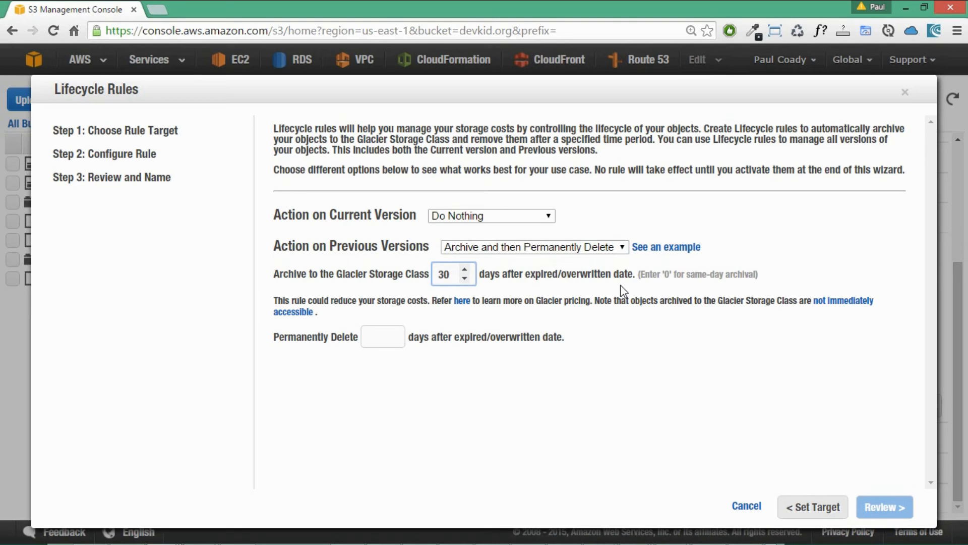
left_click(451, 274)
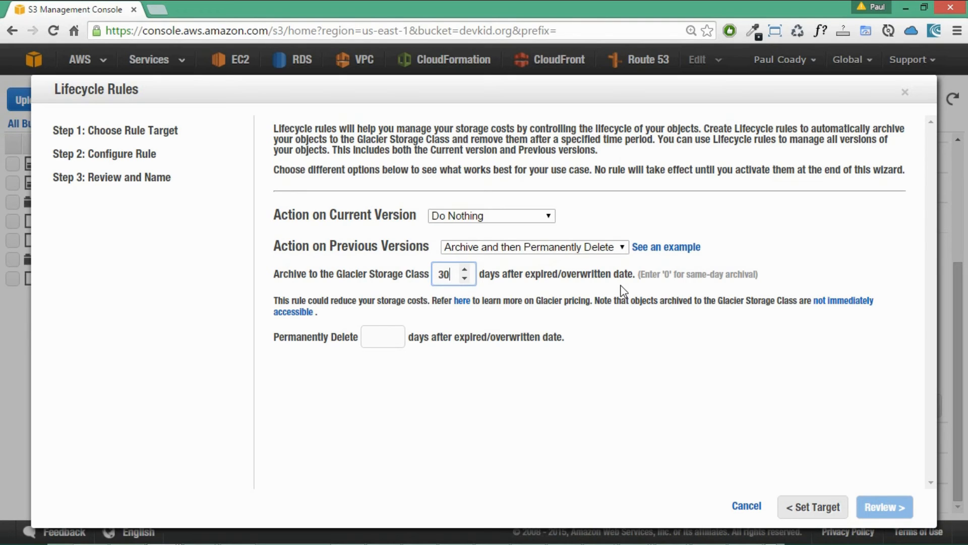
left_click(381, 337)
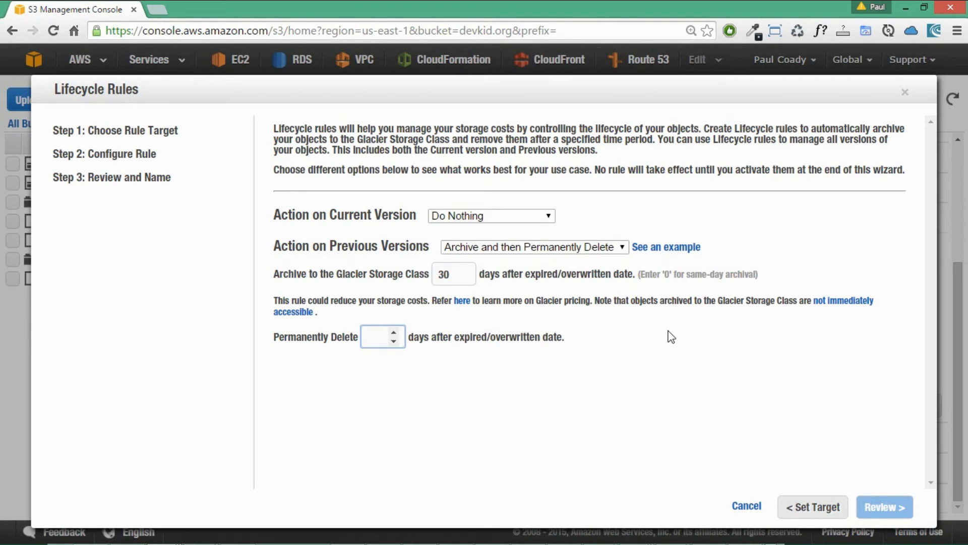
left_click(377, 337)
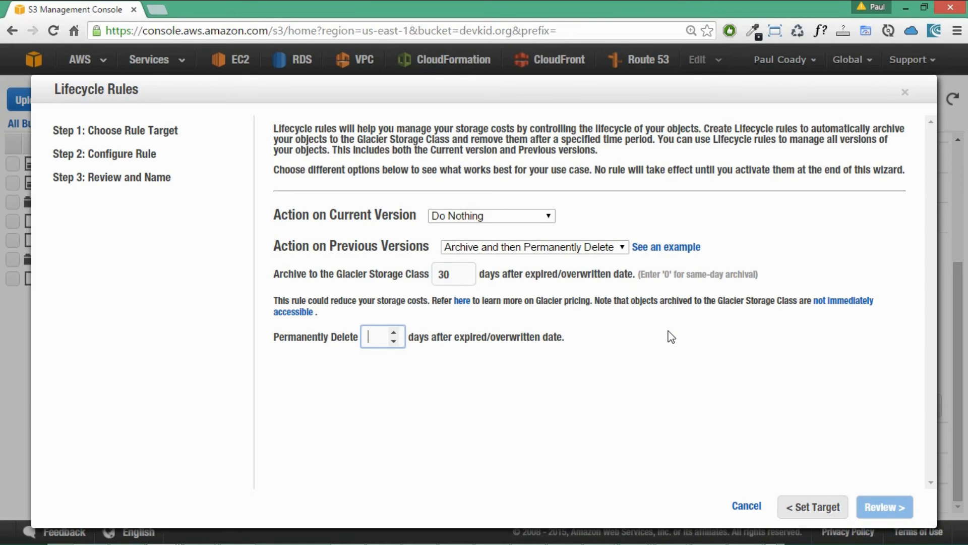
type("180")
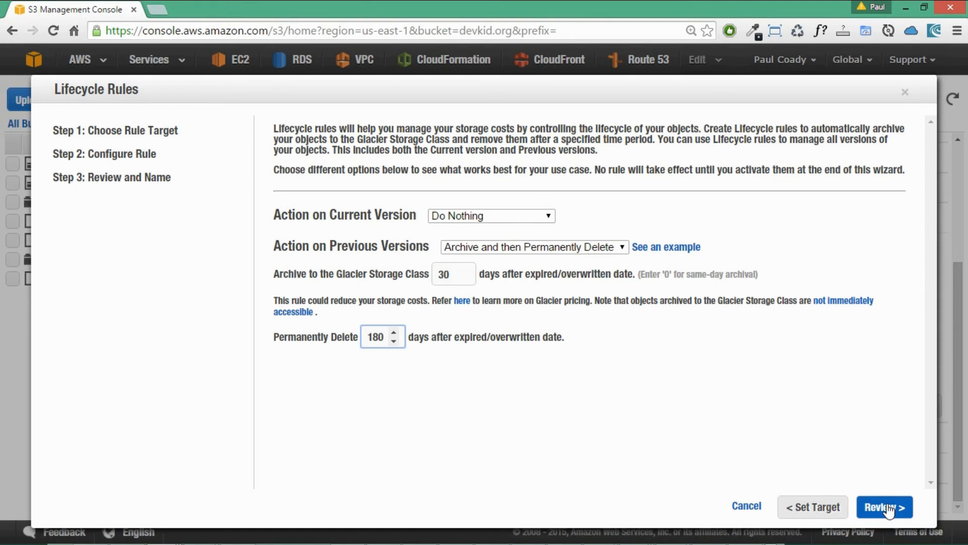
- Name the lifecycle rule backspace-lab, then create and activate it
left_click(884, 507)
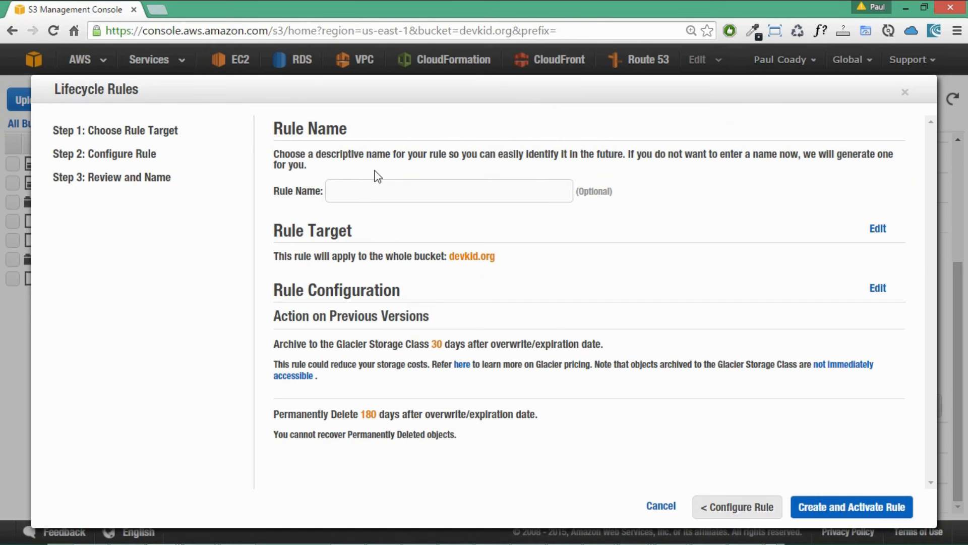
left_click(448, 191)
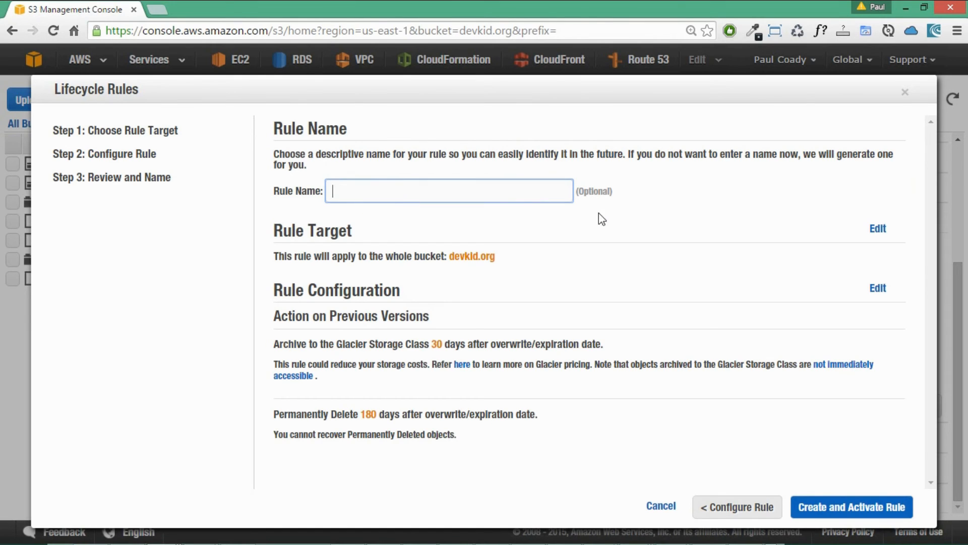
type("backspace-lab")
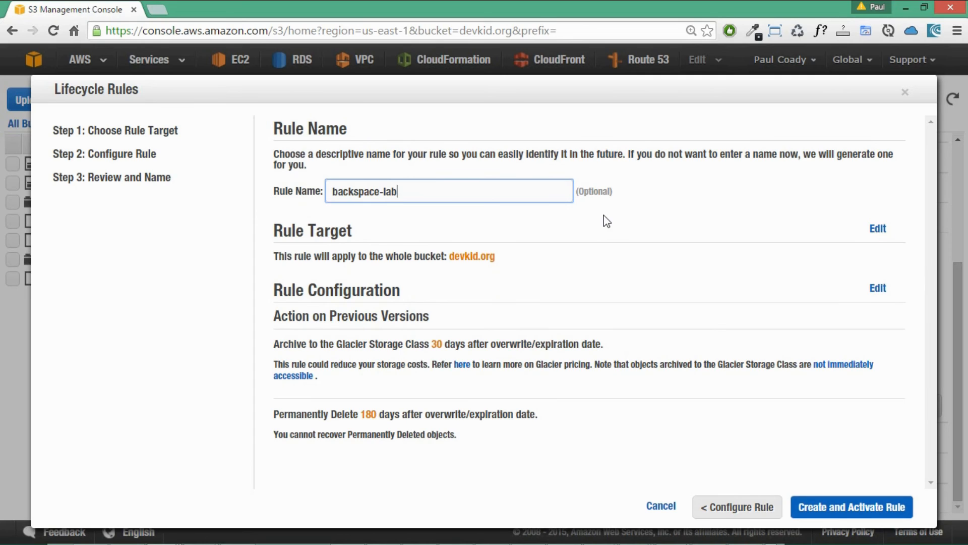
mouse_move(370, 252)
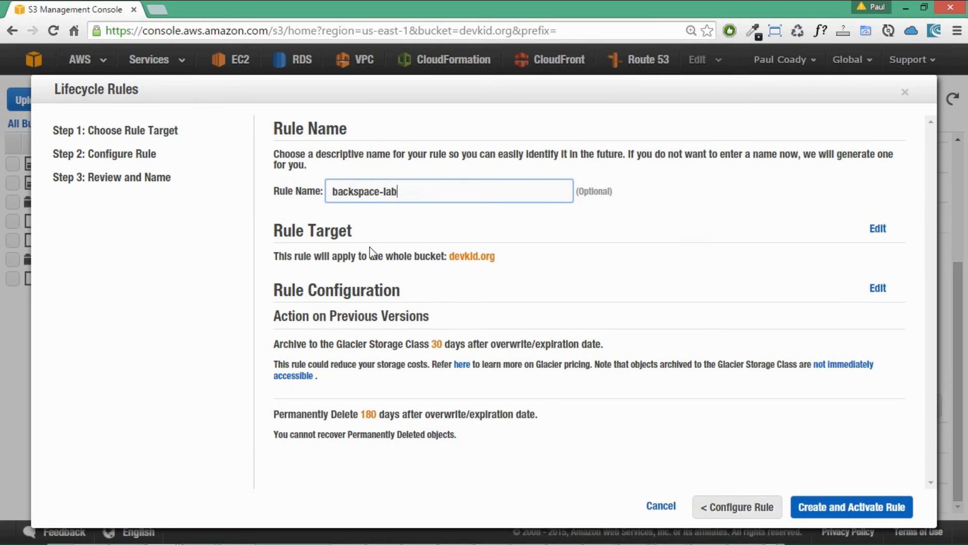
mouse_move(501, 263)
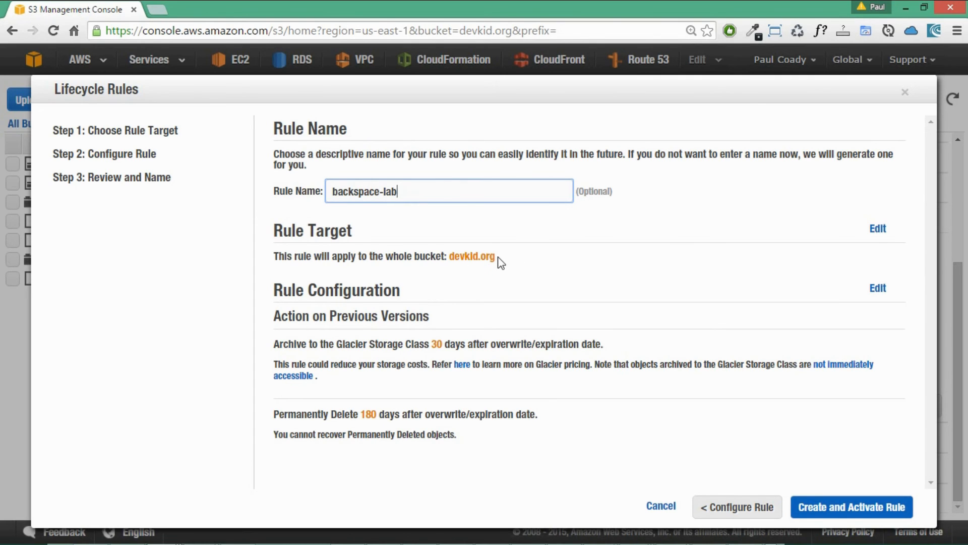
mouse_move(488, 296)
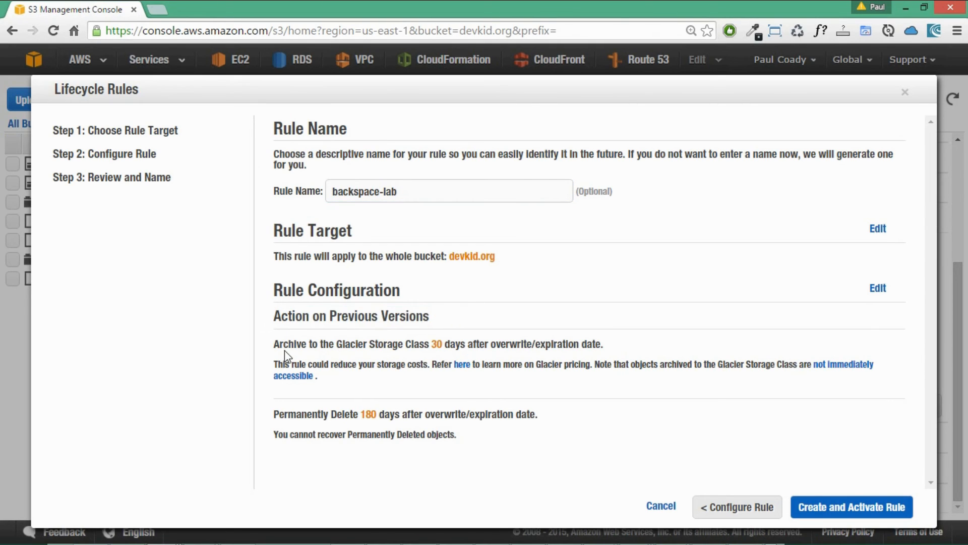
mouse_move(475, 356)
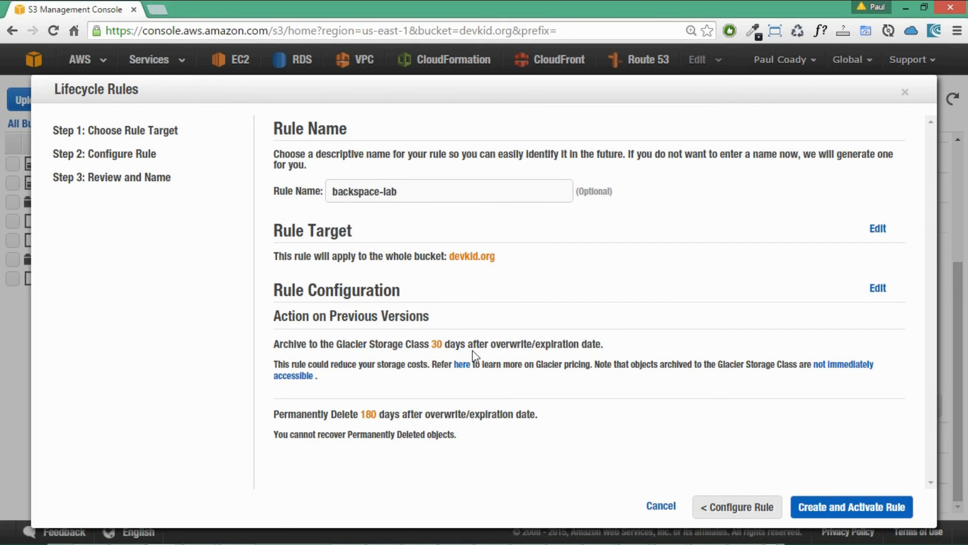
mouse_move(505, 353)
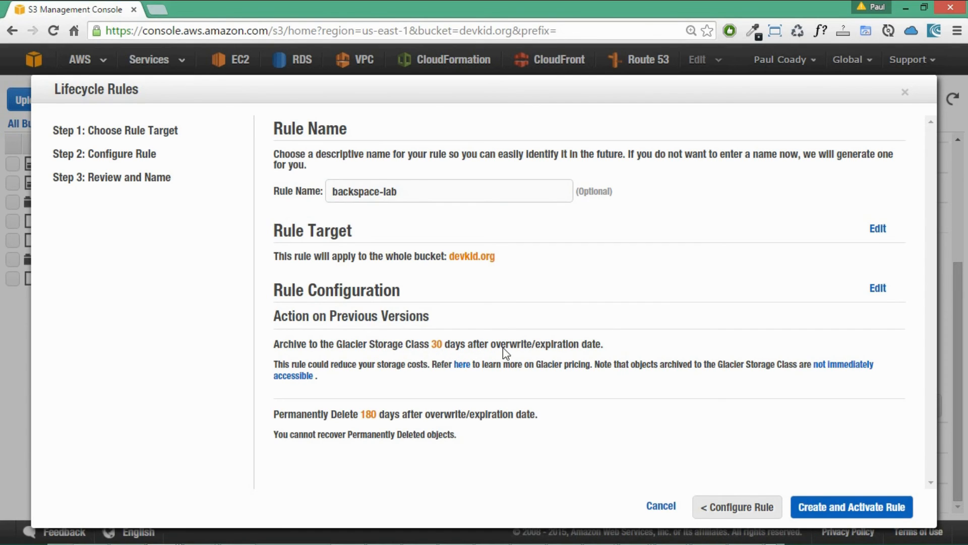
mouse_move(421, 394)
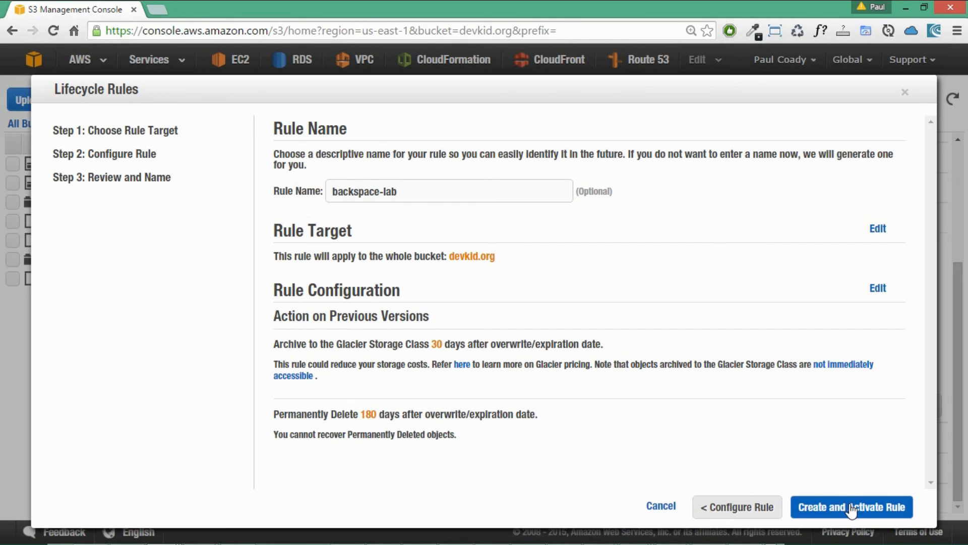
left_click(851, 507)
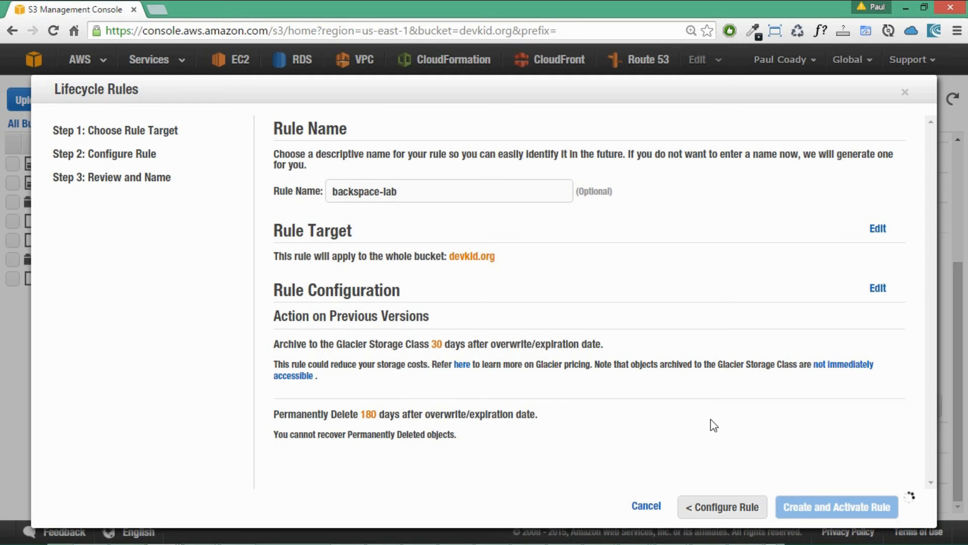
left_click(837, 506)
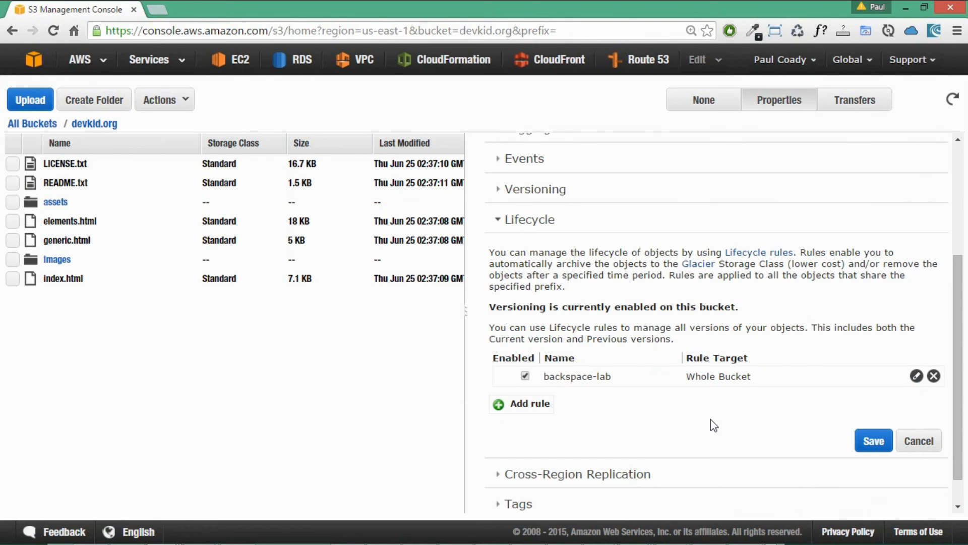
scroll("up", 3)
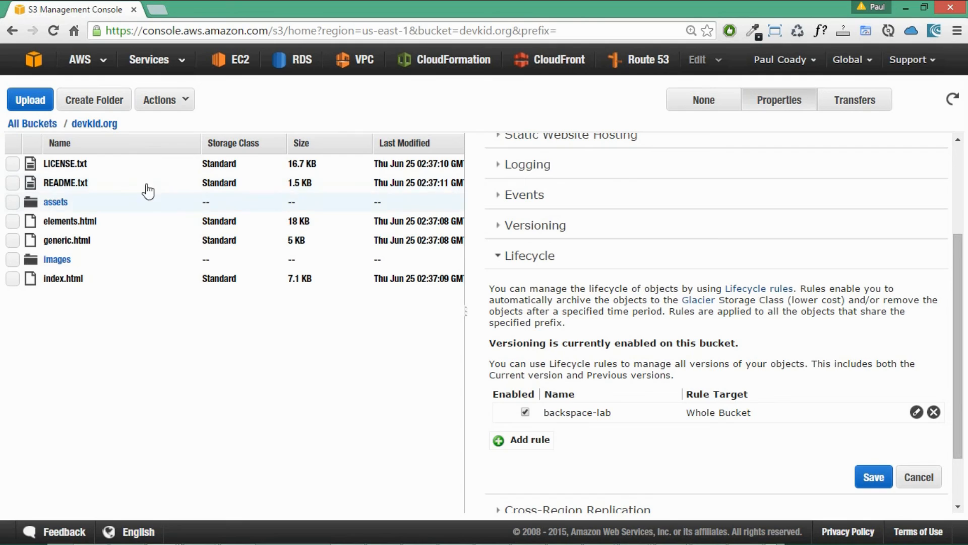
mouse_move(94, 123)
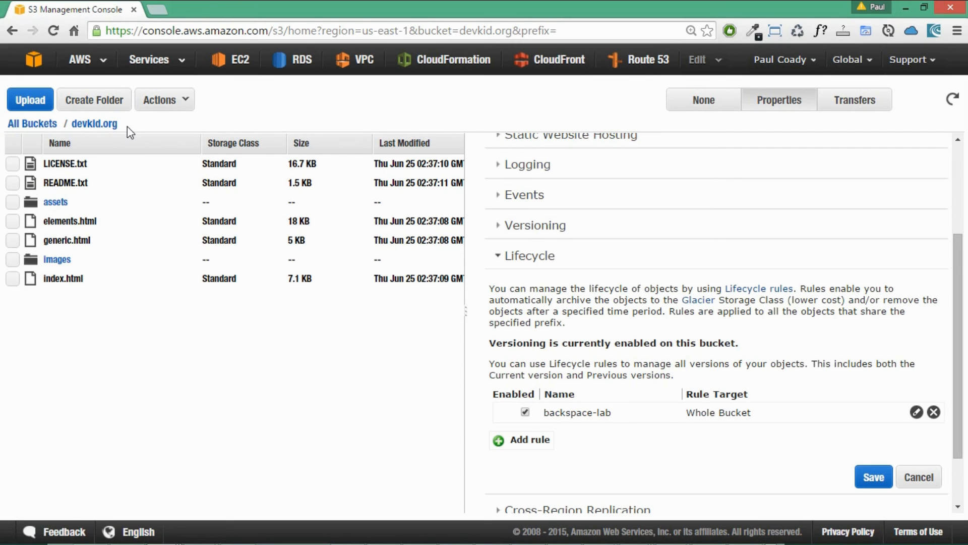
mouse_move(134, 128)
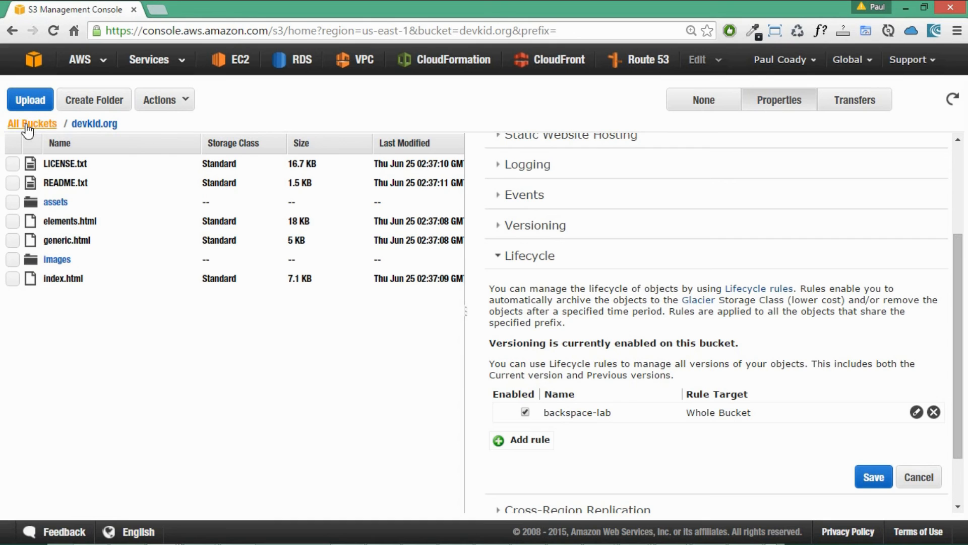
left_click(31, 123)
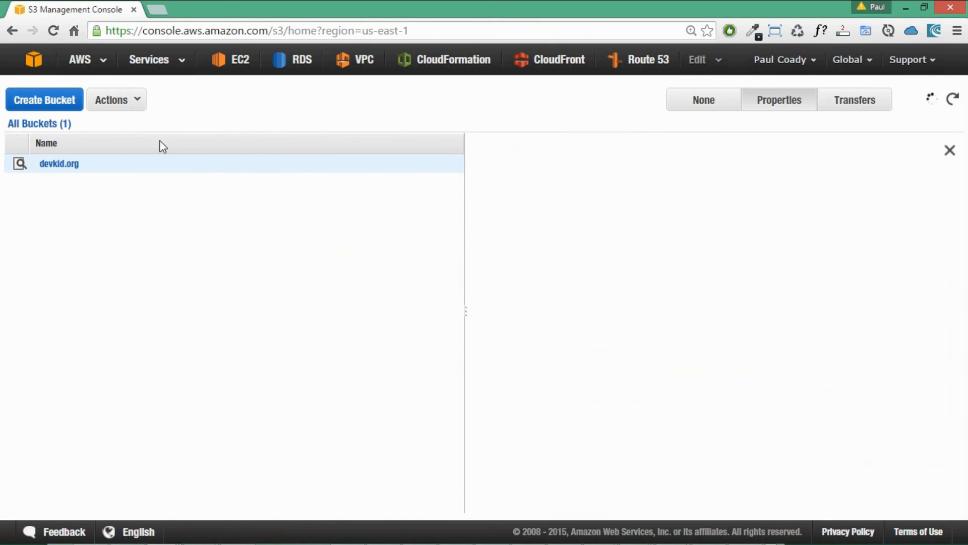
left_click(43, 100)
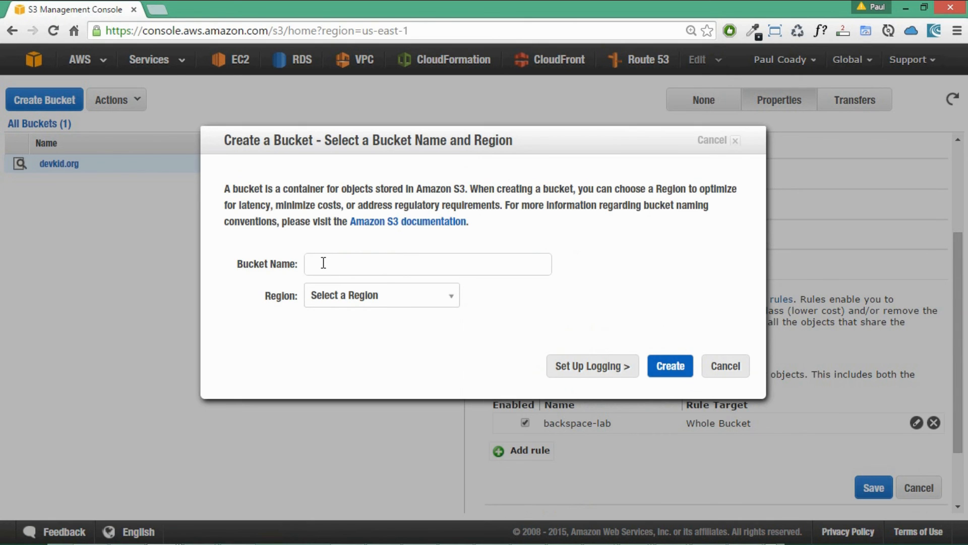
type("www.devkid.org")
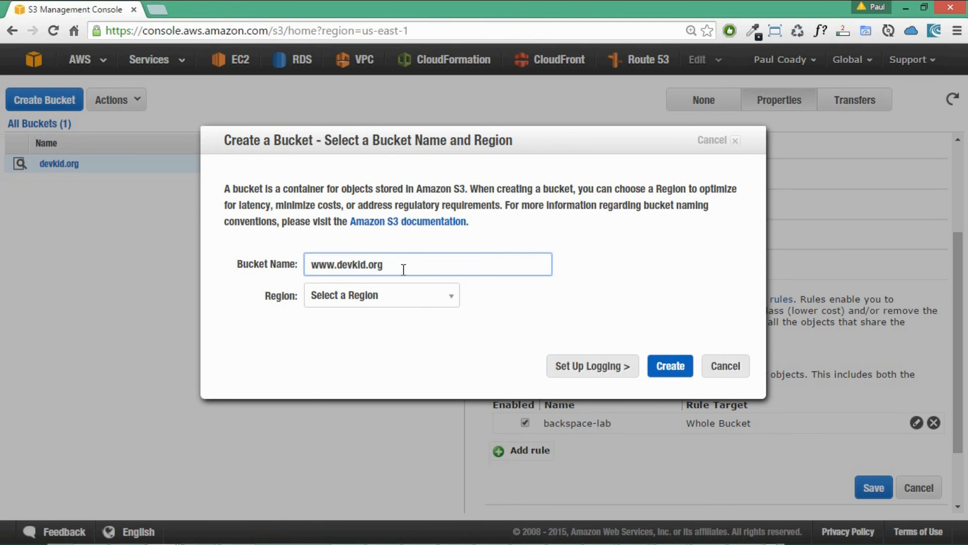
mouse_move(454, 300)
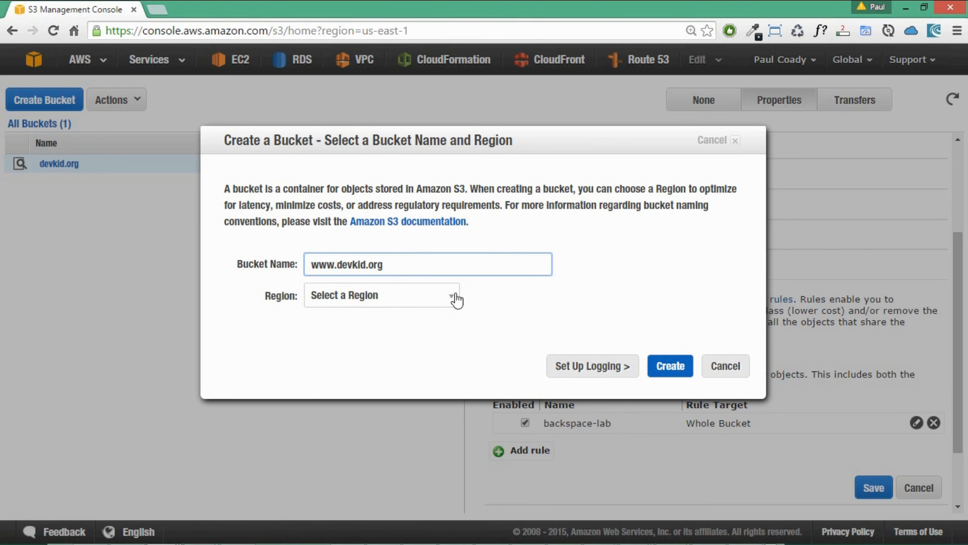
left_click(382, 295)
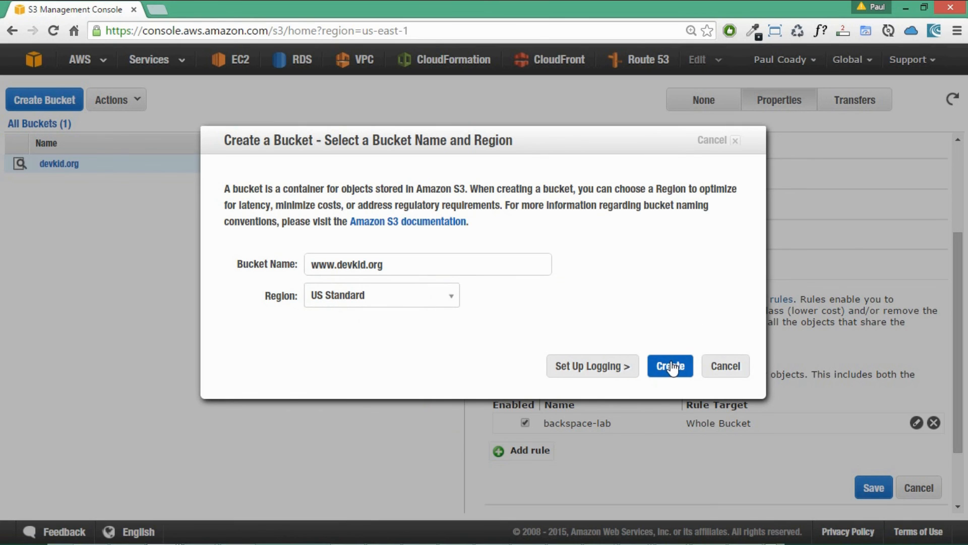
left_click(670, 365)
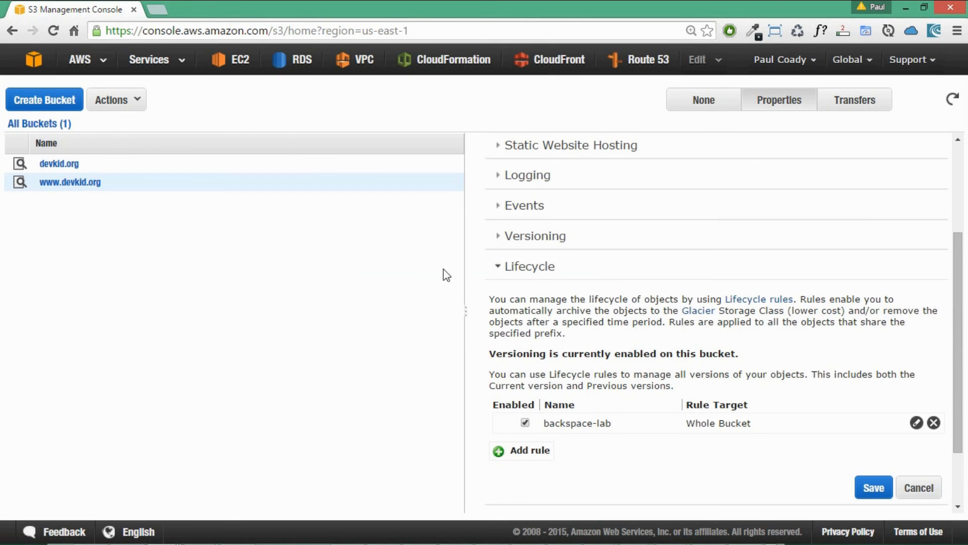
left_click(69, 182)
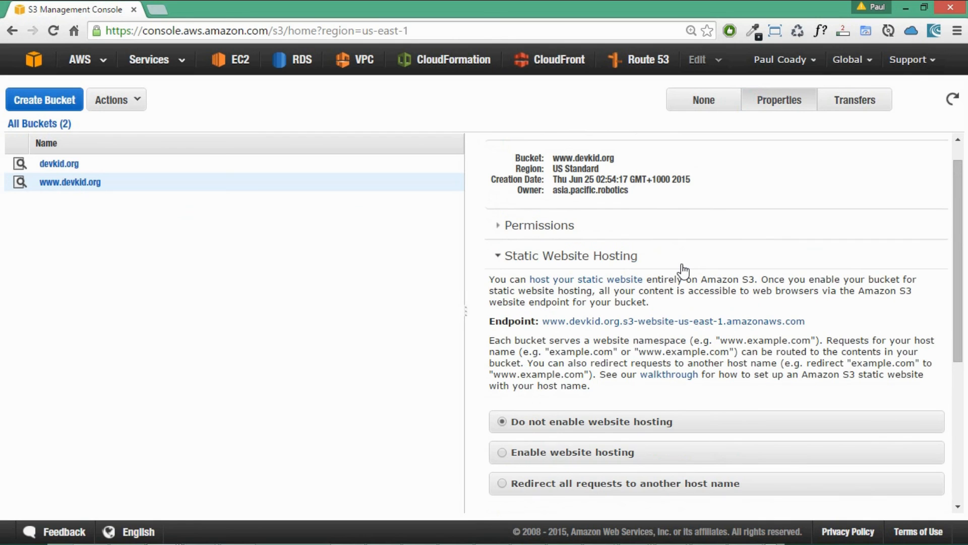
scroll("down", 3)
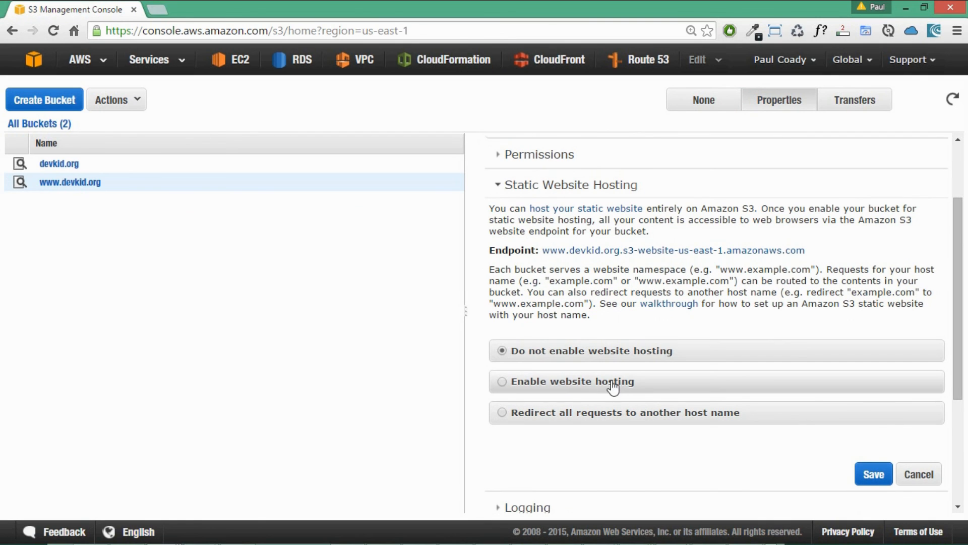
mouse_move(564, 420)
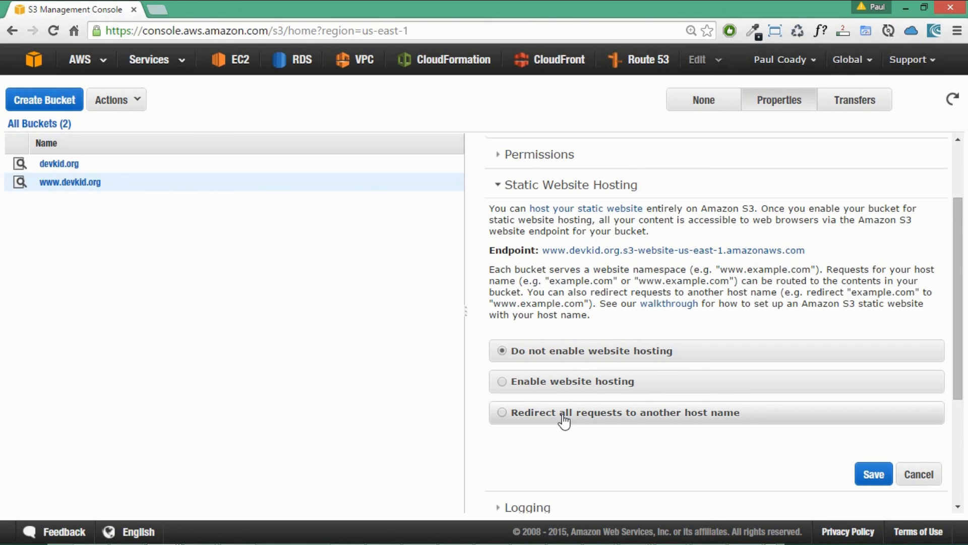
mouse_move(500, 416)
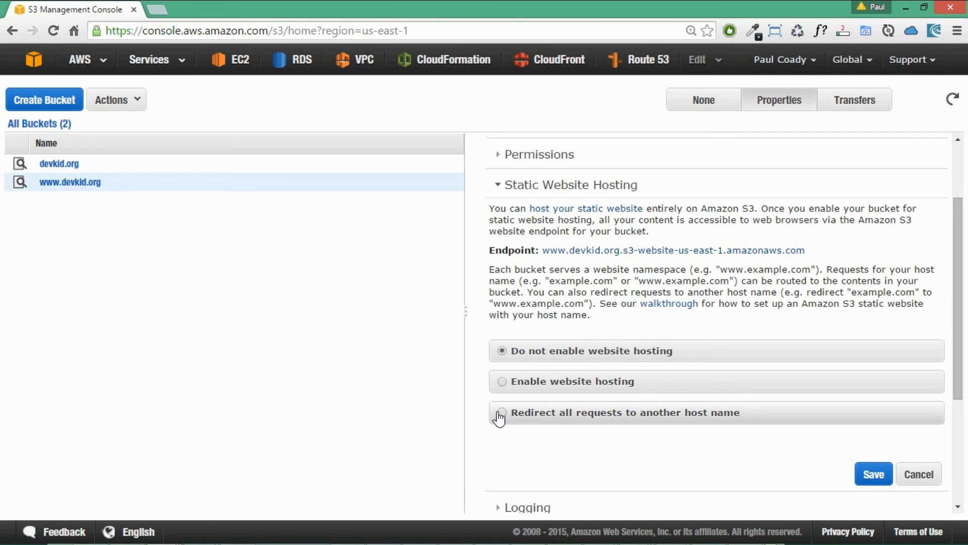
mouse_move(506, 418)
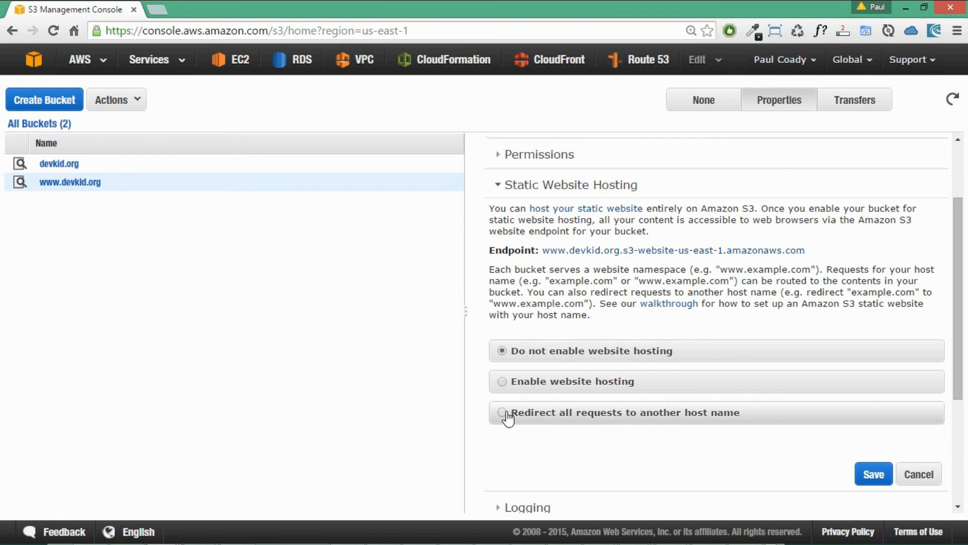
left_click(501, 412)
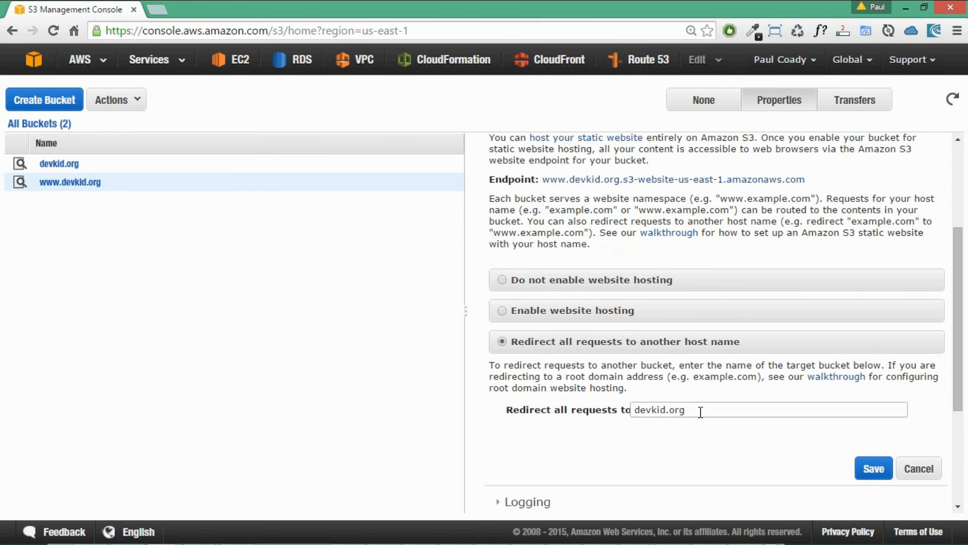
triple_click(661, 410)
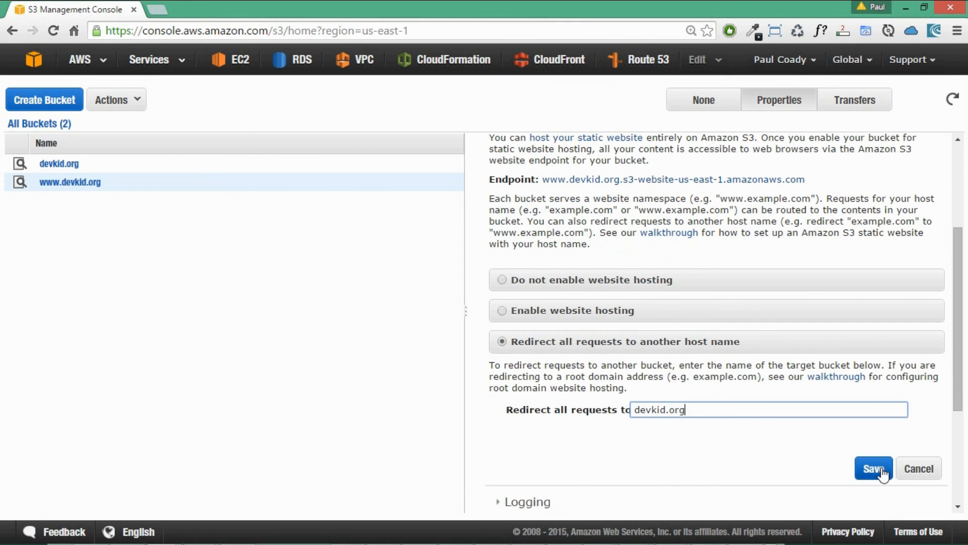
left_click(873, 469)
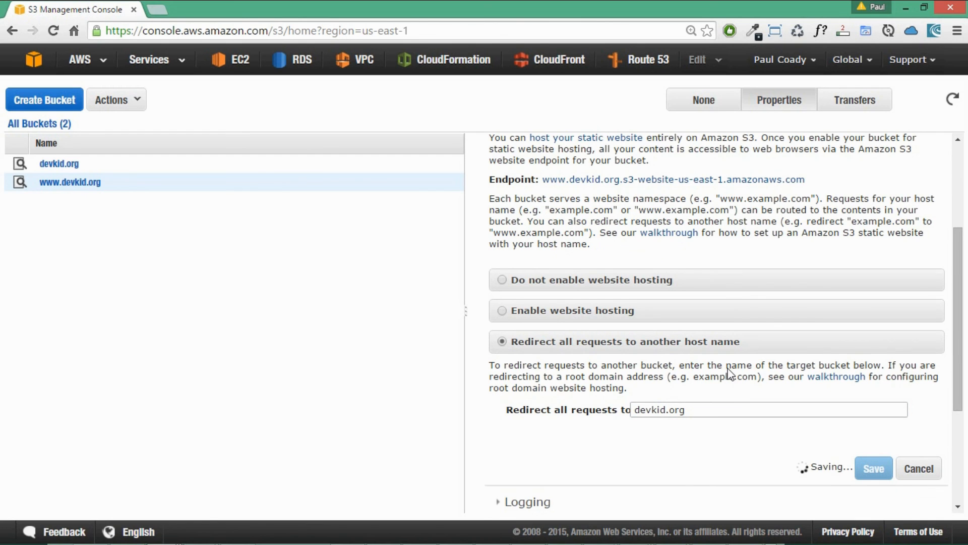